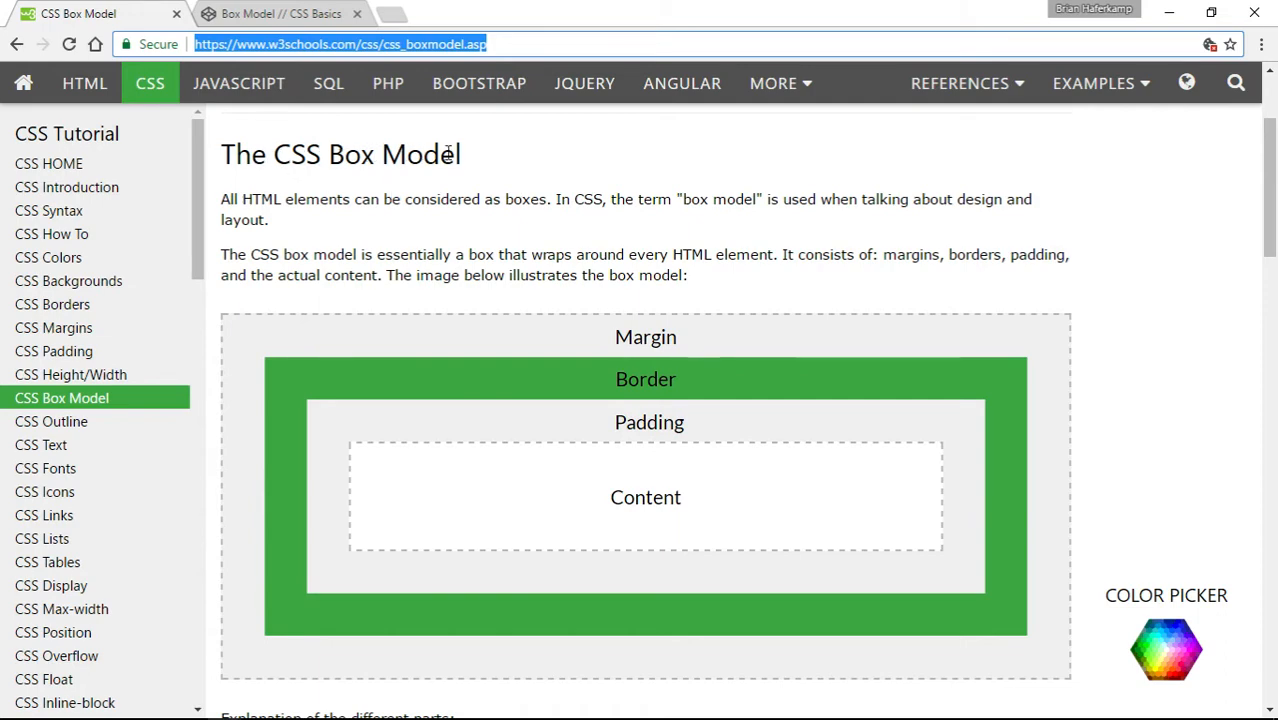
mouse_move(978, 252)
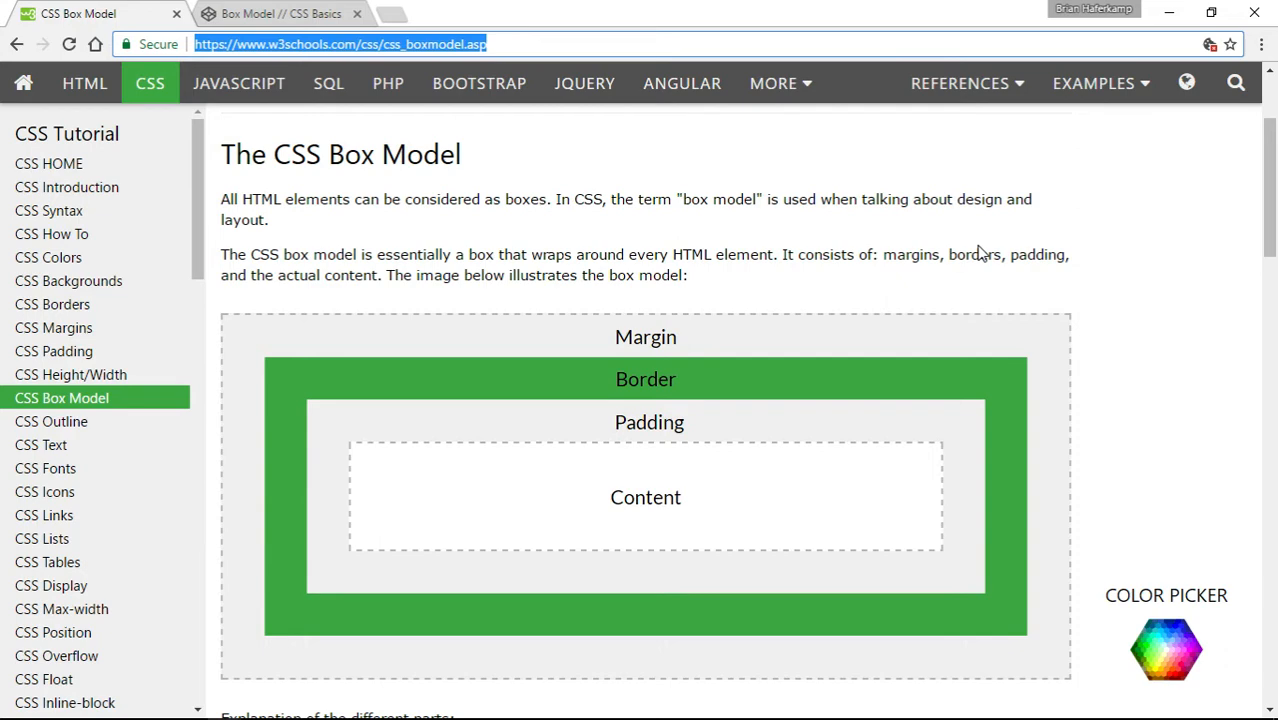
mouse_move(1115, 315)
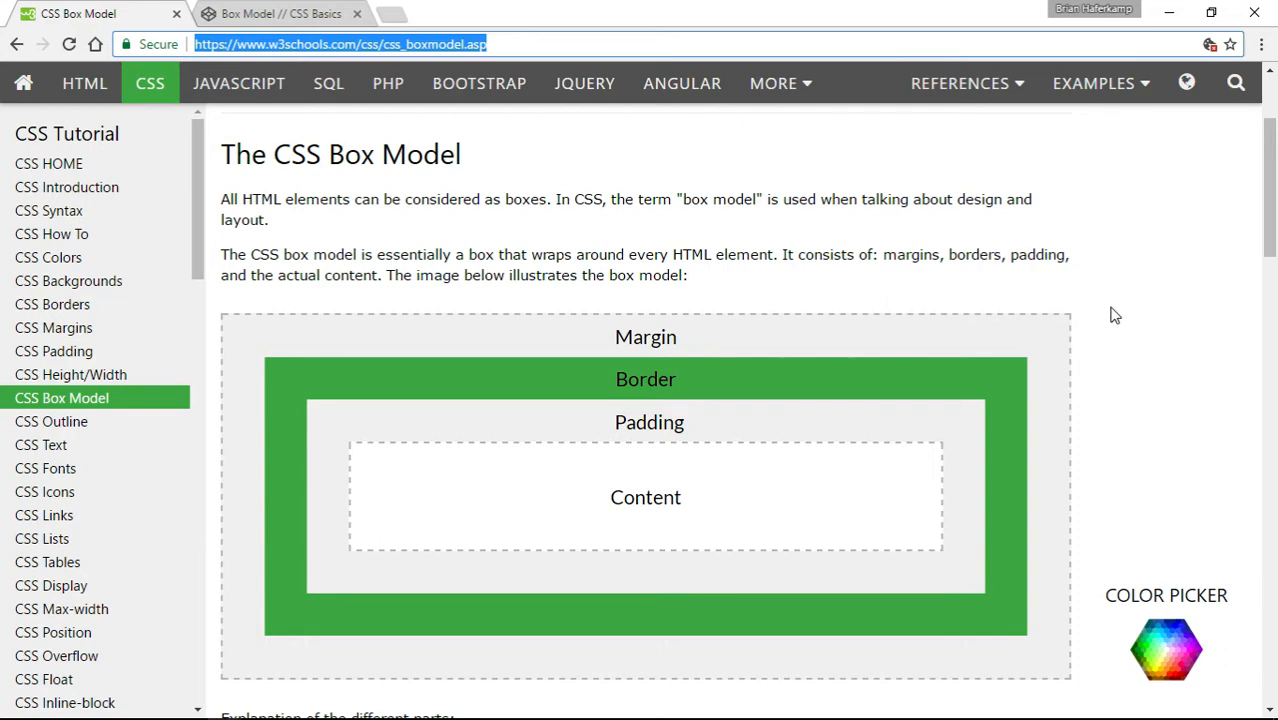
Switch to the Box Model pen in CodePen
scroll("down", 3)
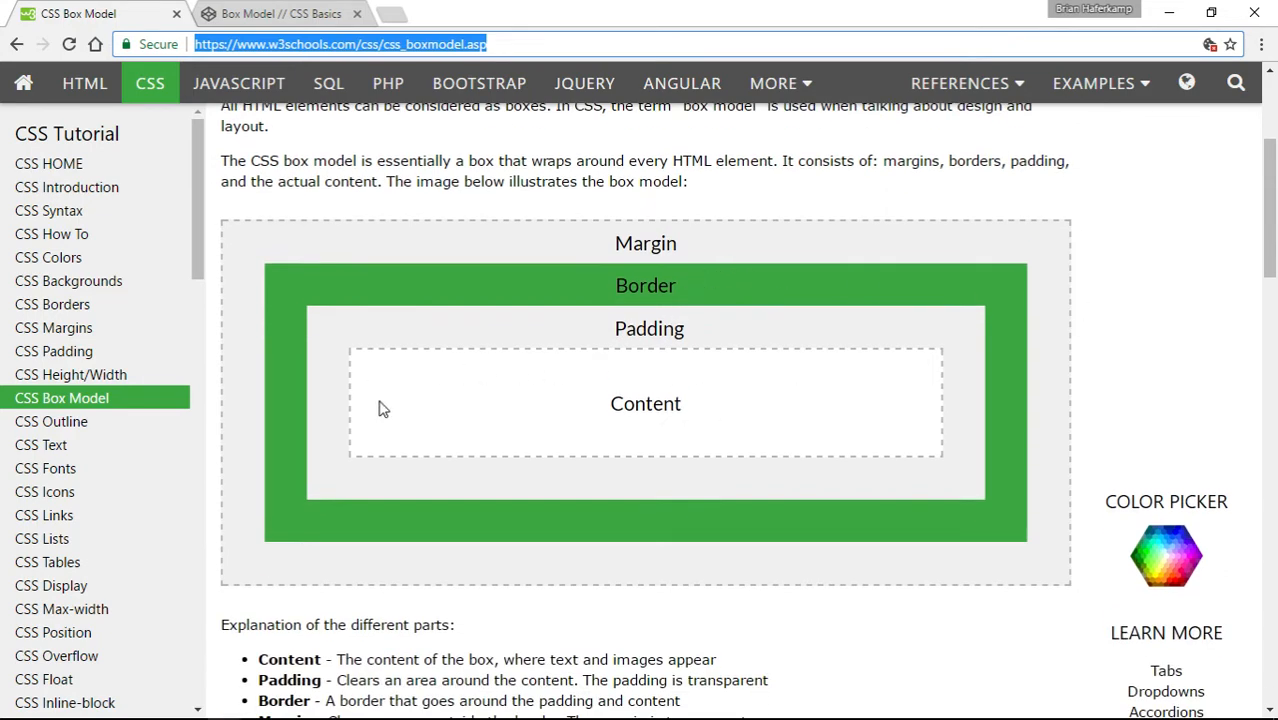
mouse_move(364, 442)
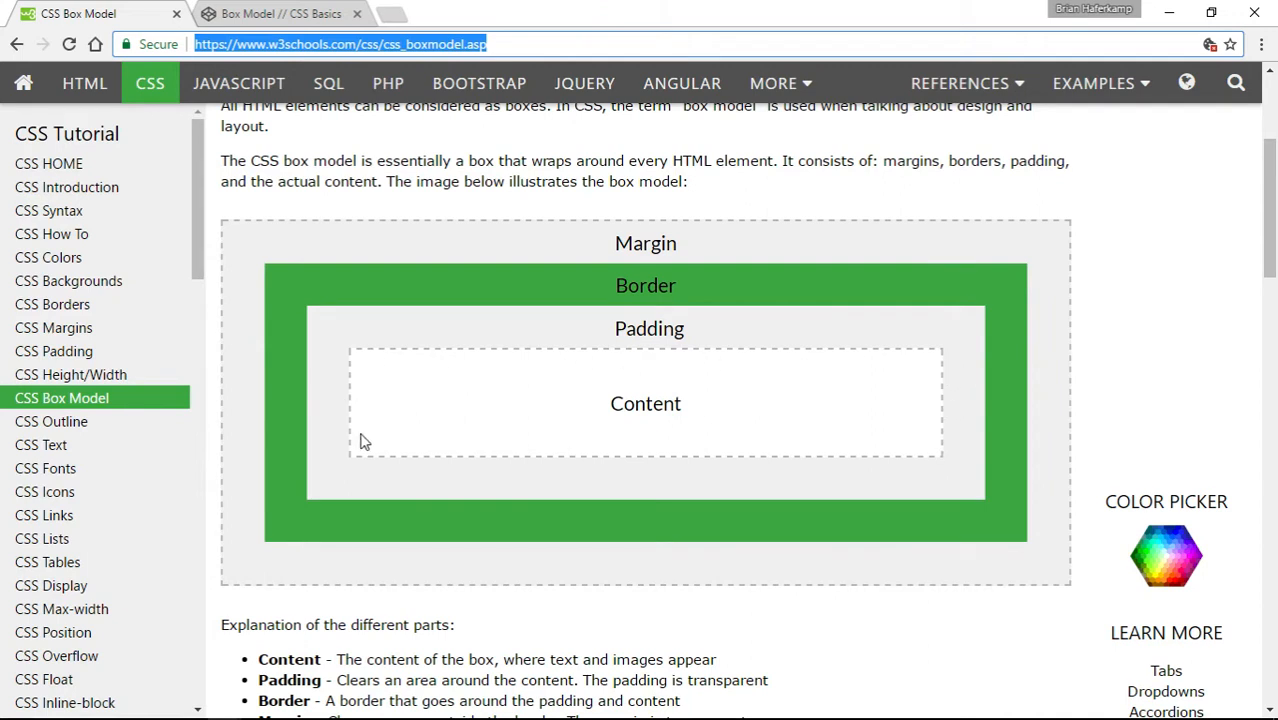
mouse_move(858, 452)
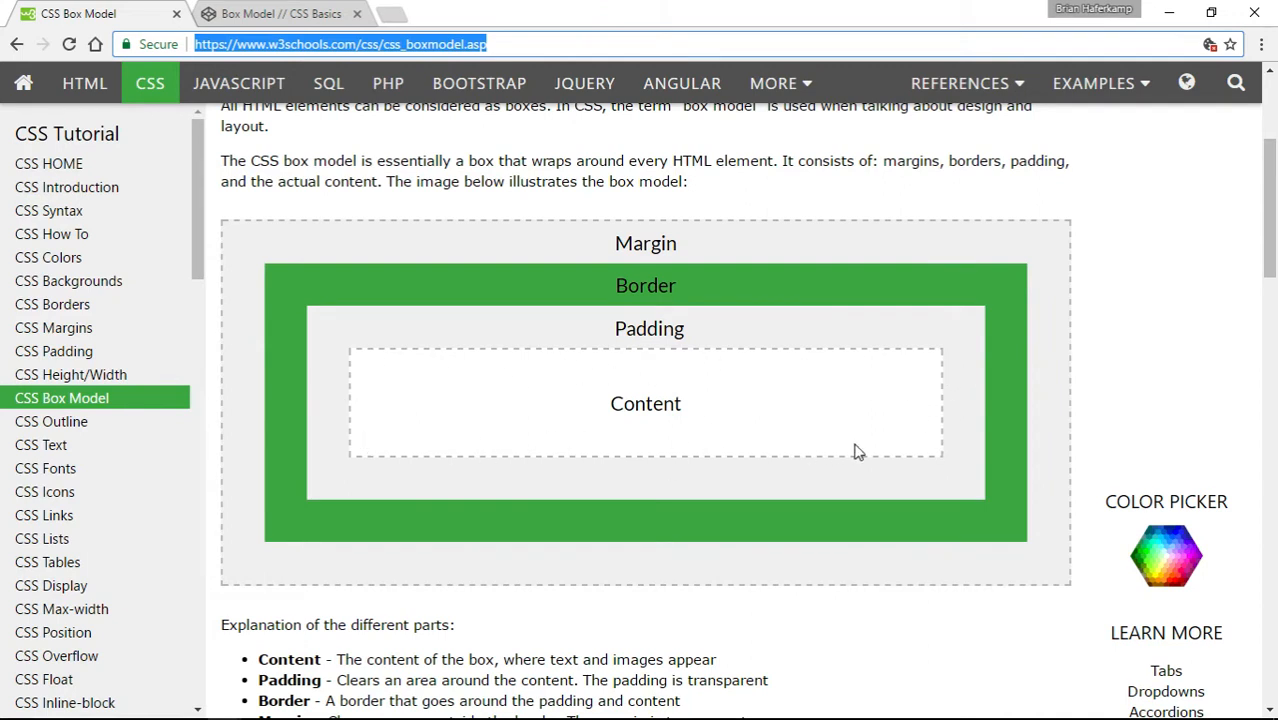
mouse_move(903, 449)
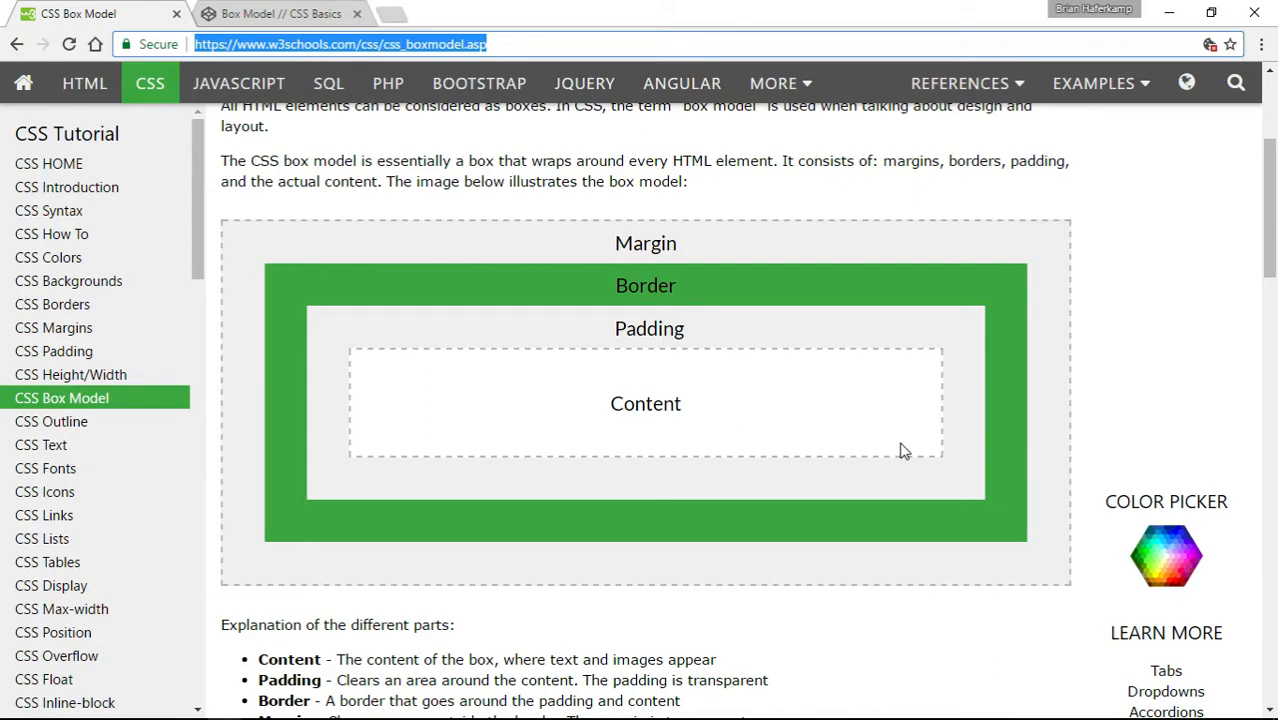
mouse_move(790, 468)
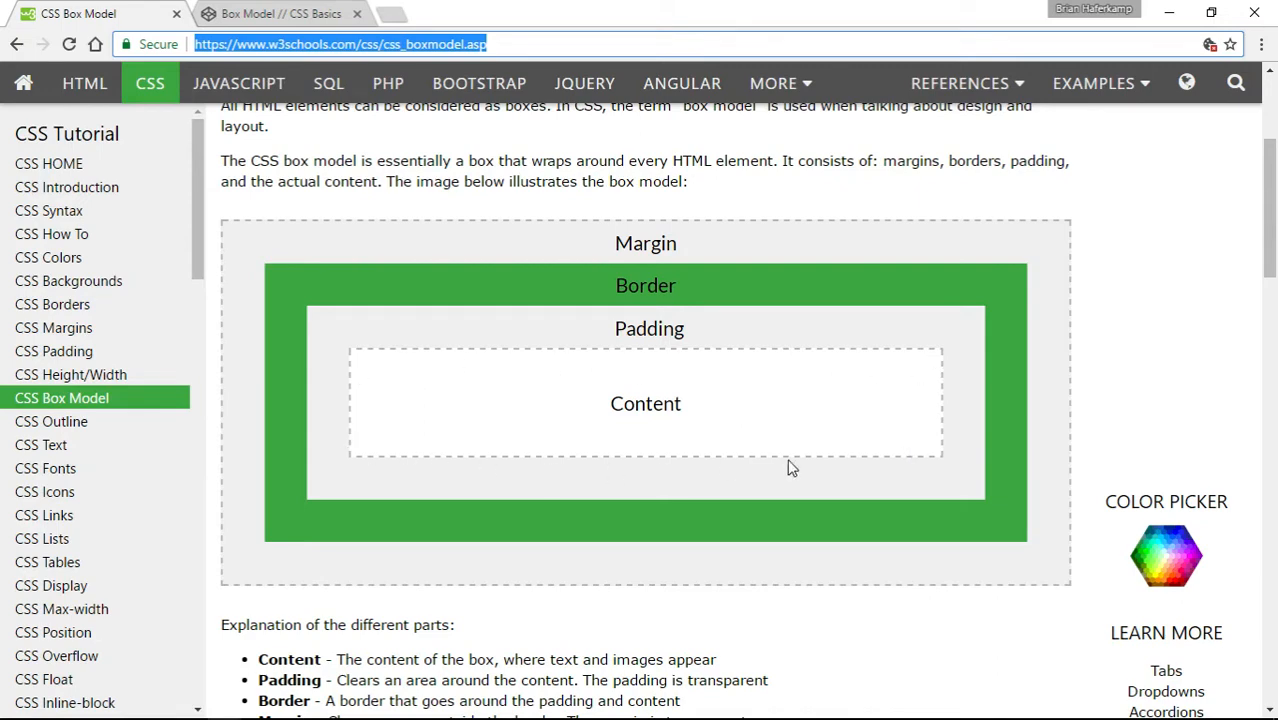
mouse_move(639, 379)
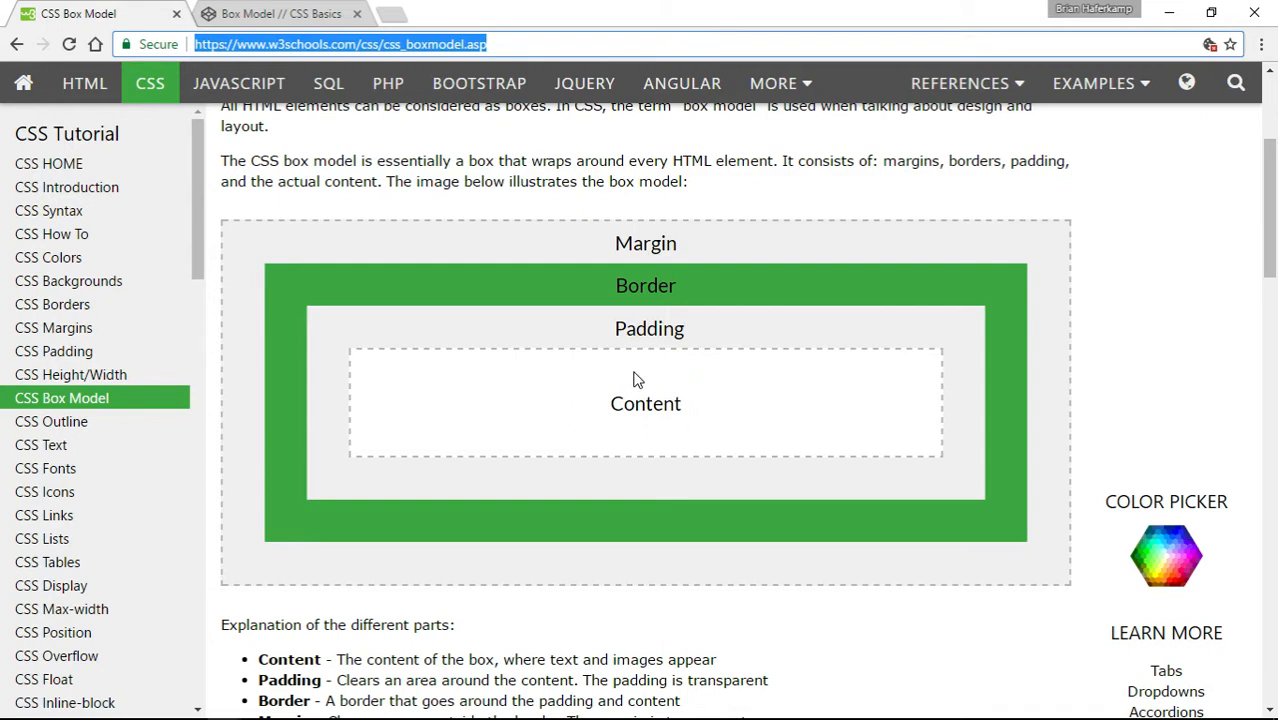
mouse_move(347, 485)
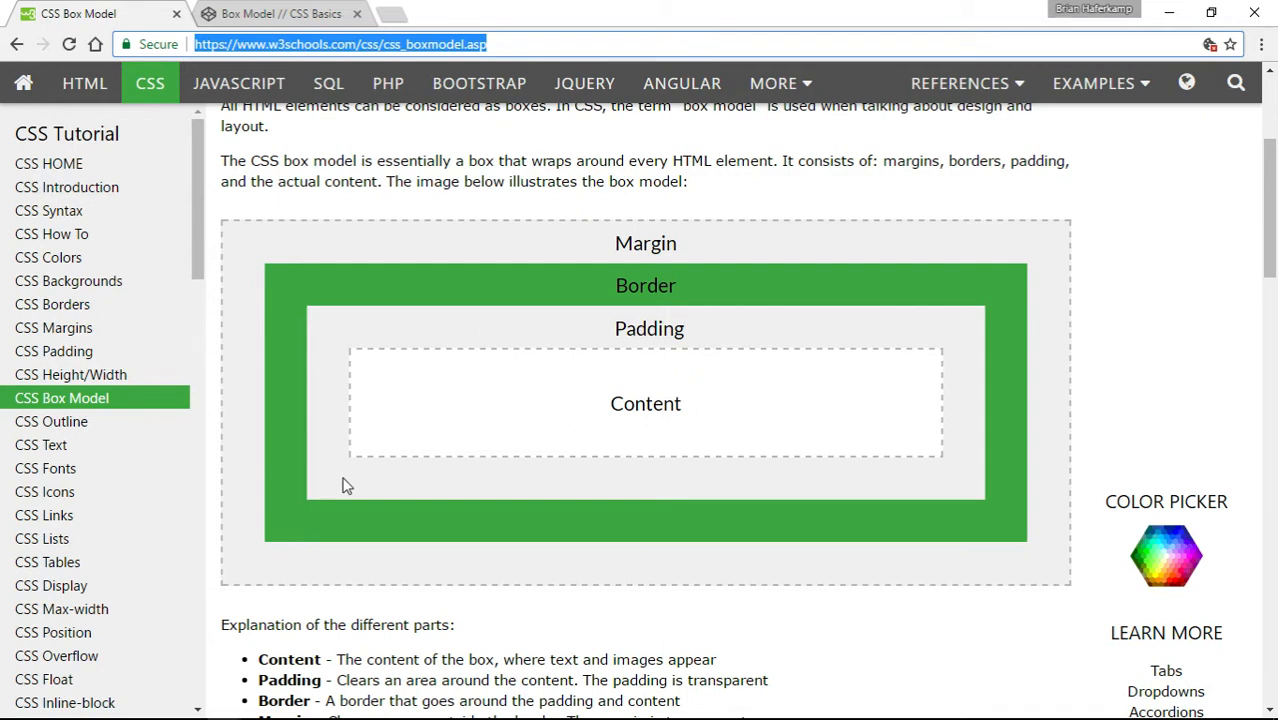
mouse_move(910, 332)
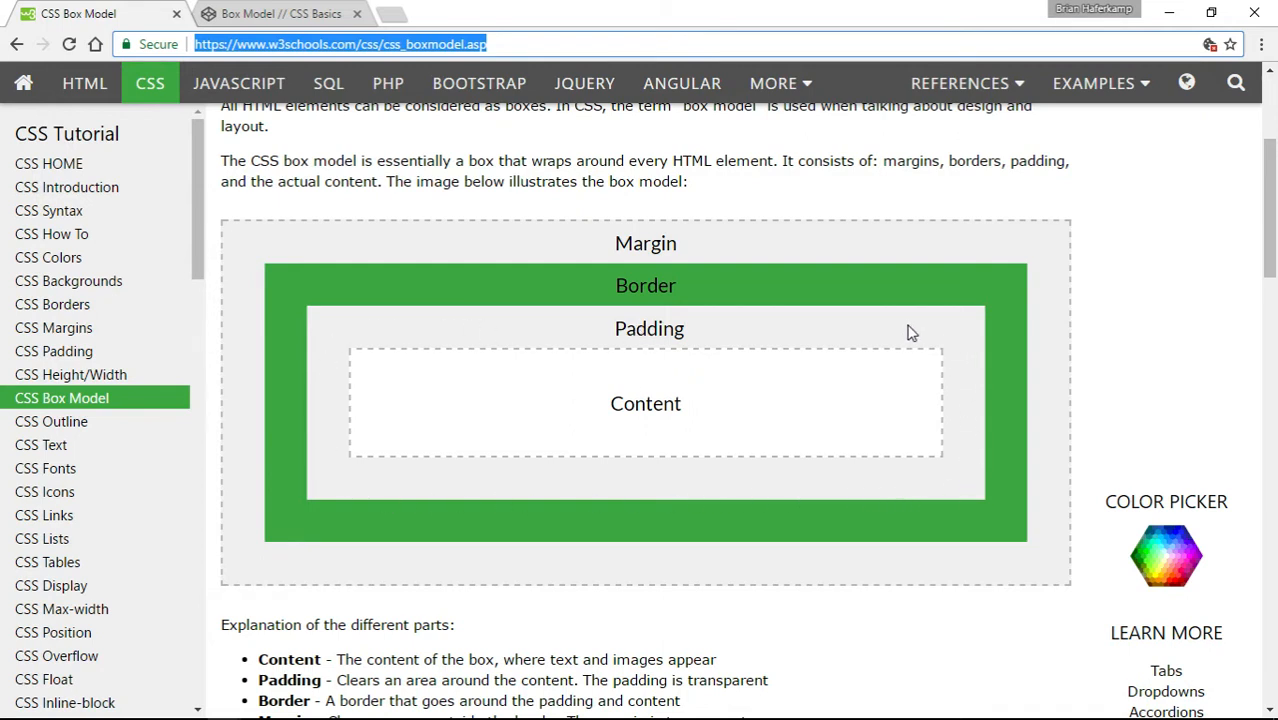
mouse_move(537, 332)
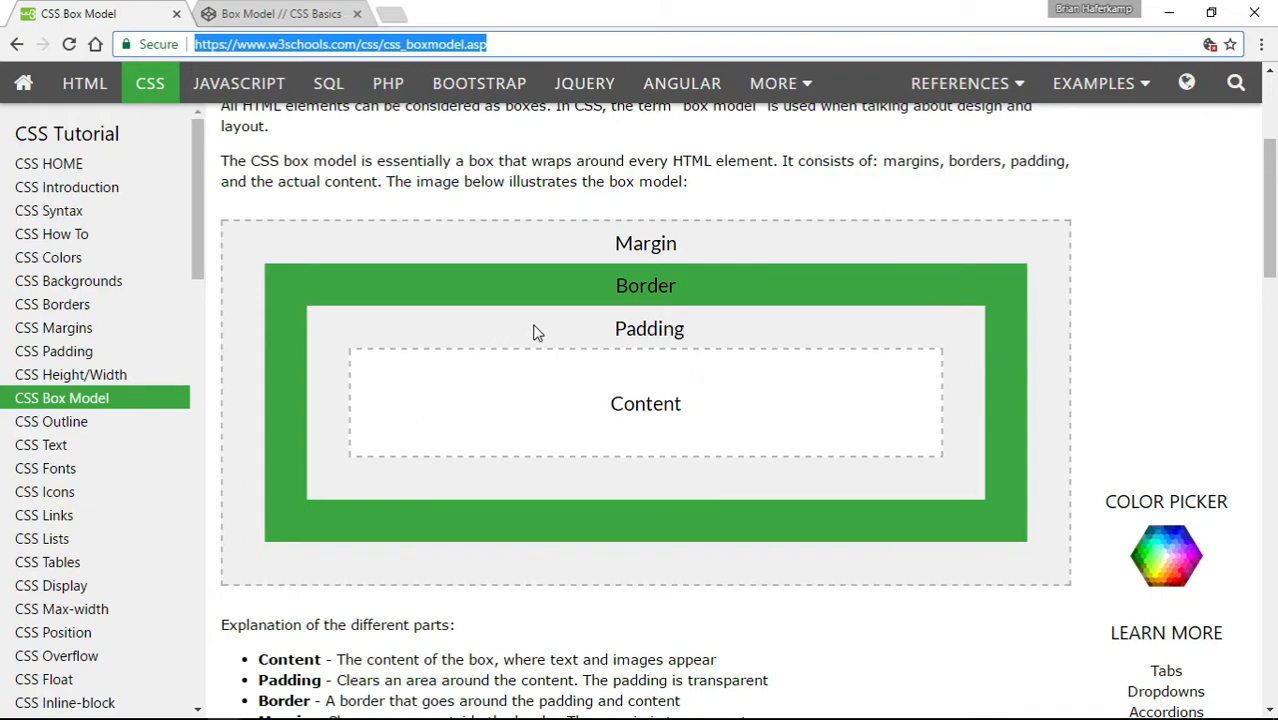
mouse_move(510, 288)
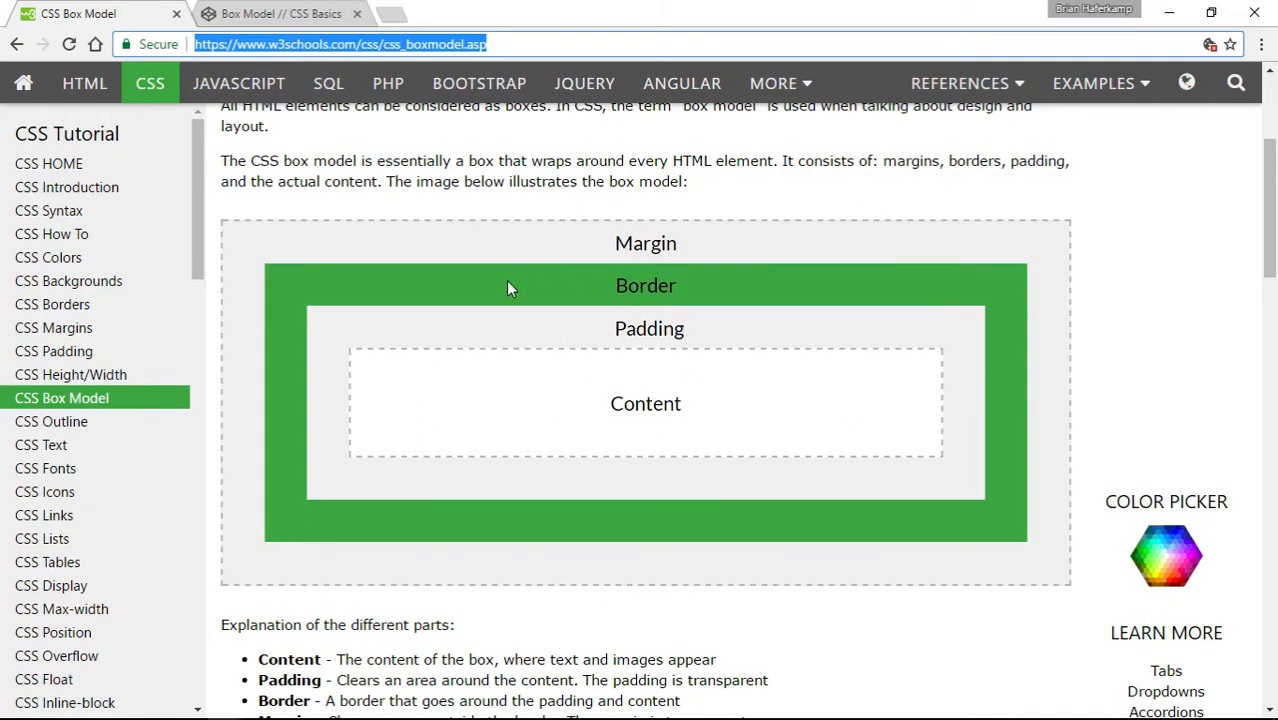
mouse_move(1017, 448)
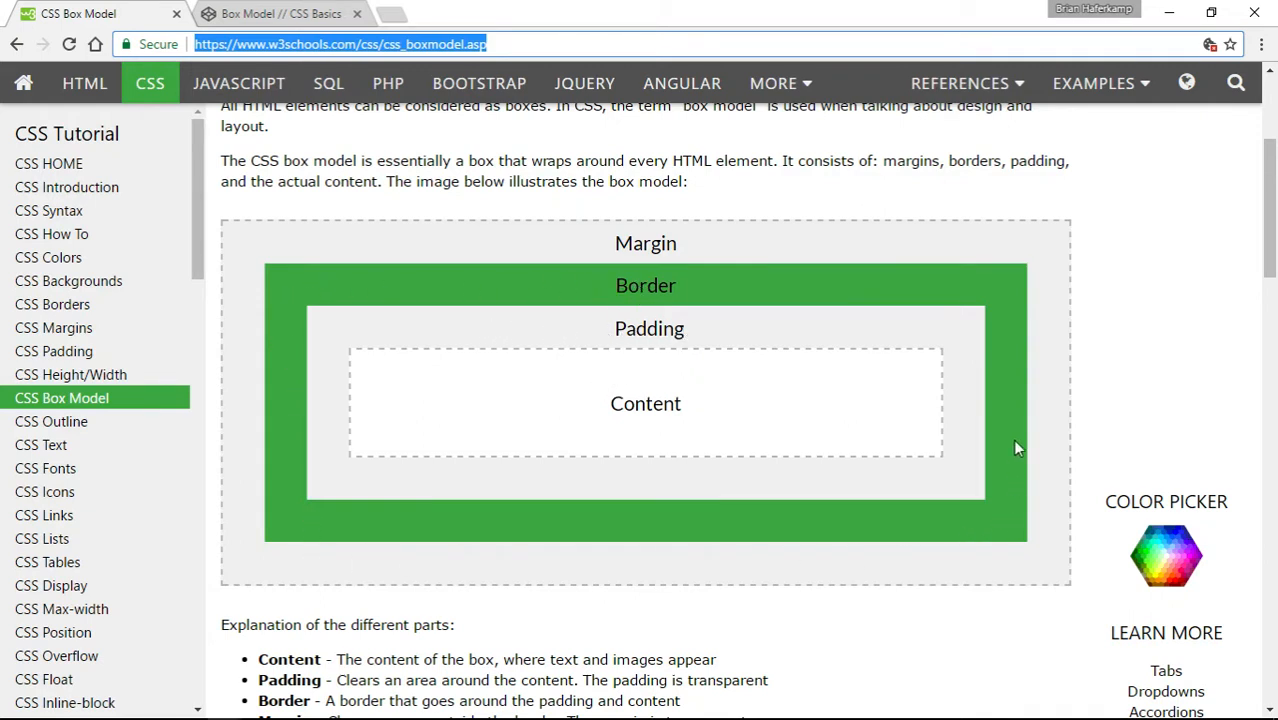
mouse_move(420, 293)
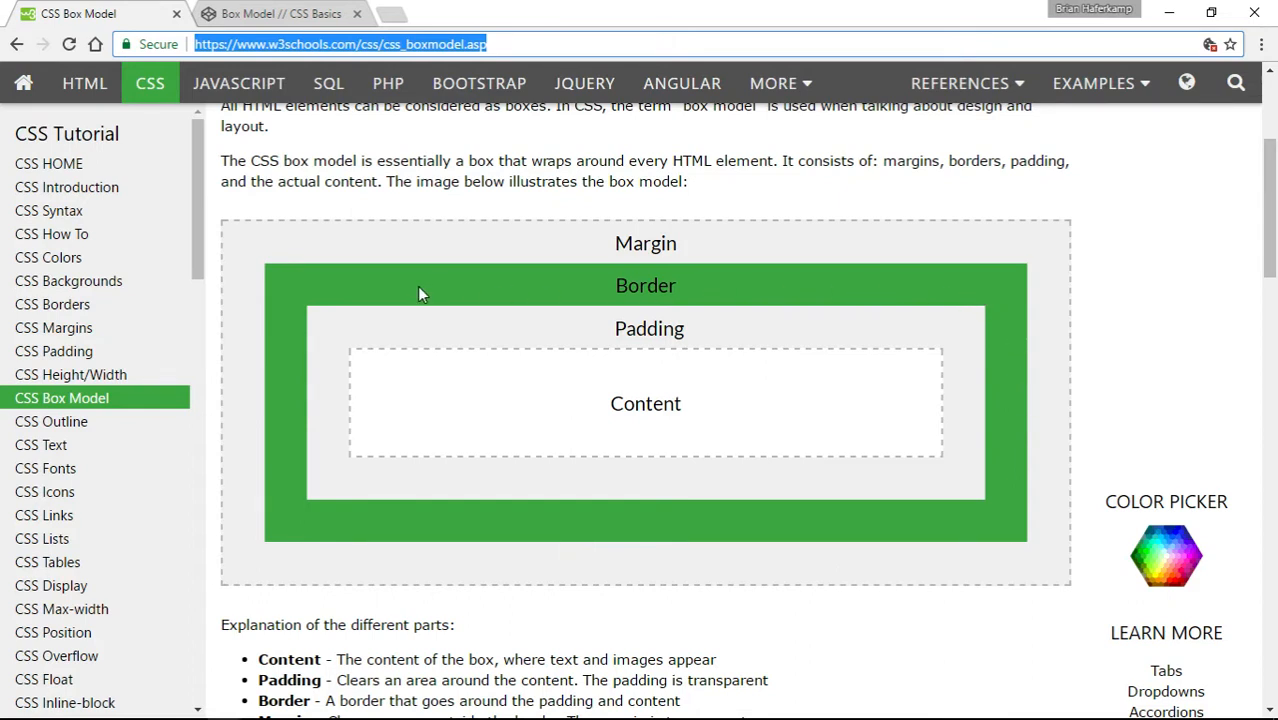
mouse_move(277, 241)
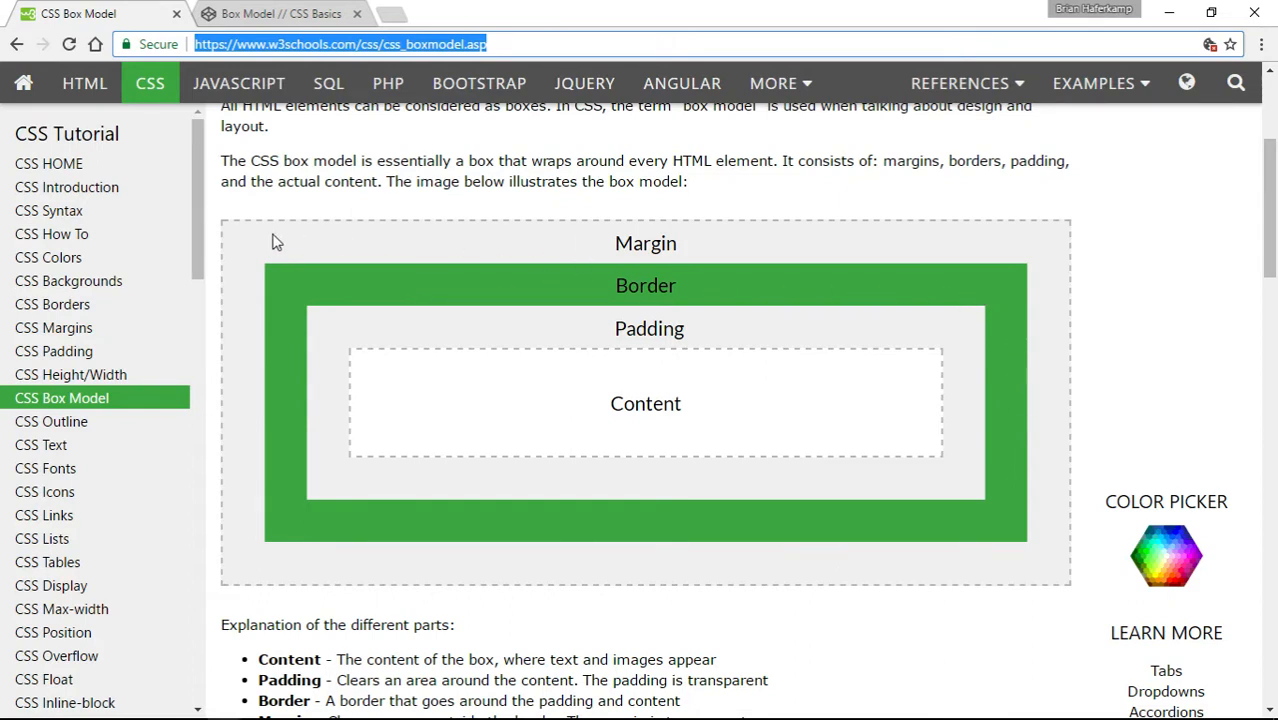
mouse_move(1048, 264)
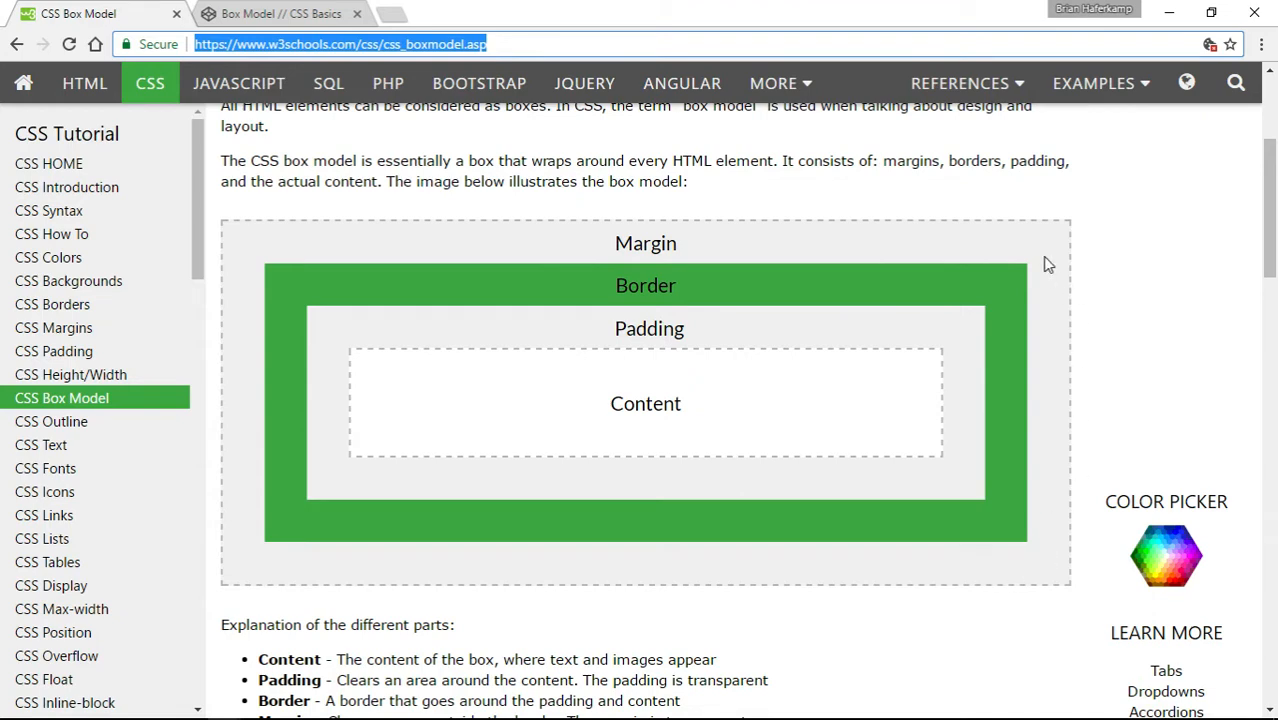
mouse_move(862, 259)
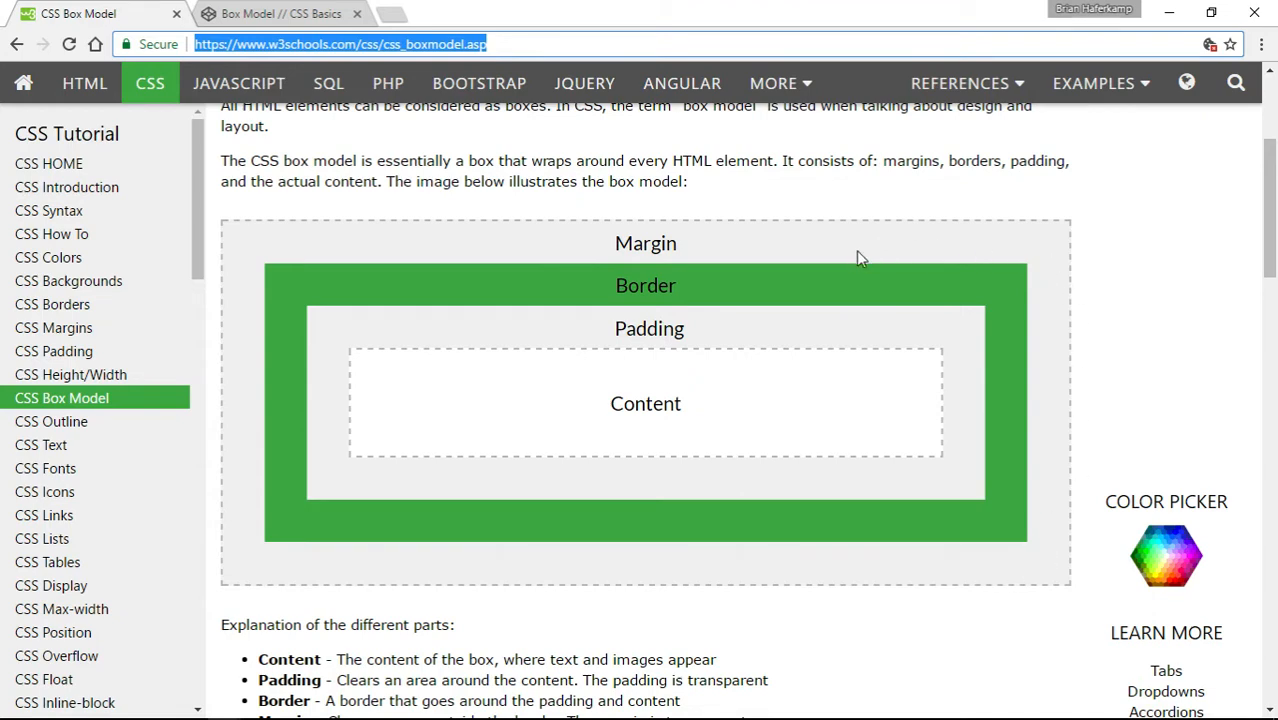
mouse_move(645, 420)
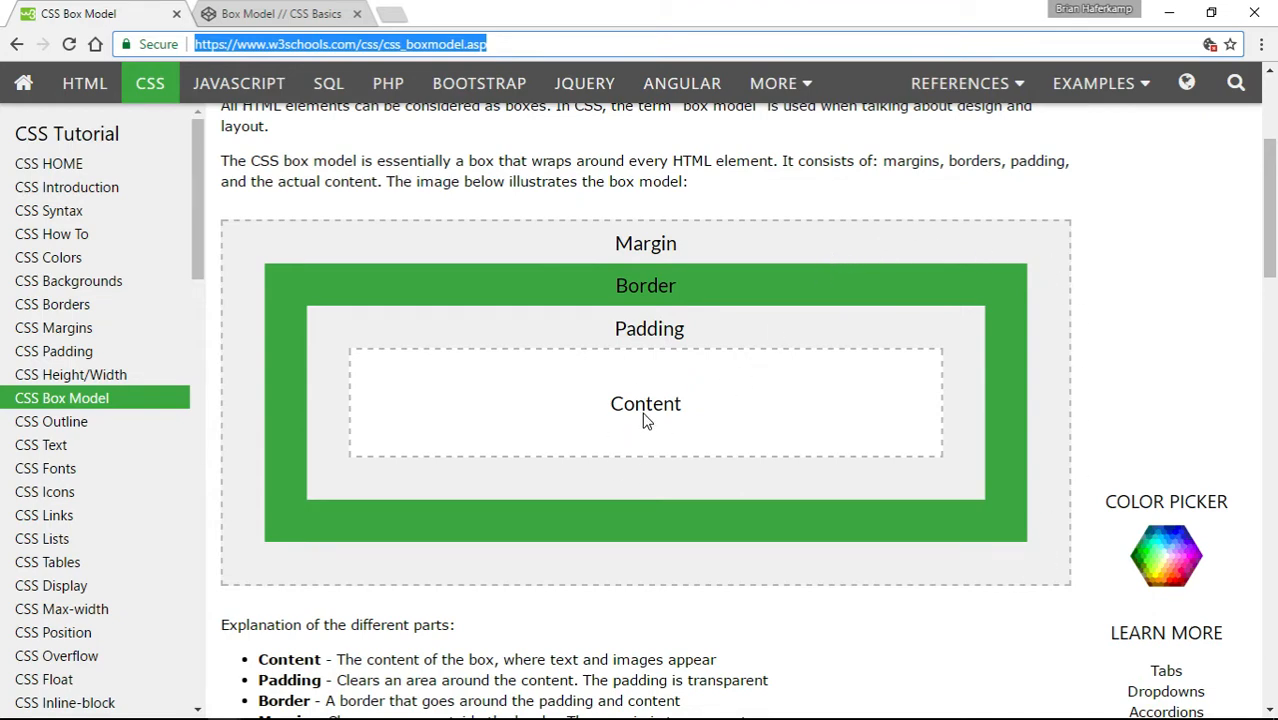
mouse_move(640, 410)
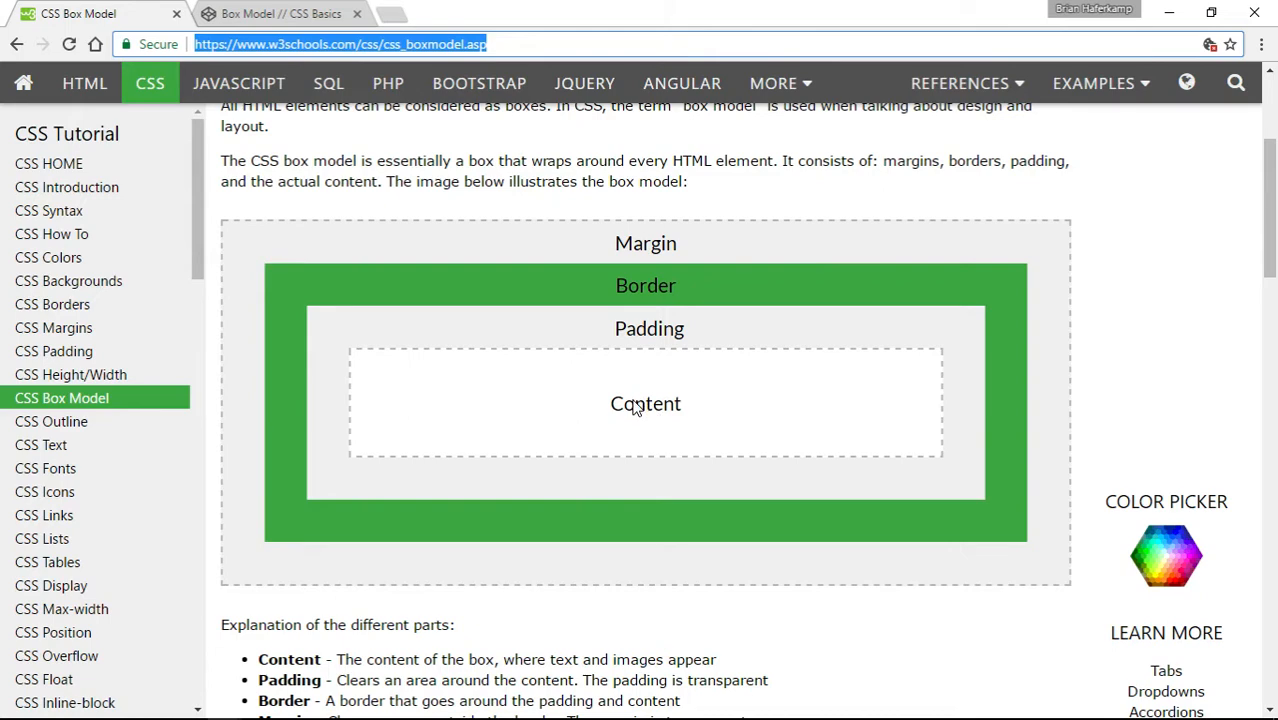
mouse_move(1213, 413)
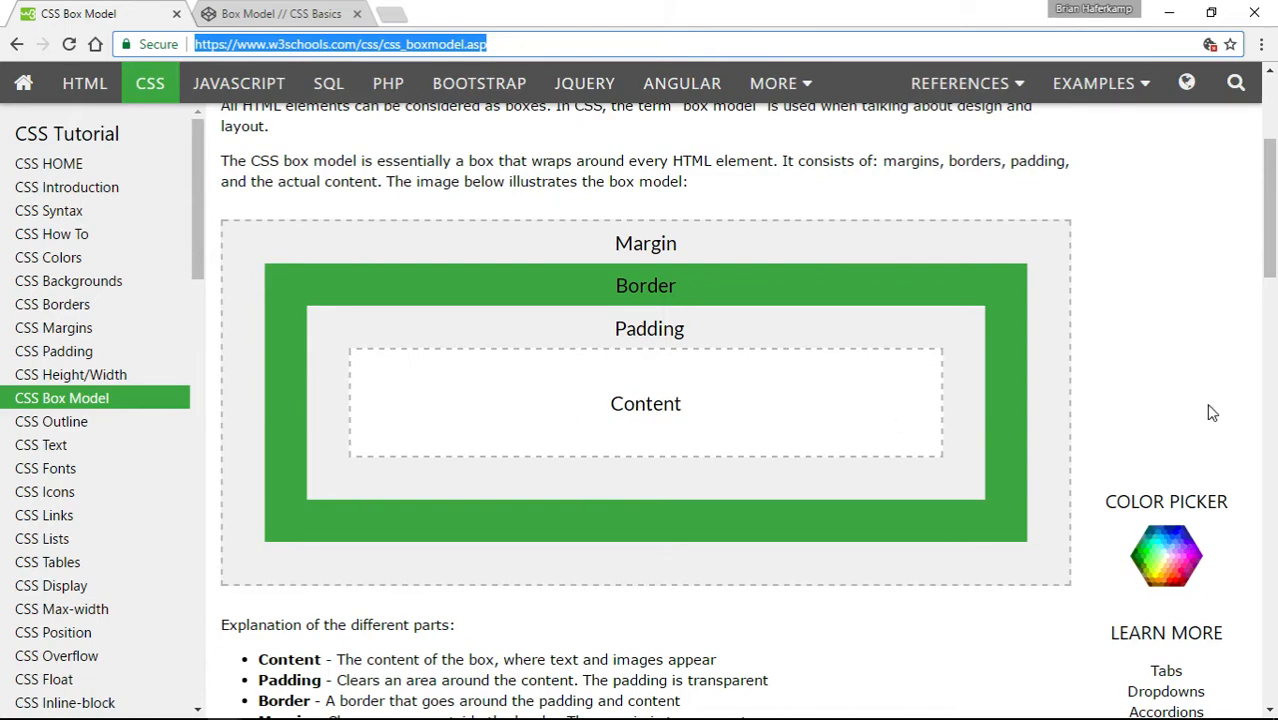
mouse_move(1060, 497)
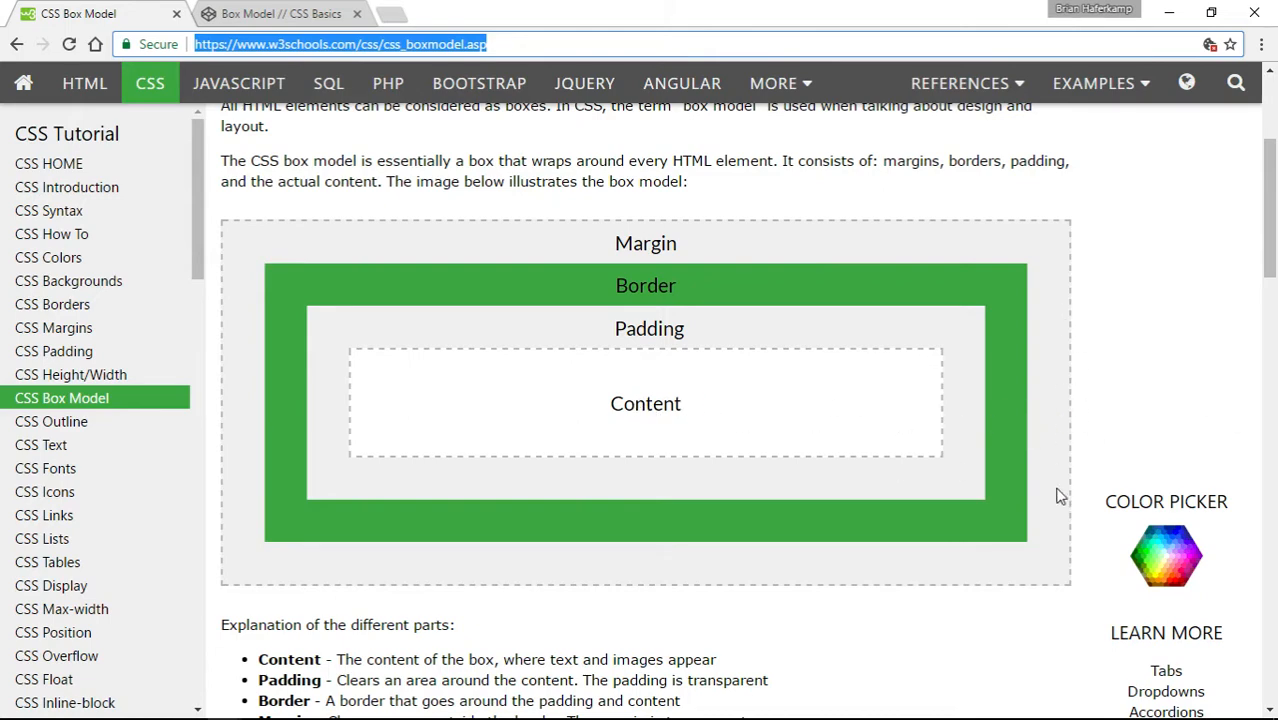
mouse_move(1095, 425)
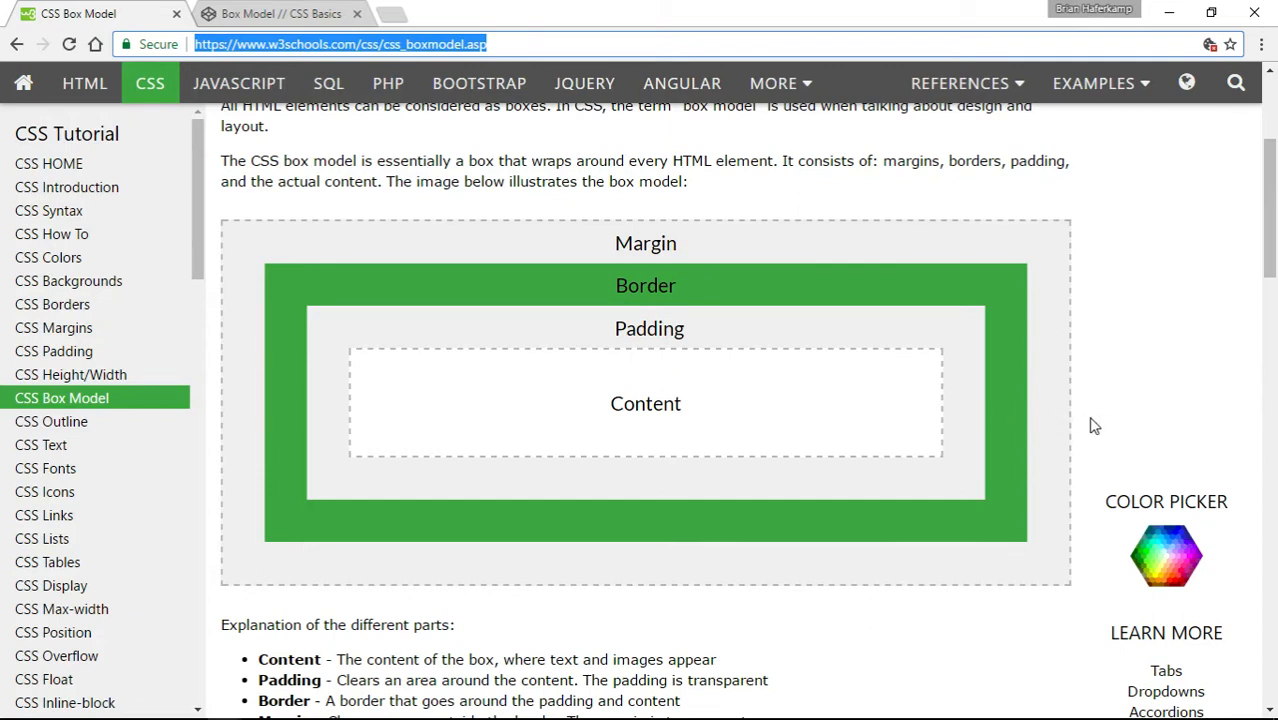
mouse_move(1087, 431)
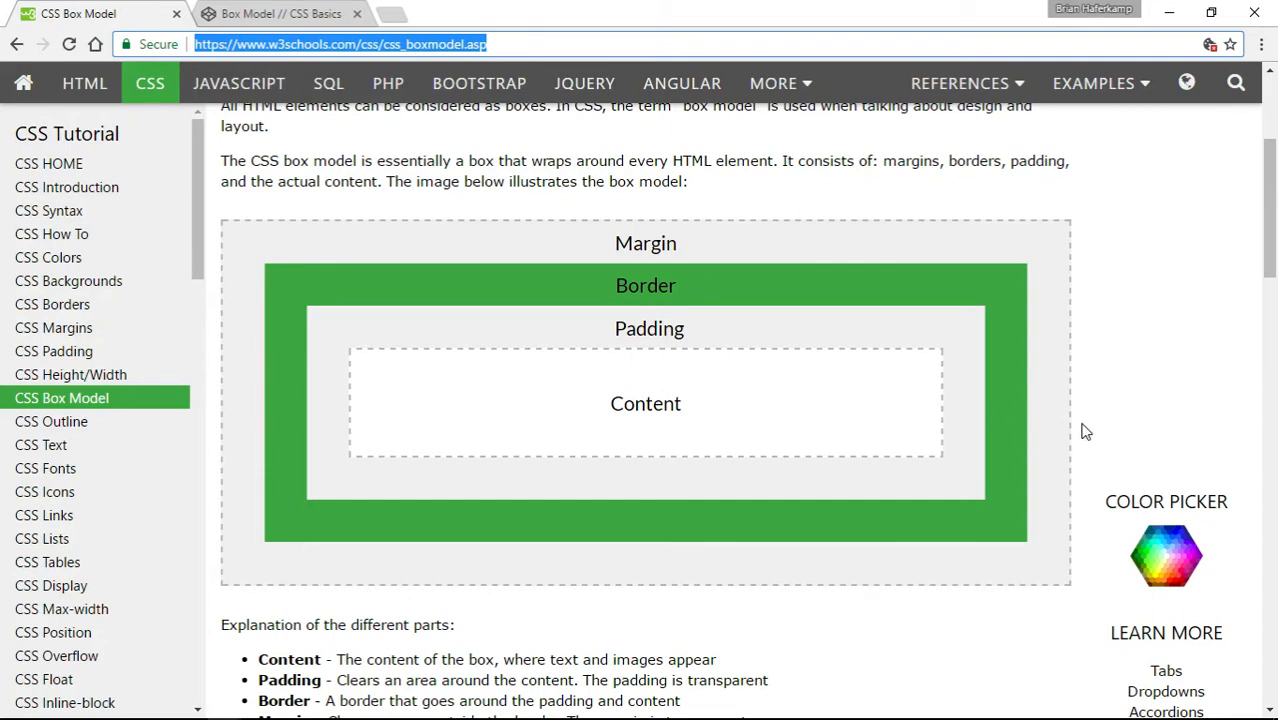
mouse_move(960, 423)
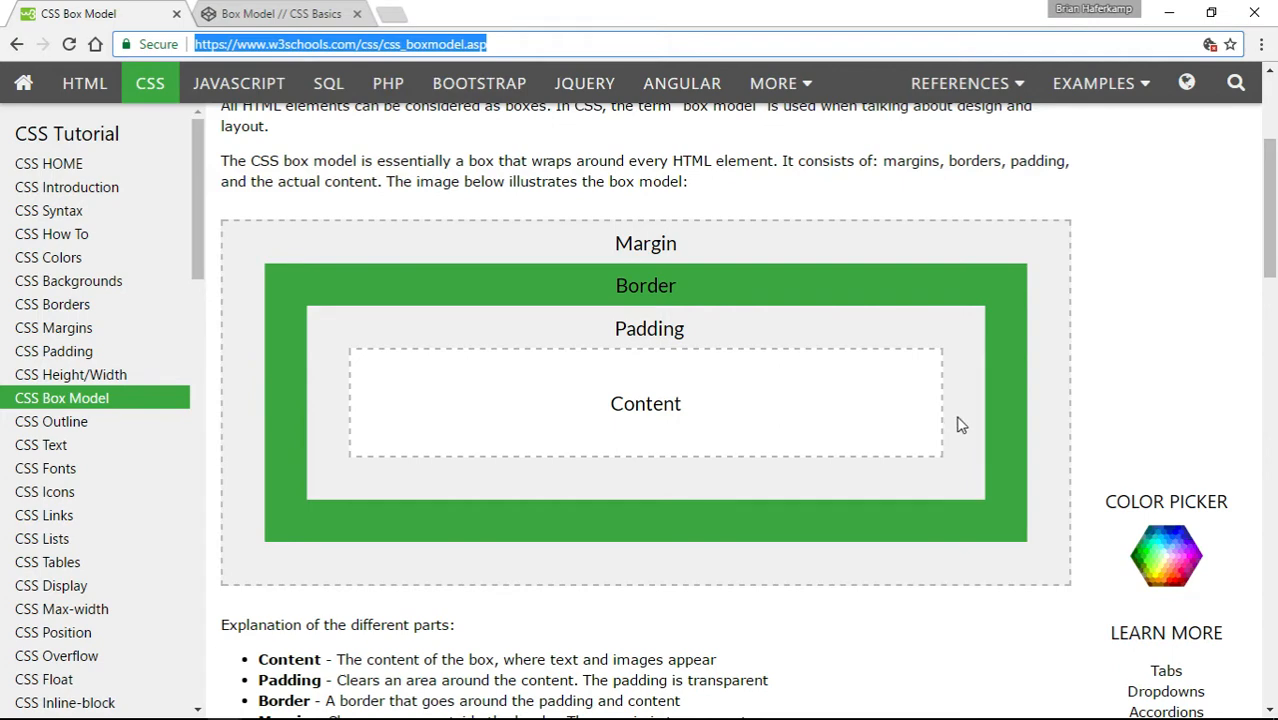
mouse_move(1060, 470)
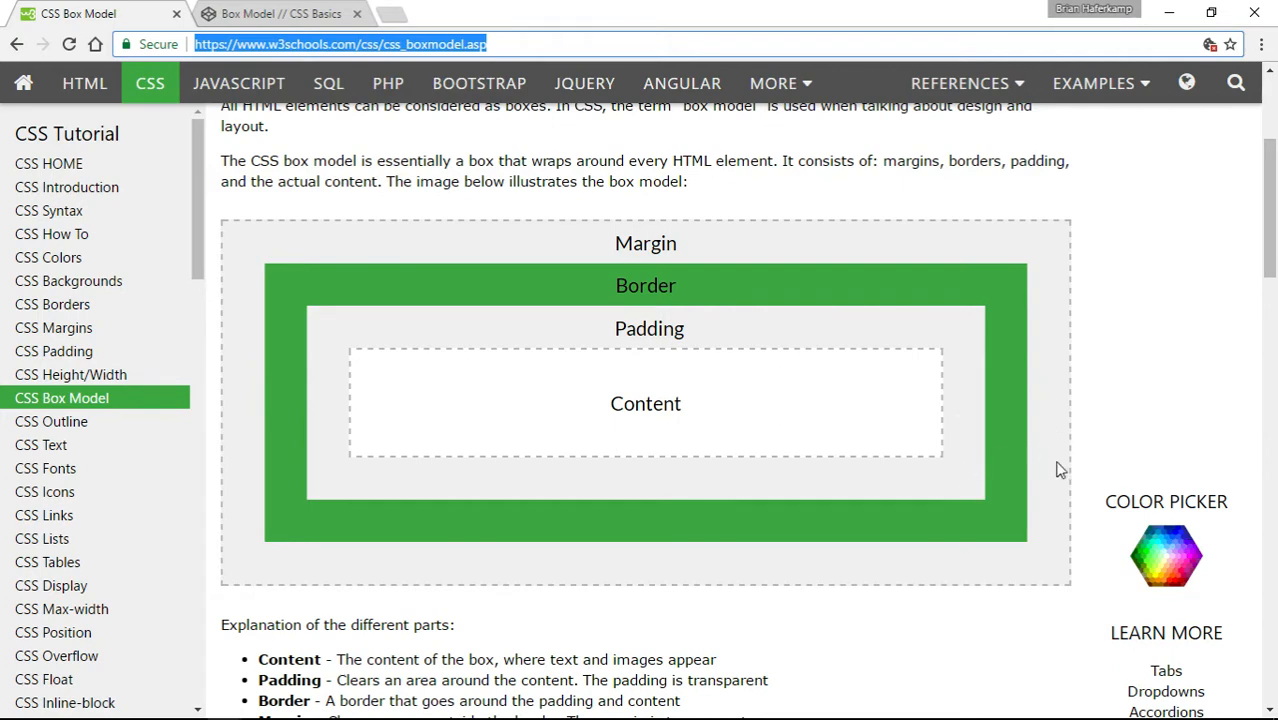
mouse_move(968, 433)
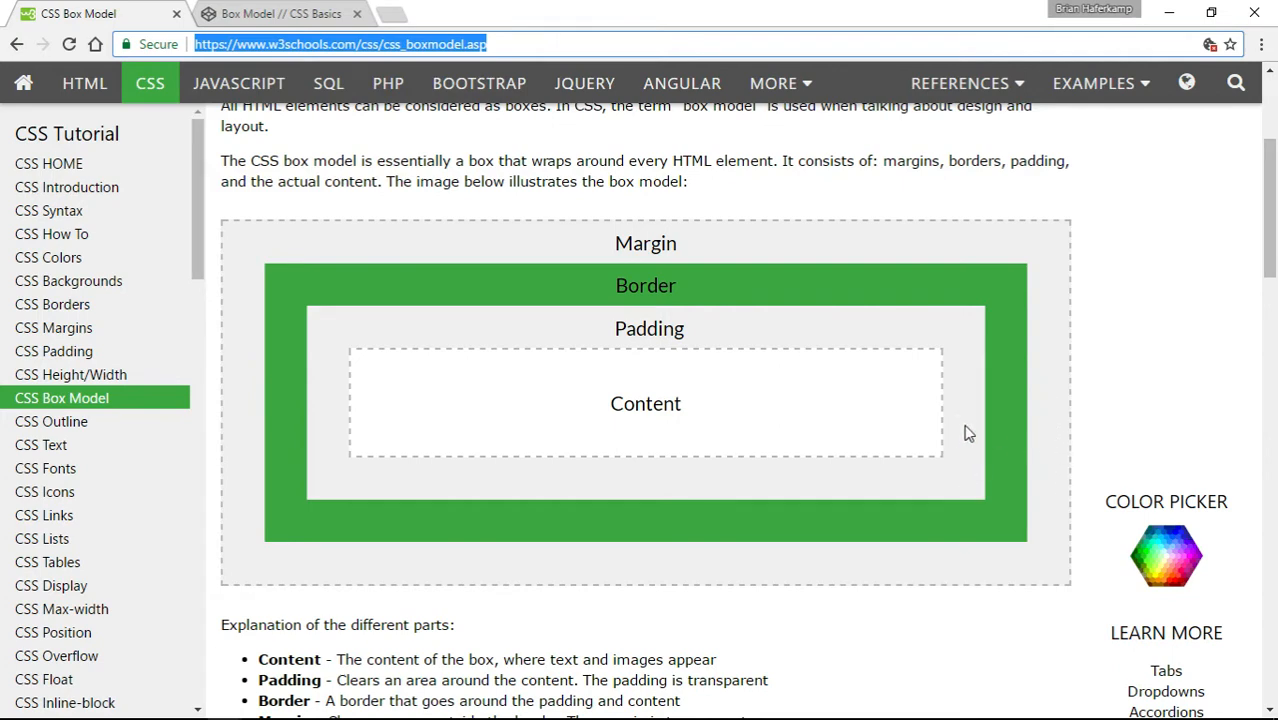
mouse_move(958, 445)
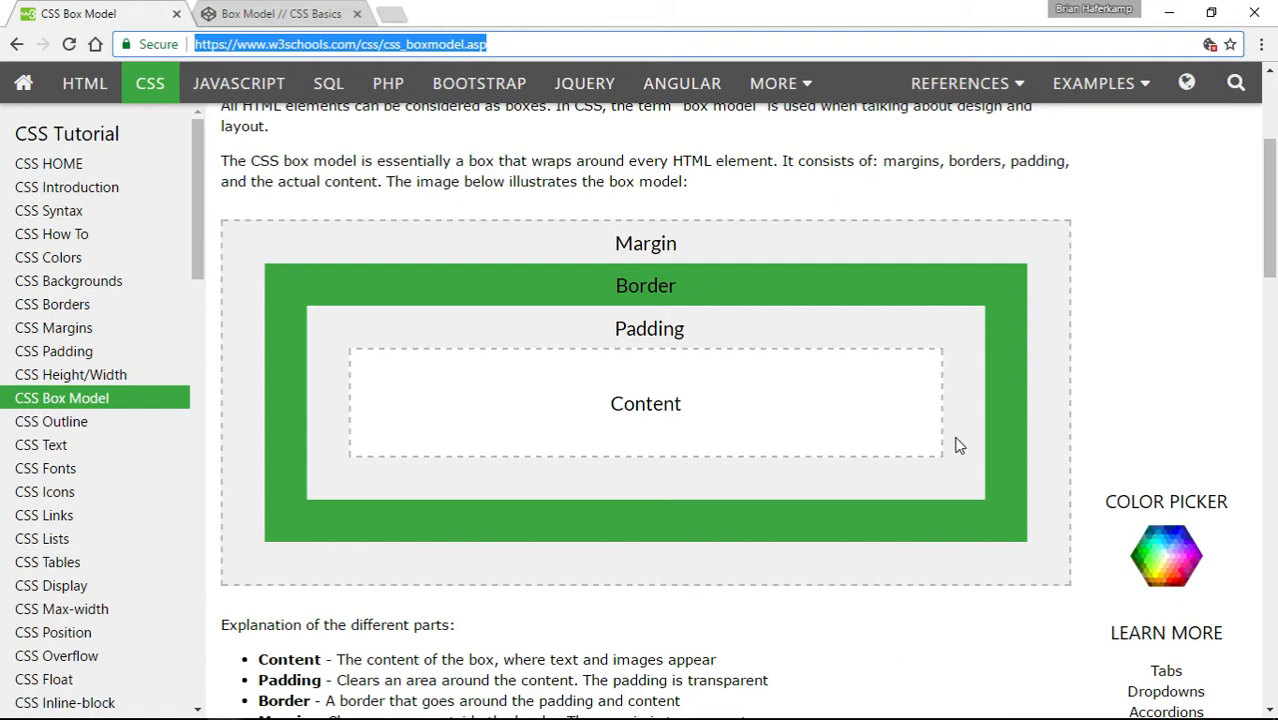
mouse_move(965, 417)
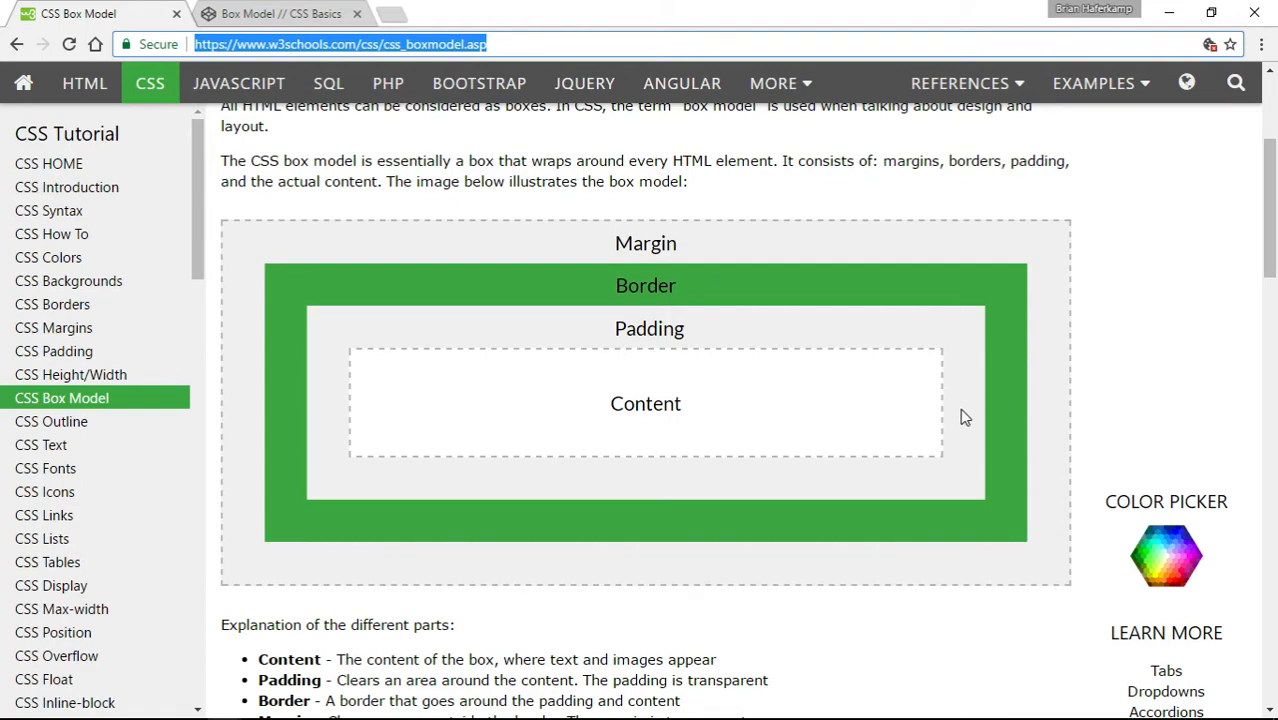
mouse_move(1068, 462)
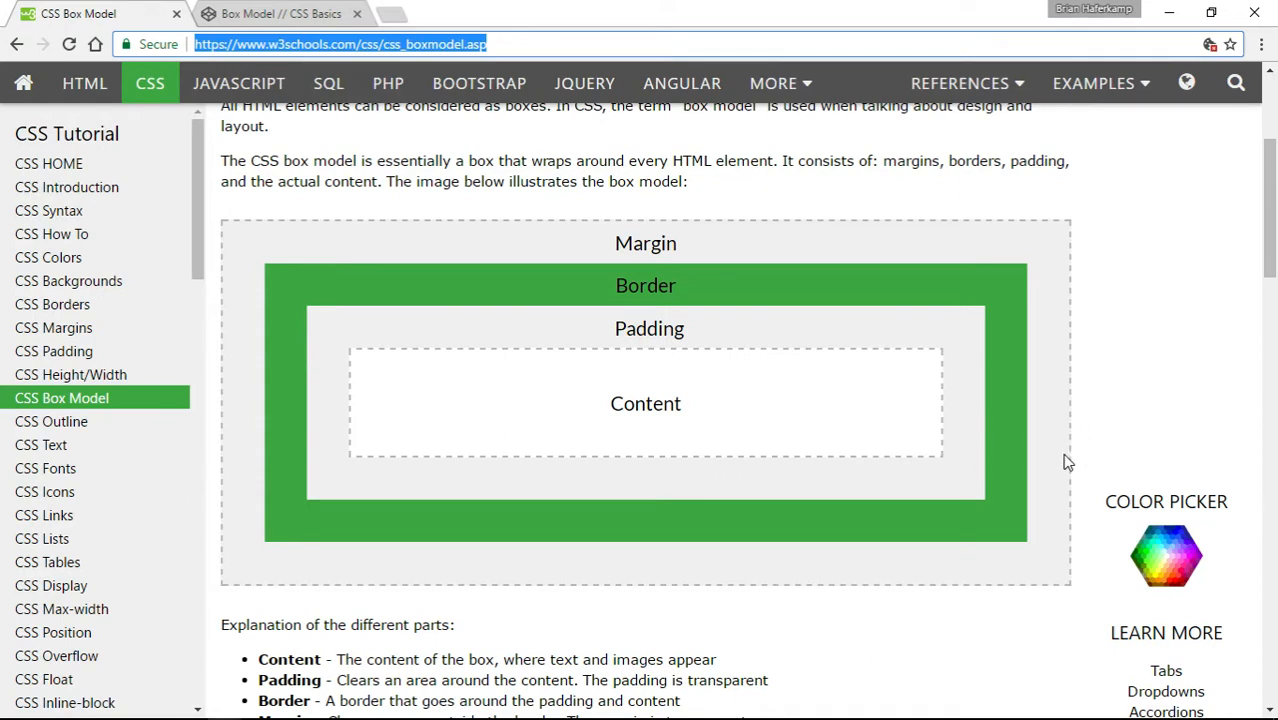
mouse_move(1035, 458)
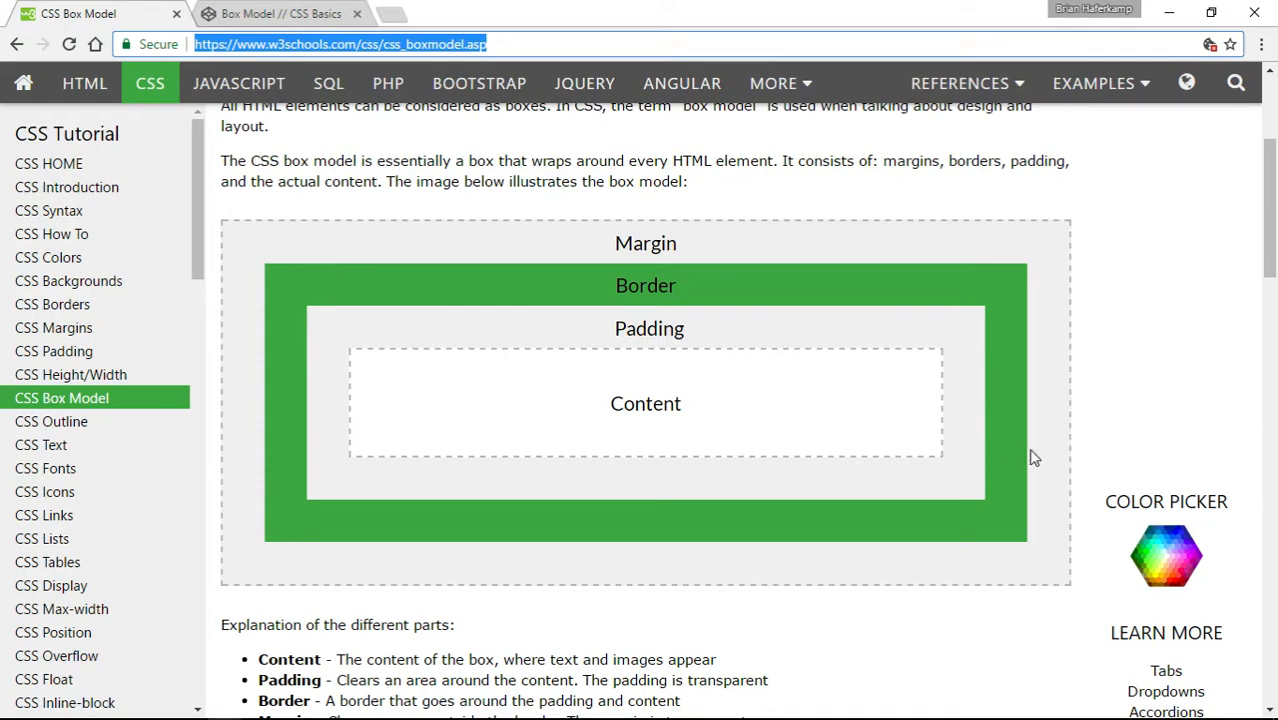
mouse_move(1050, 458)
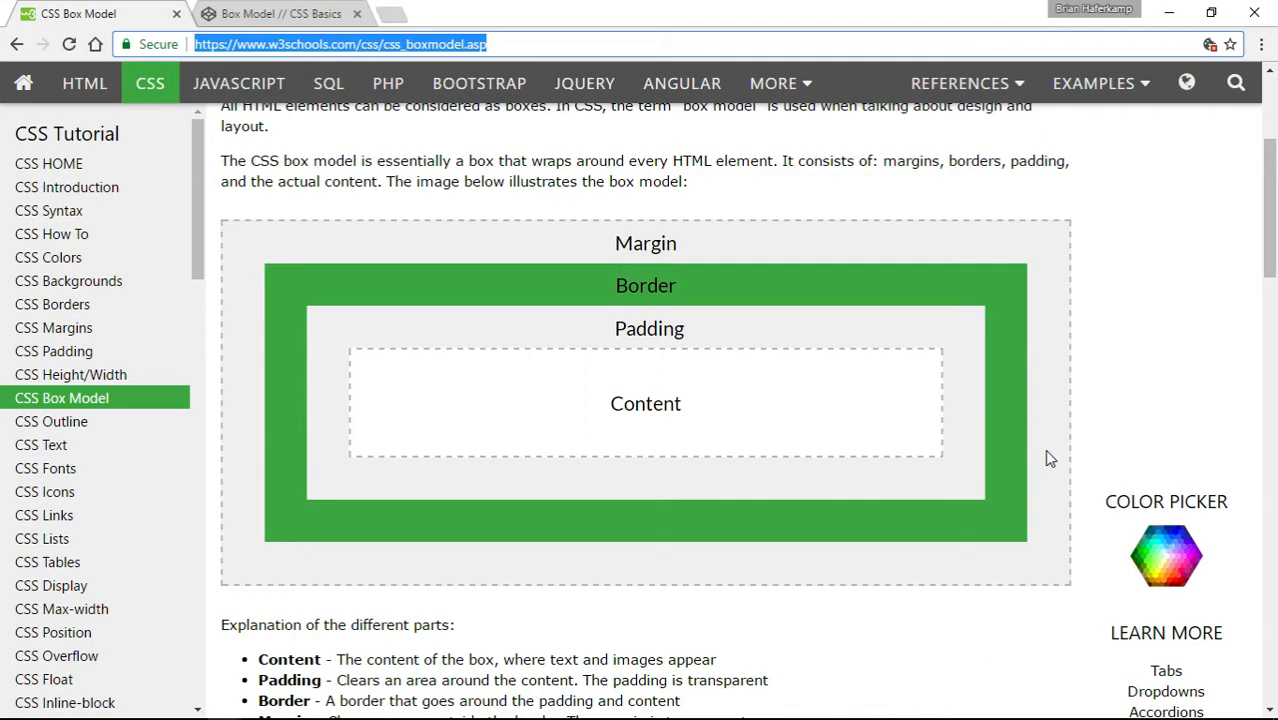
mouse_move(1000, 420)
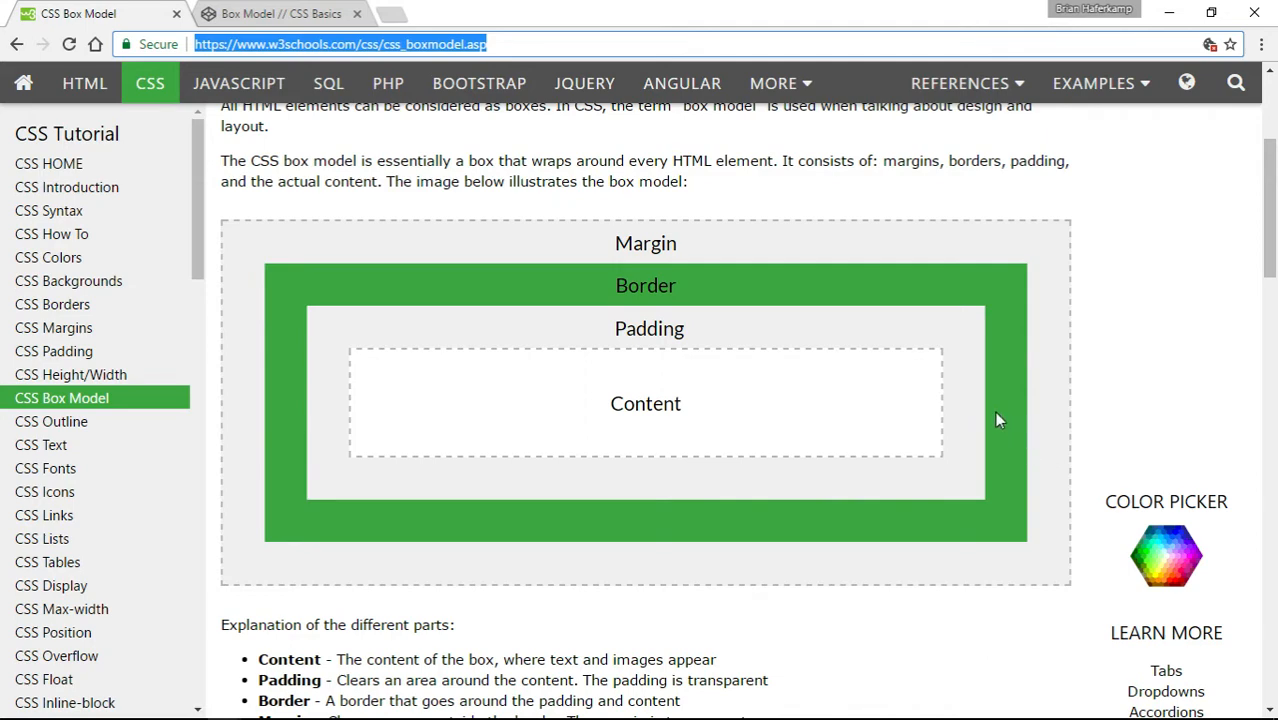
mouse_move(1005, 490)
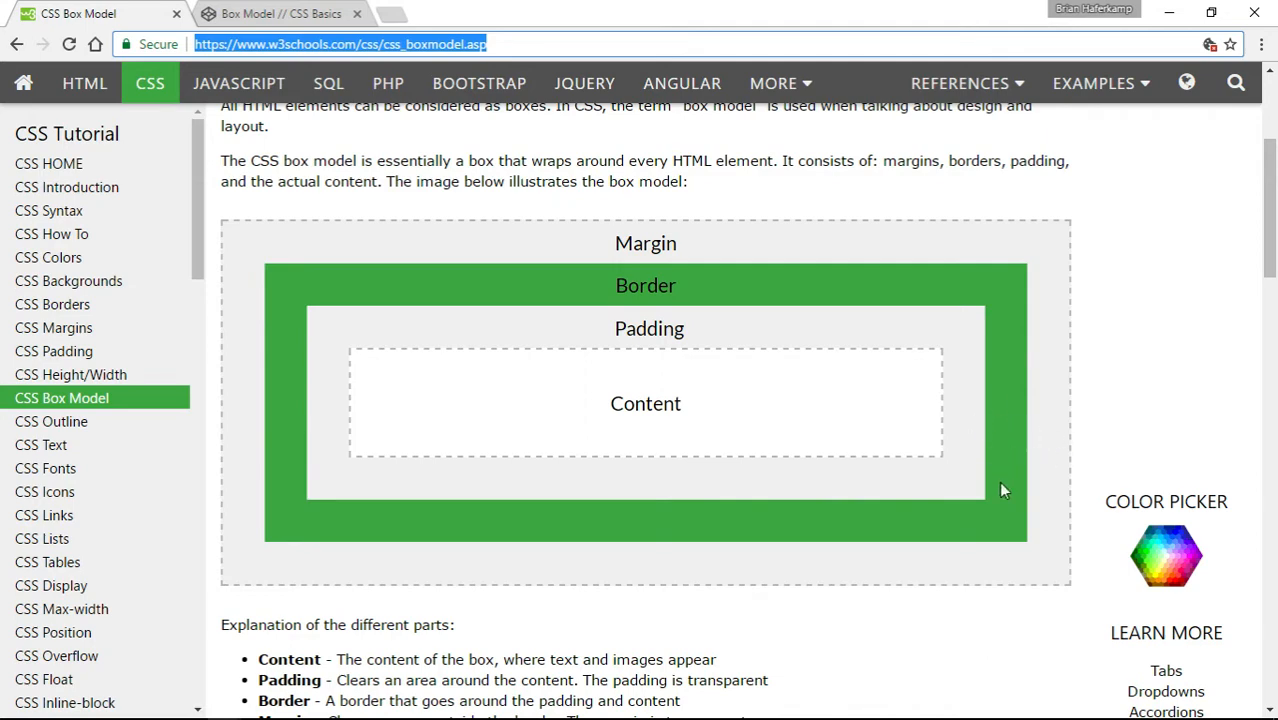
scroll("down", 3)
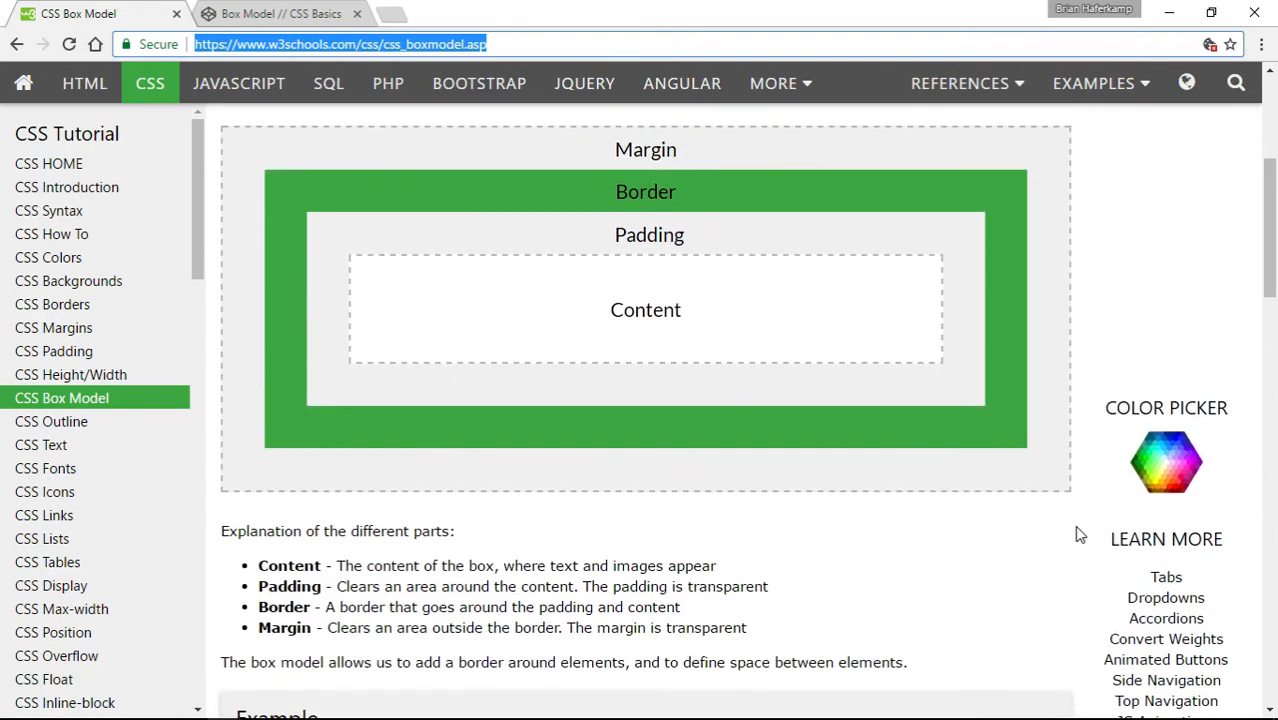
scroll("up", 3)
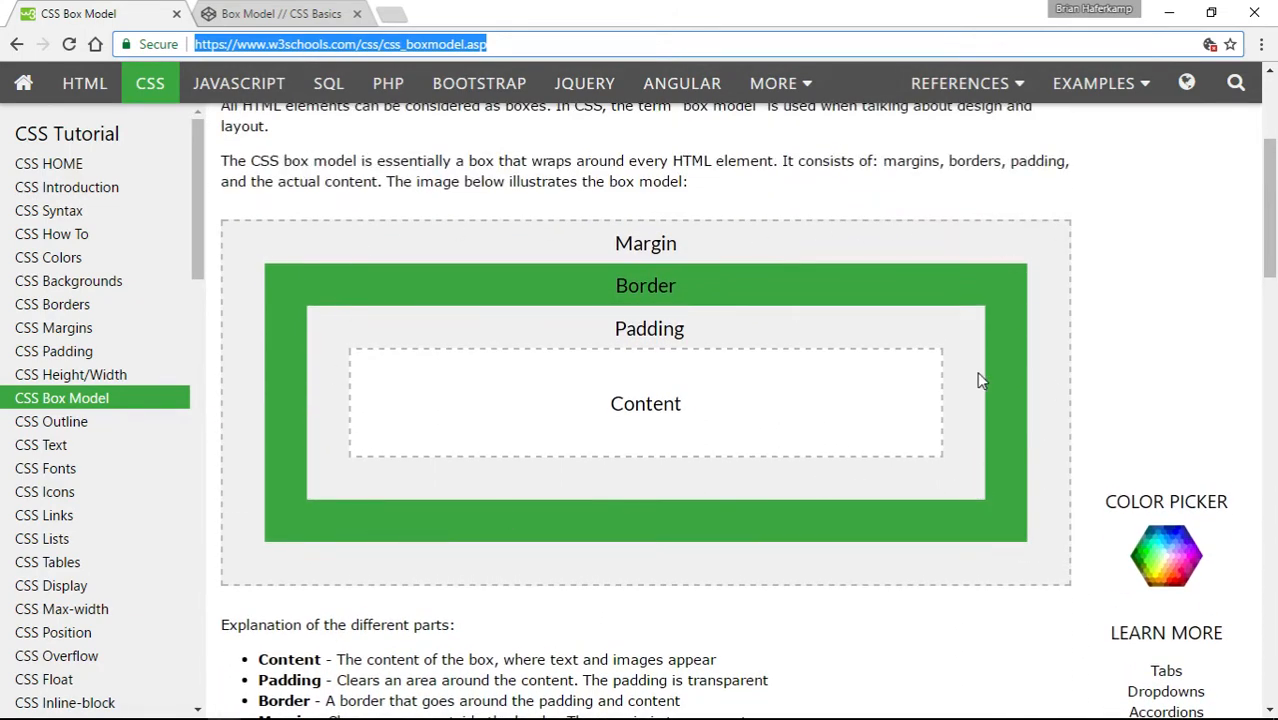
mouse_move(420, 213)
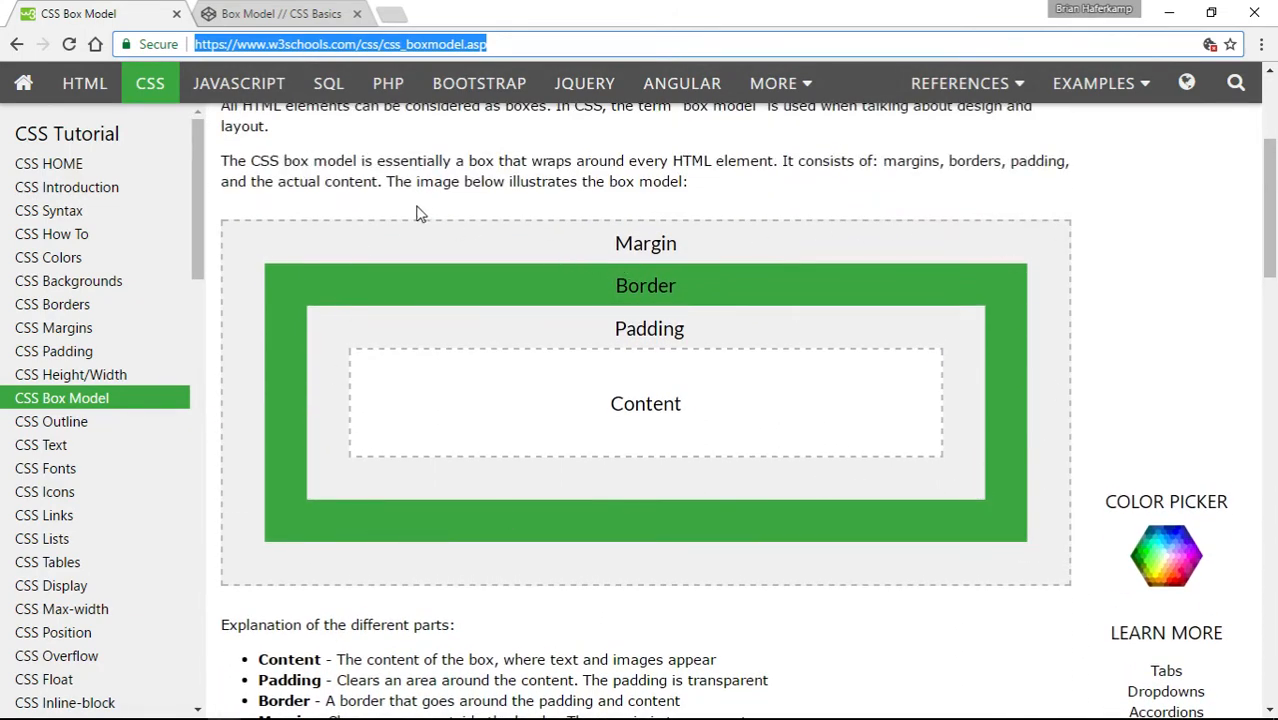
mouse_move(280, 13)
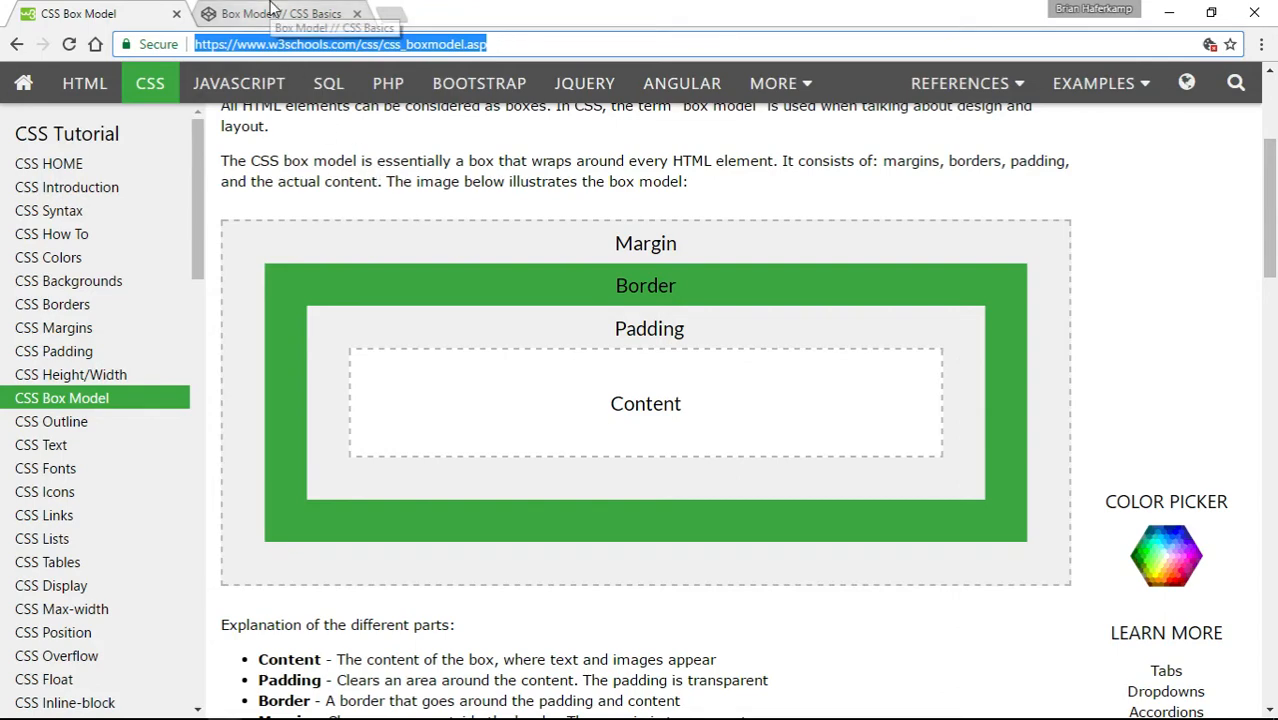
left_click(280, 13)
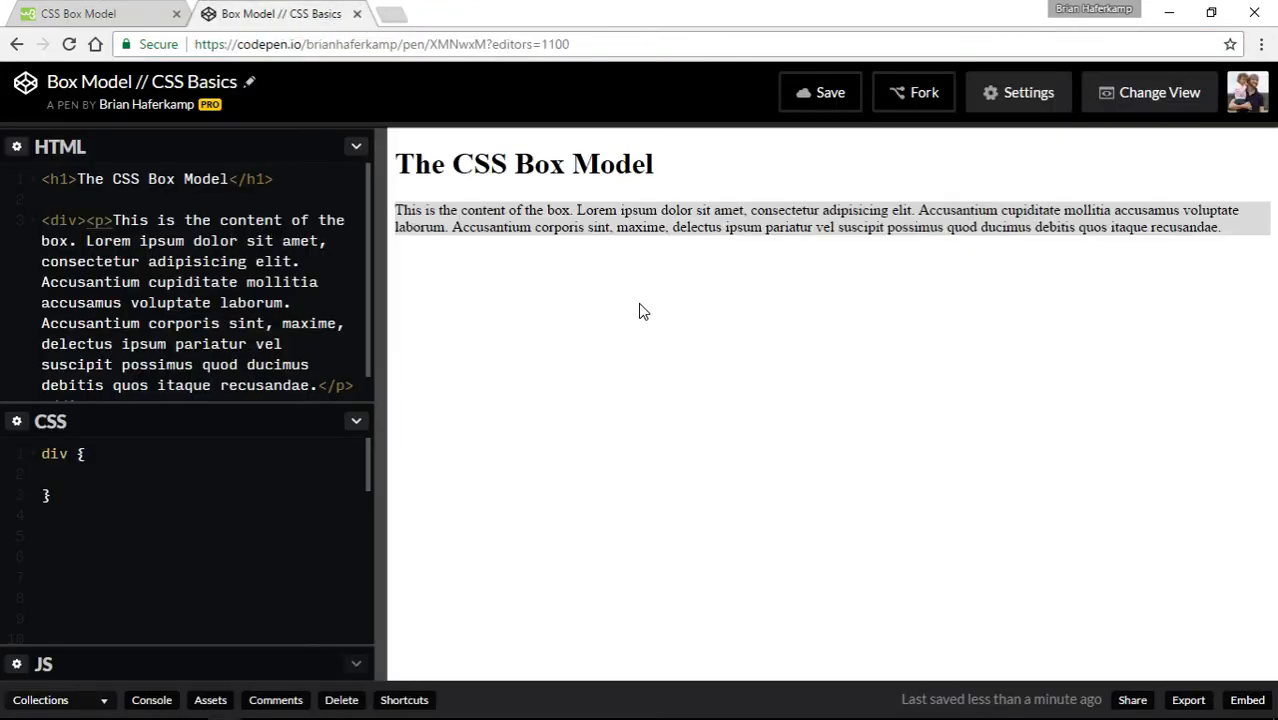
mouse_move(620, 325)
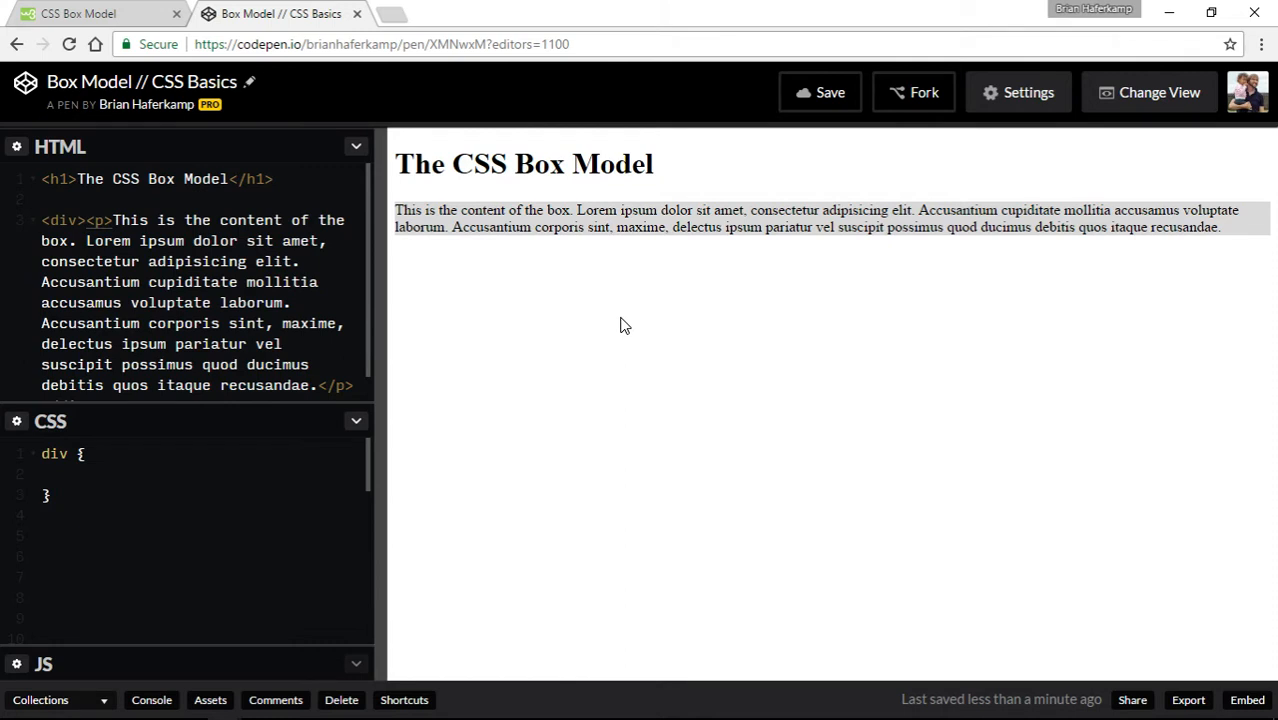
Enlarge the HTML editor and move the paragraph onto its own line inside the div
left_click_drag(395, 210, 571, 210)
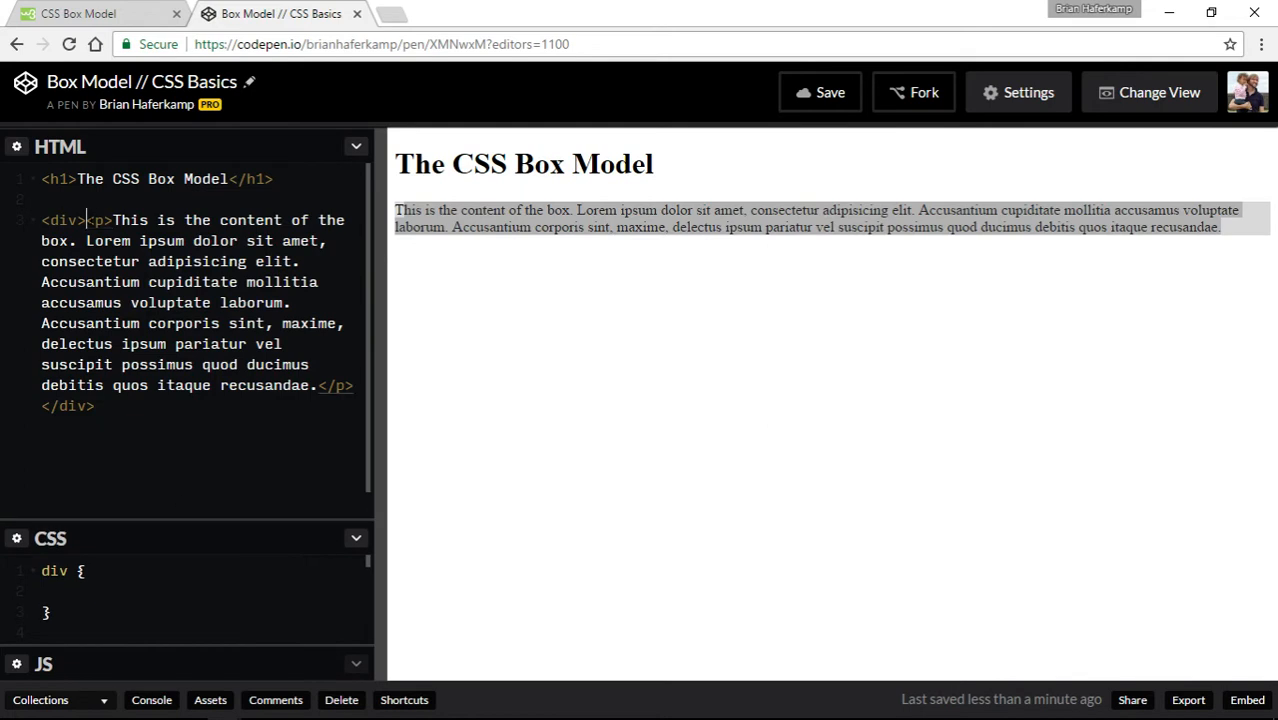
key("Enter")
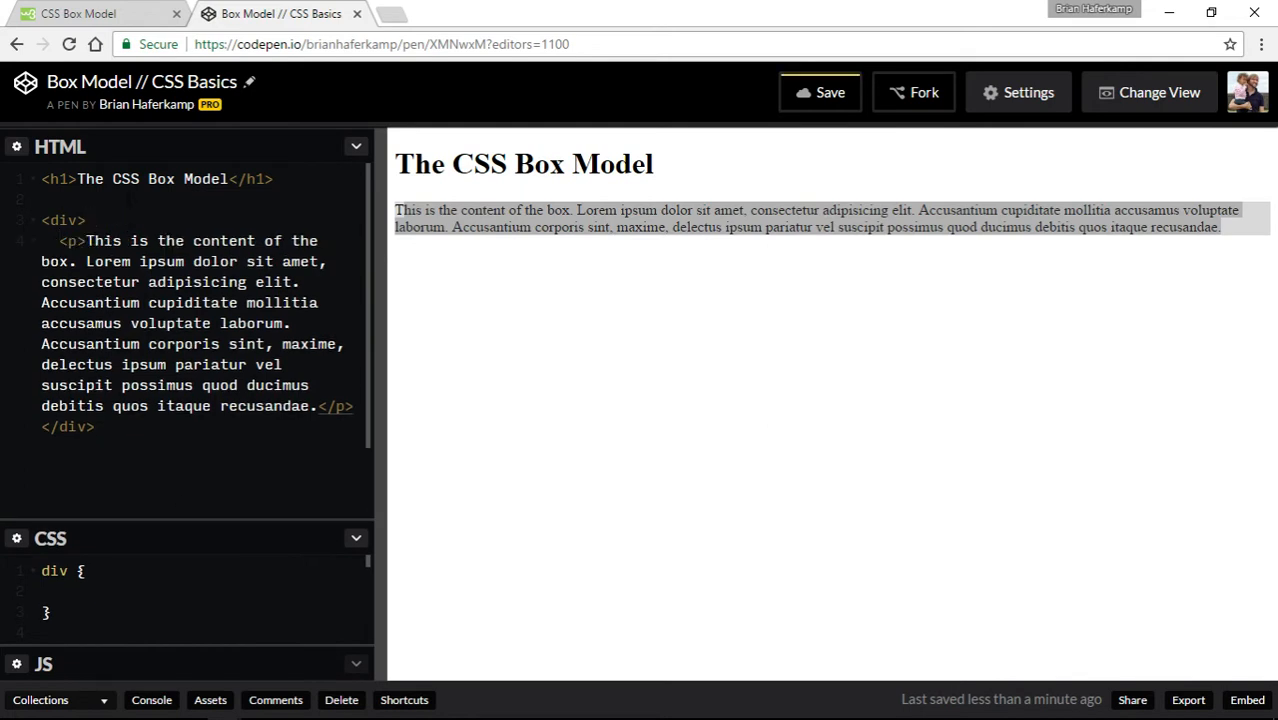
left_click(45, 426)
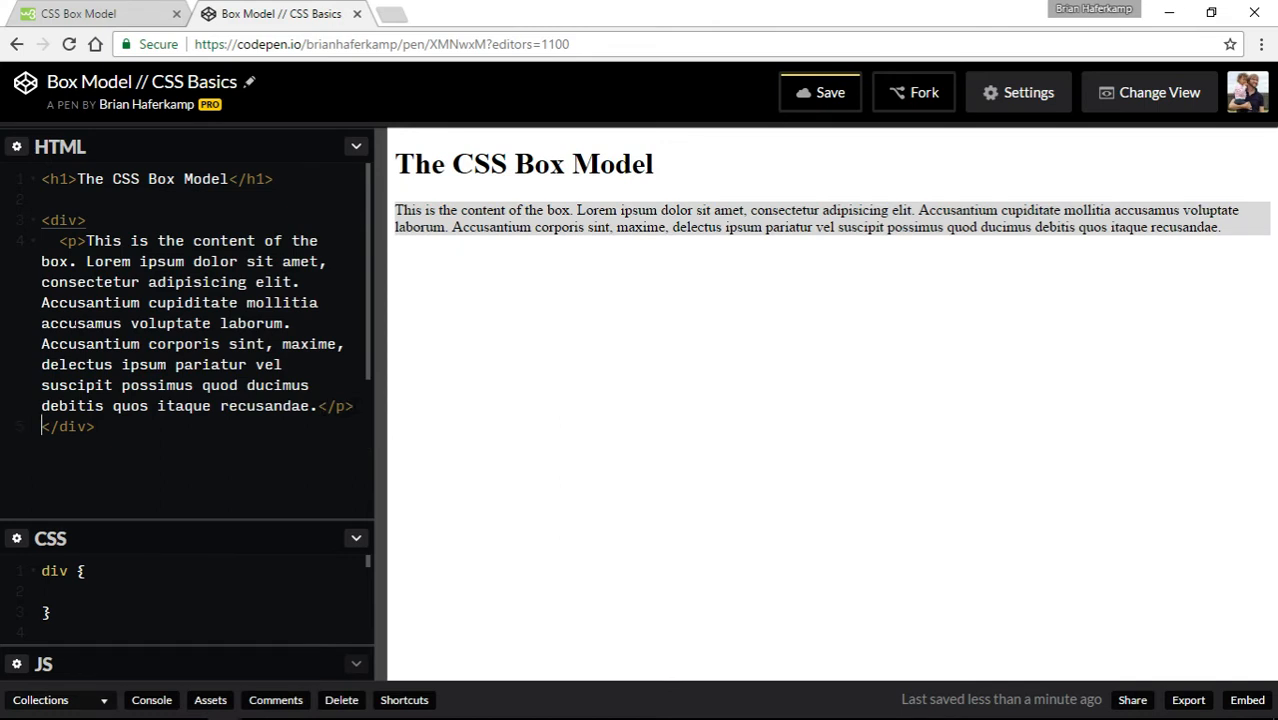
left_click_drag(385, 485, 473, 485)
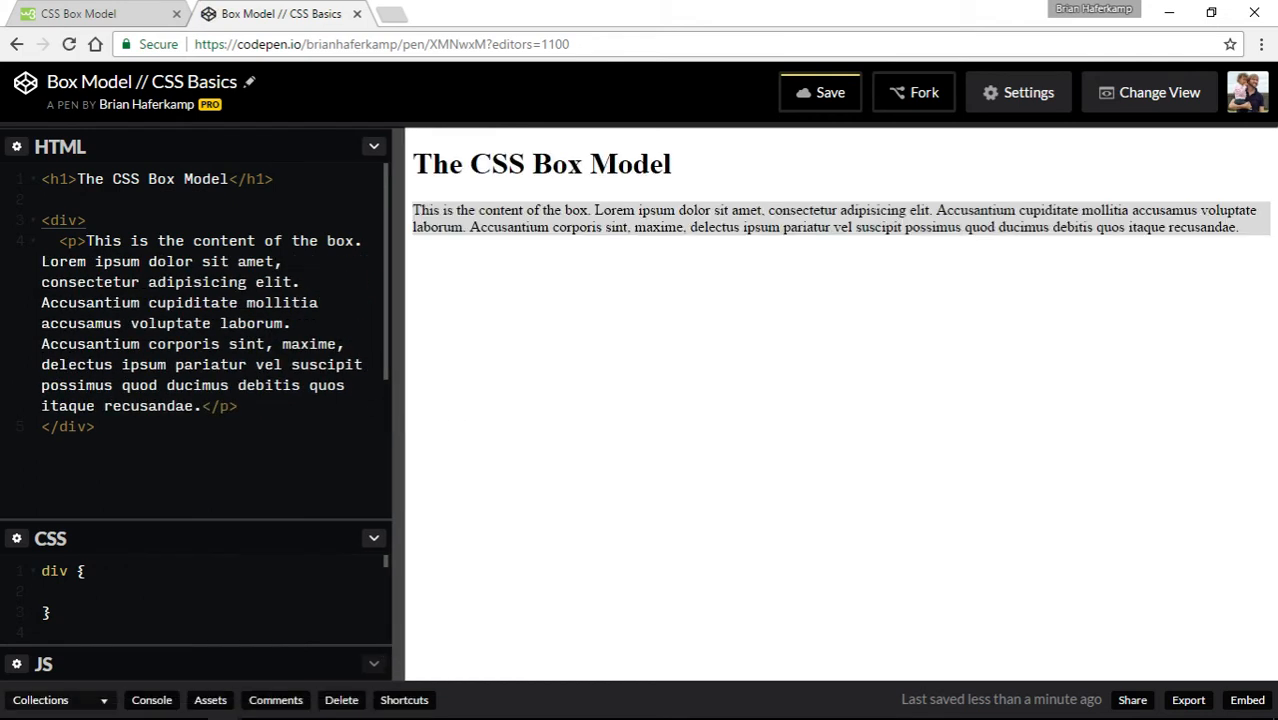
mouse_move(820, 222)
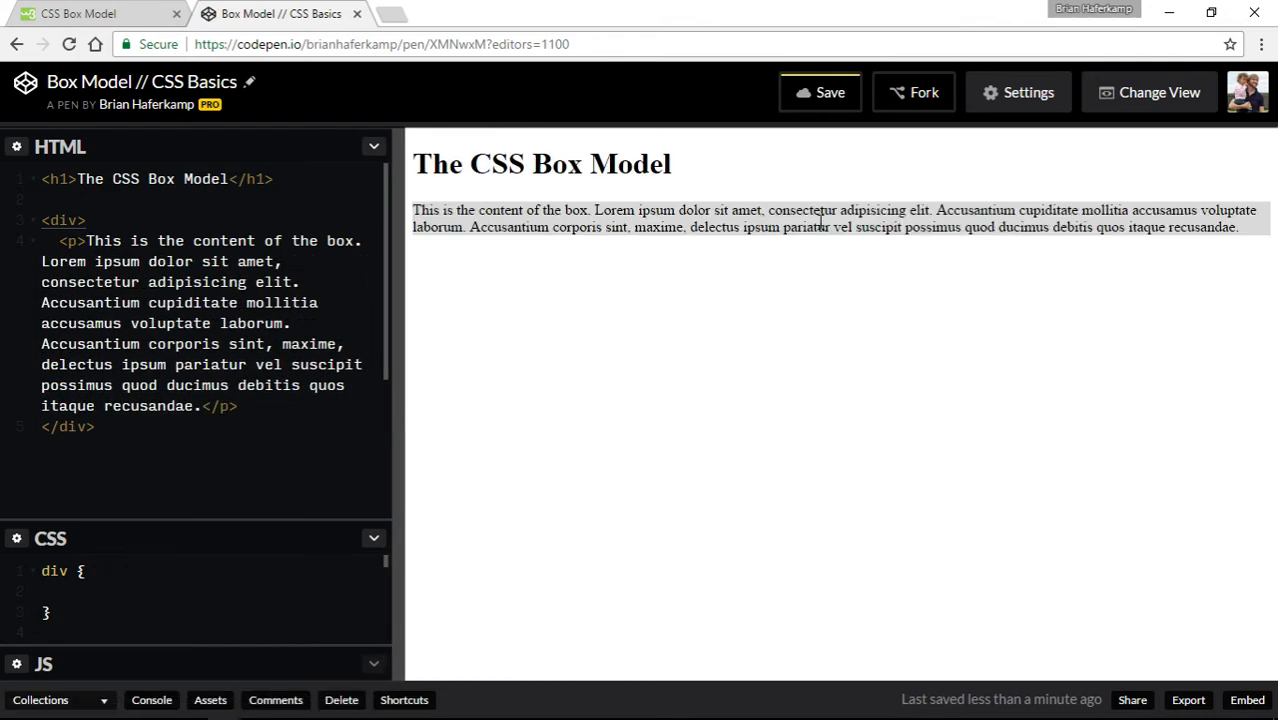
mouse_move(670, 222)
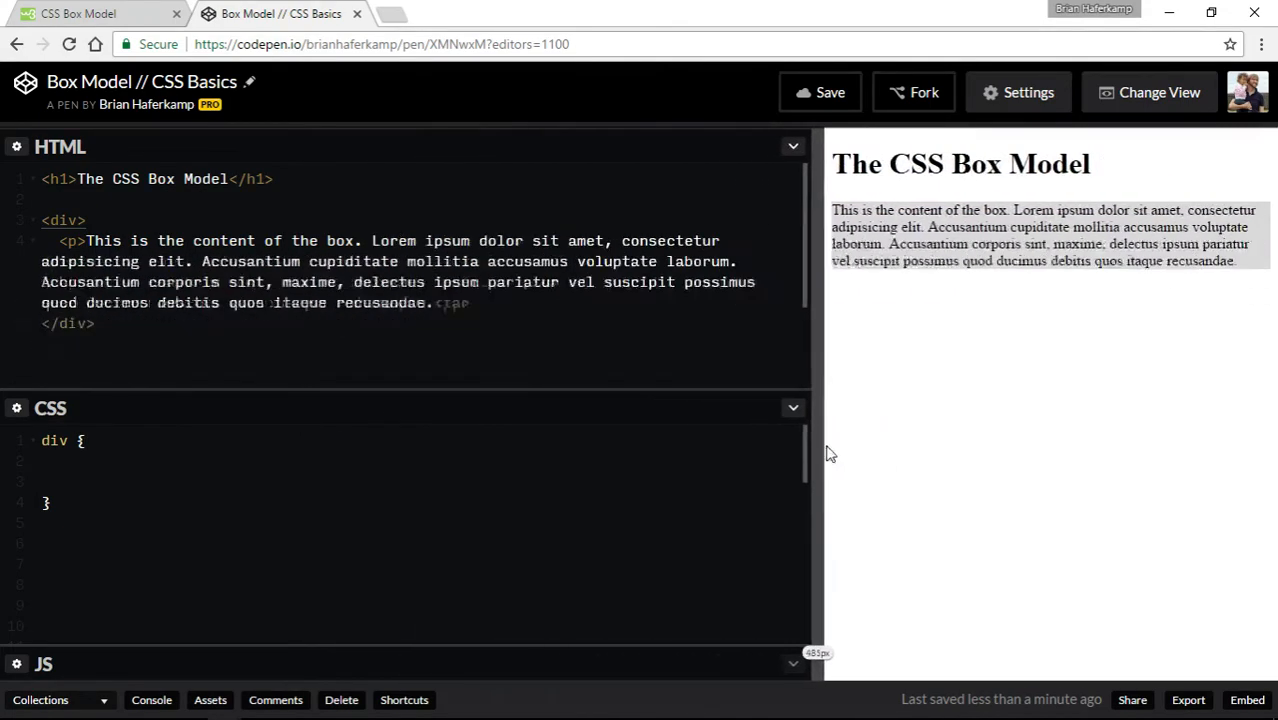
Widen the code editors and add width: 400px; to the div rule
left_click_drag(820, 450, 478, 450)
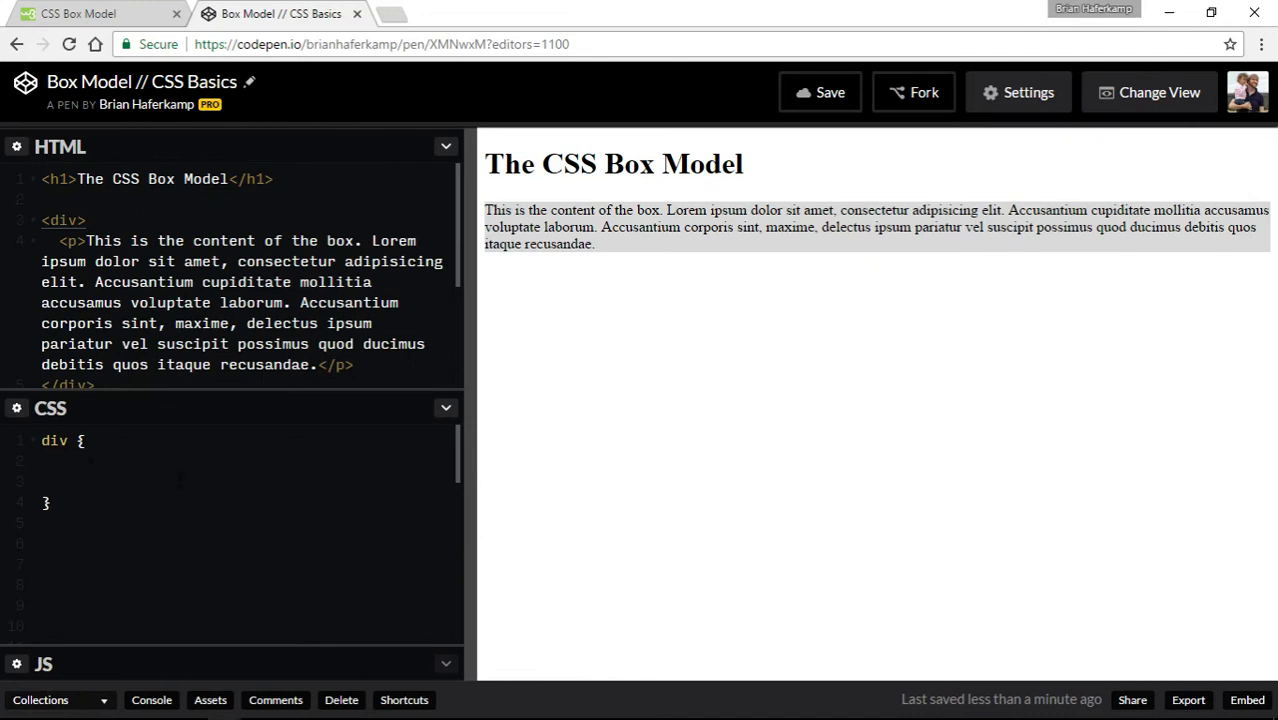
type("widt")
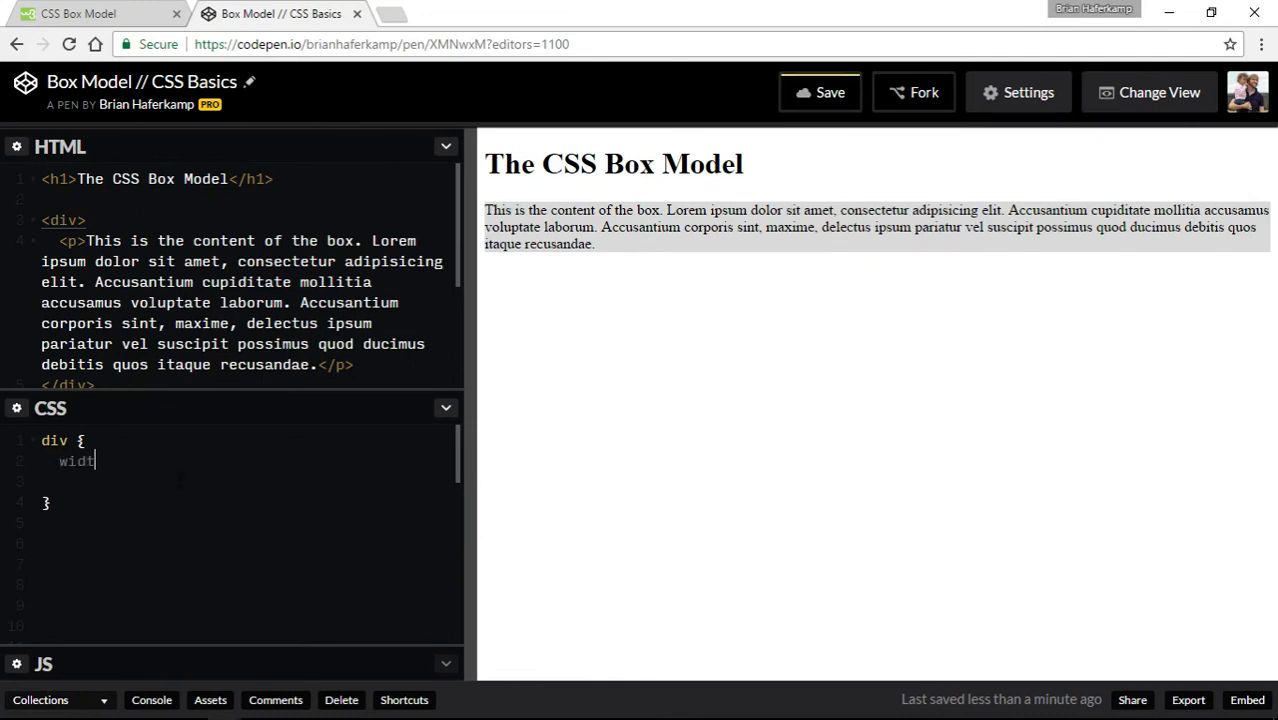
type("h:")
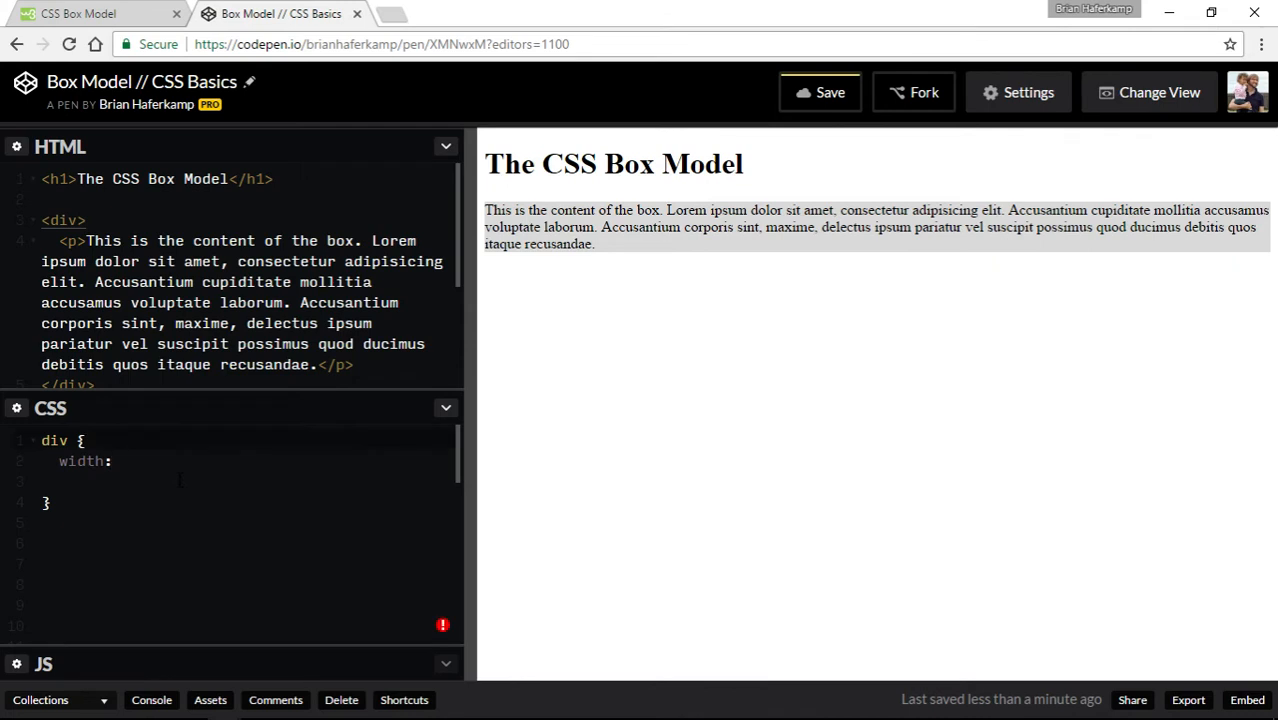
type("4")
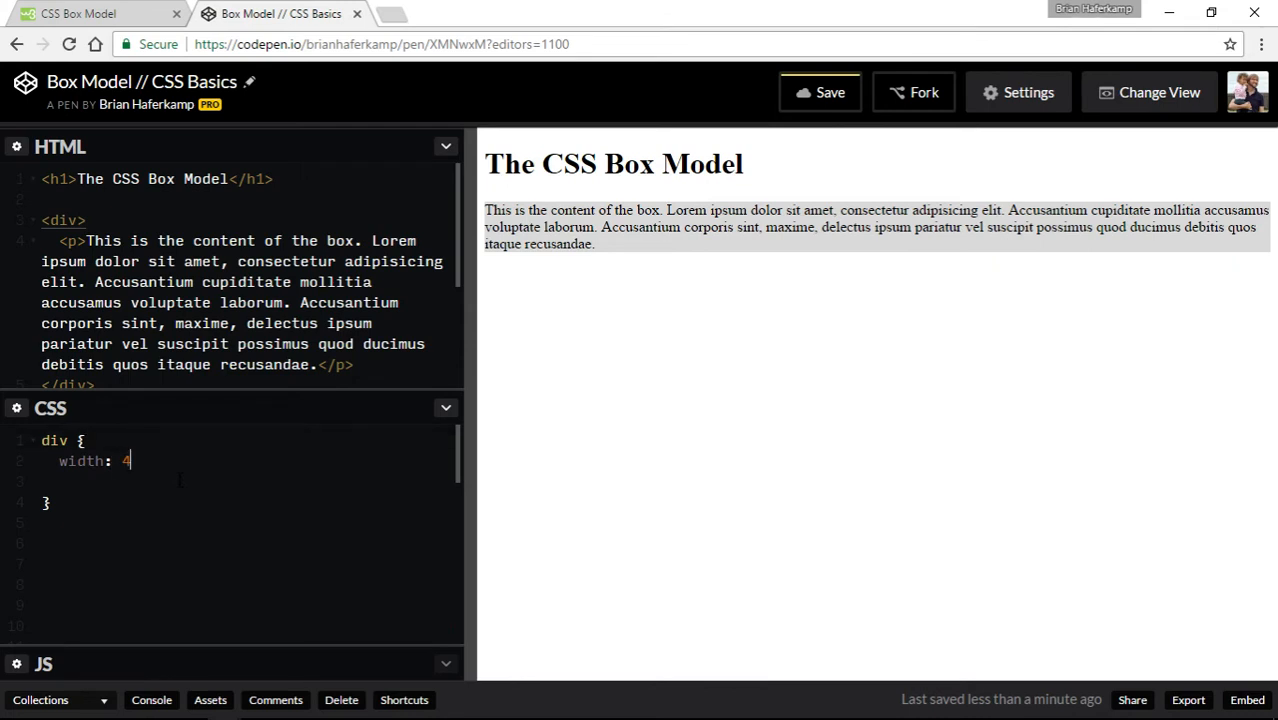
type("00px;")
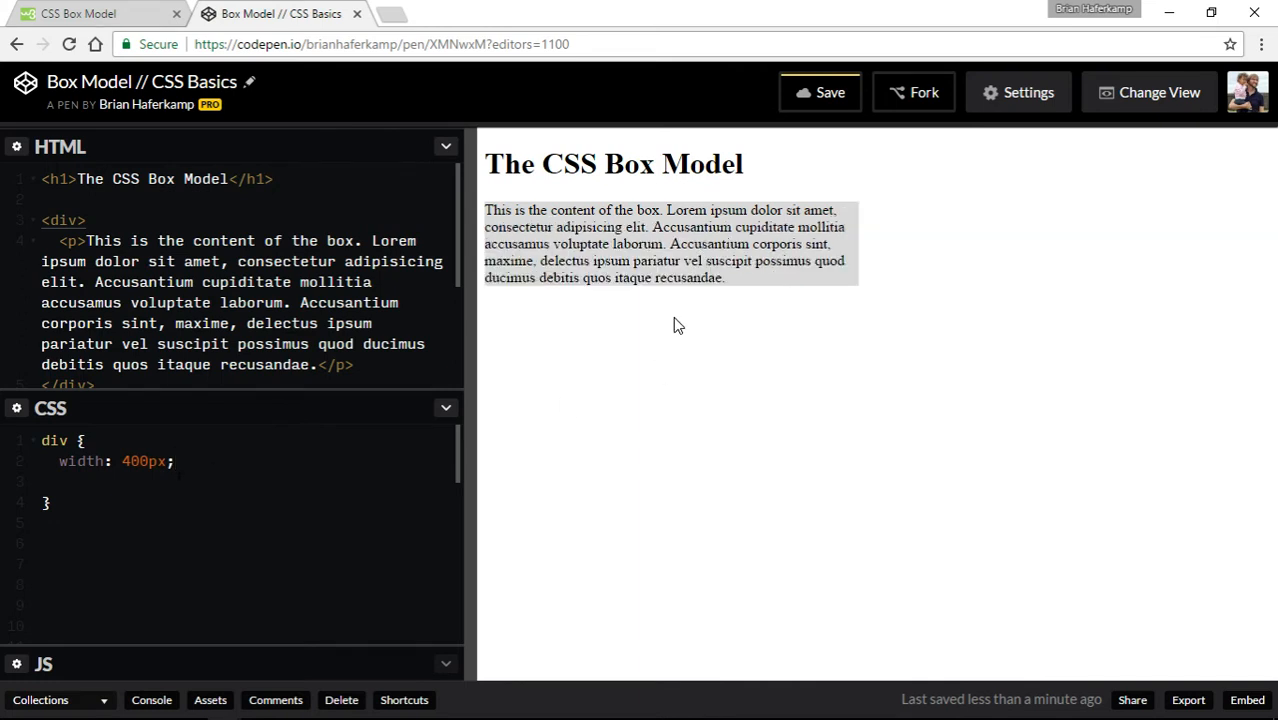
mouse_move(485, 230)
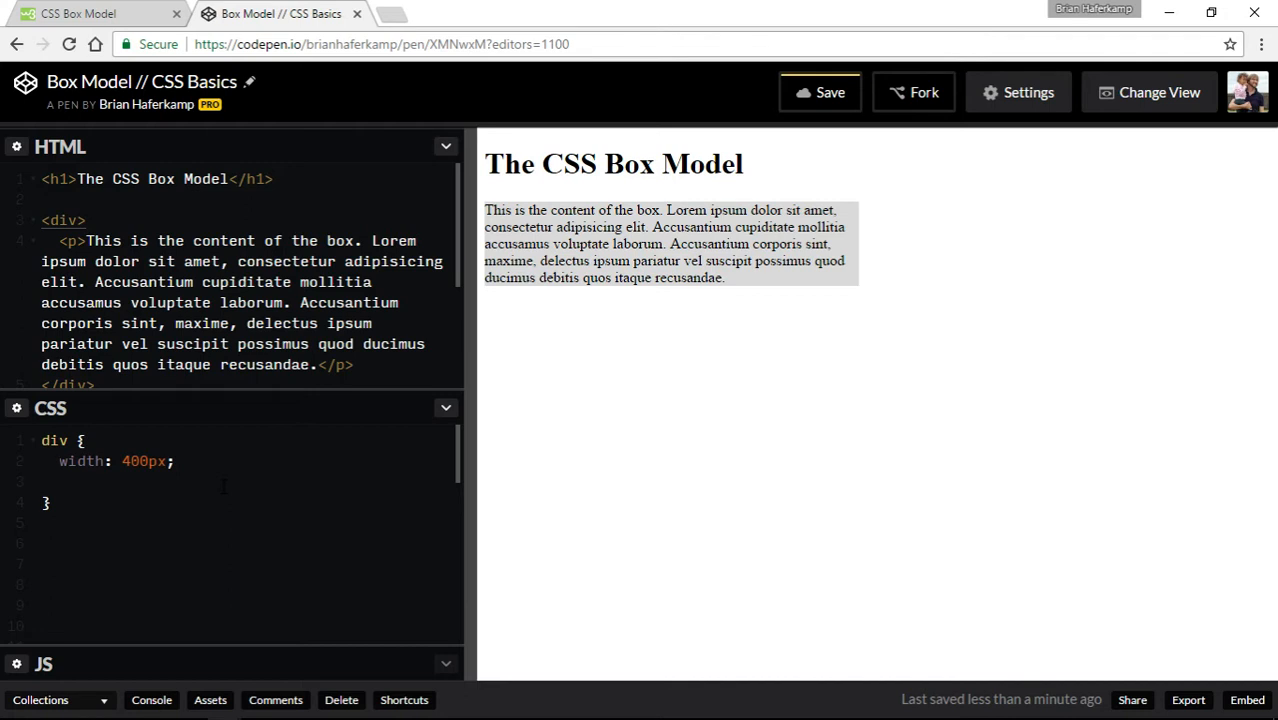
Add a border: 10px solid declaration to the div rule
type("bord")
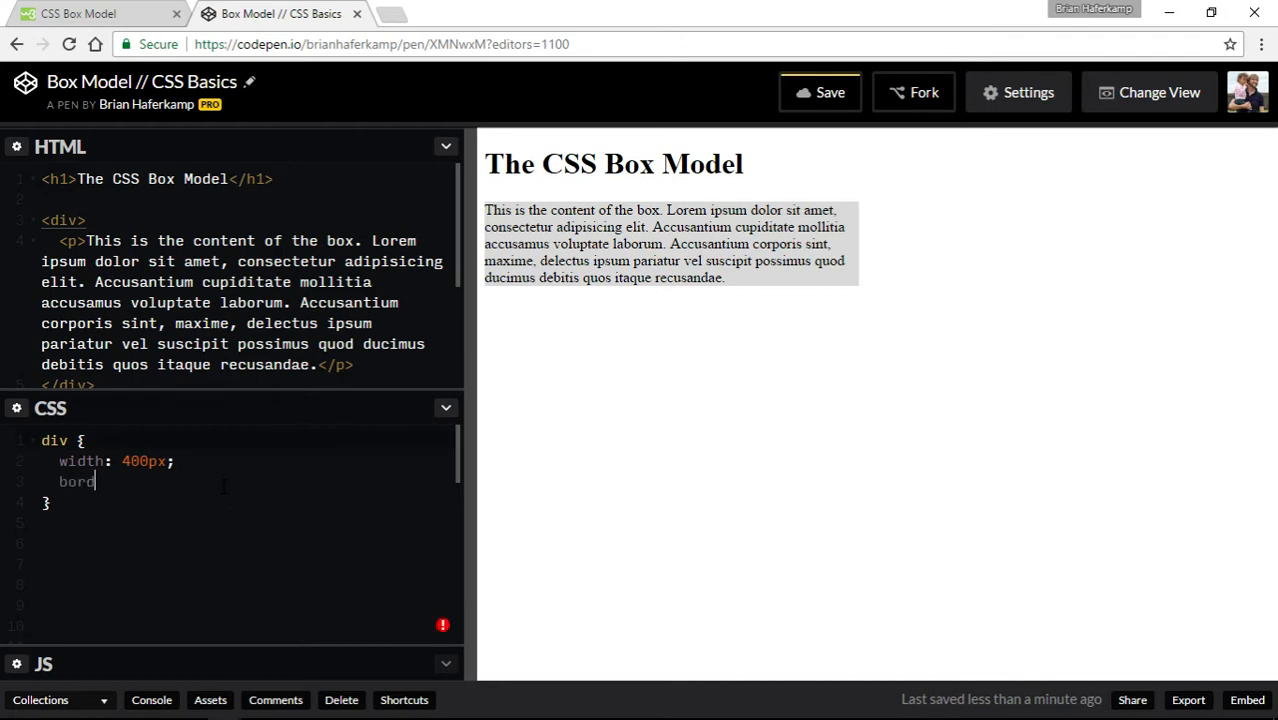
type("er:")
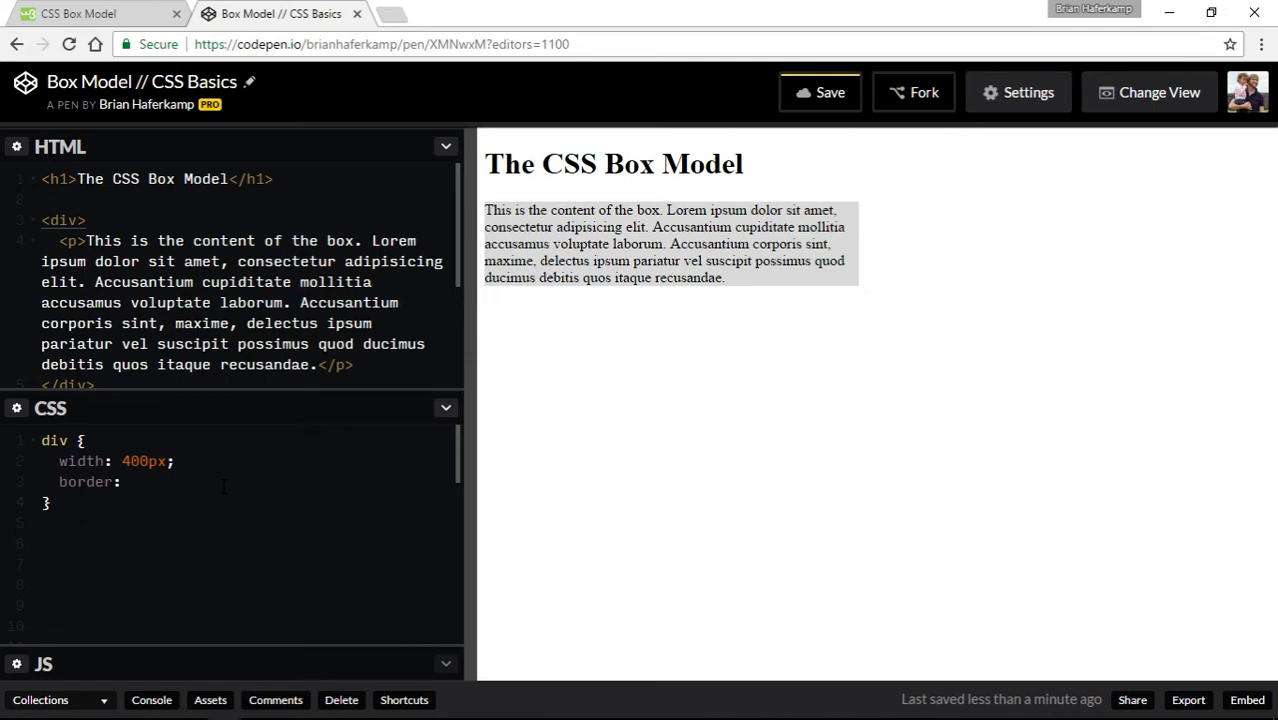
type("10px")
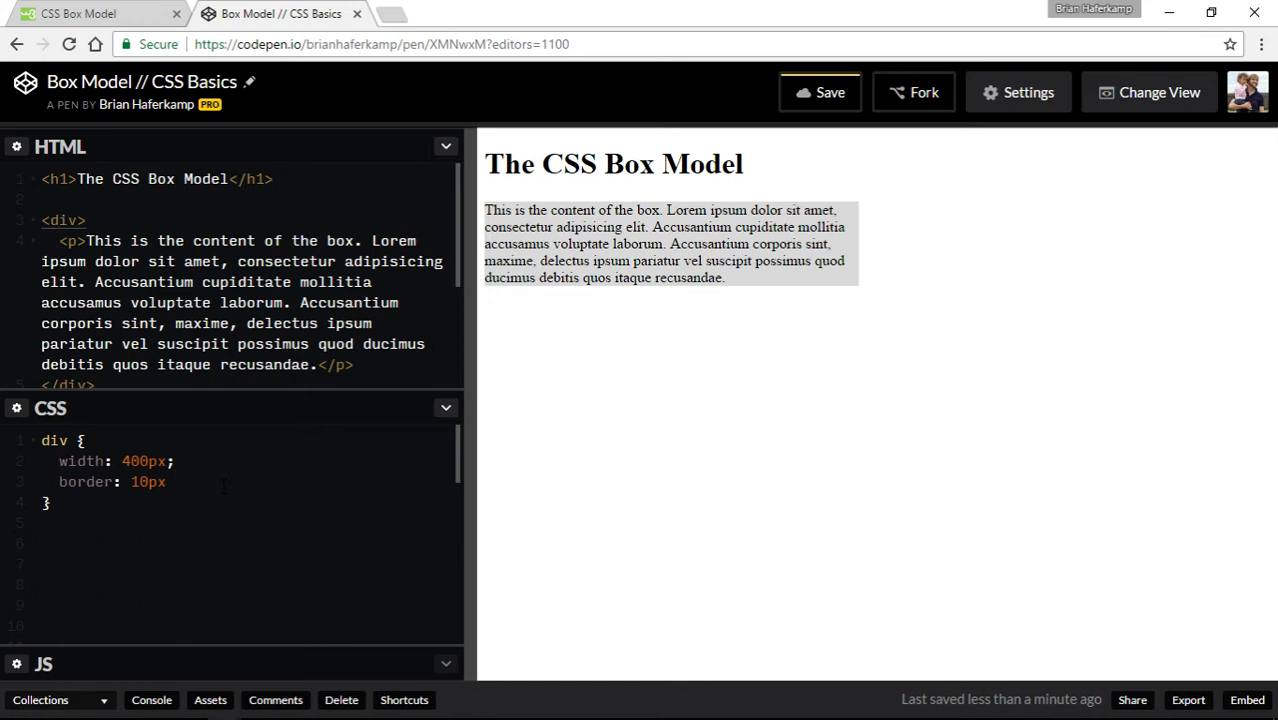
type("solid")
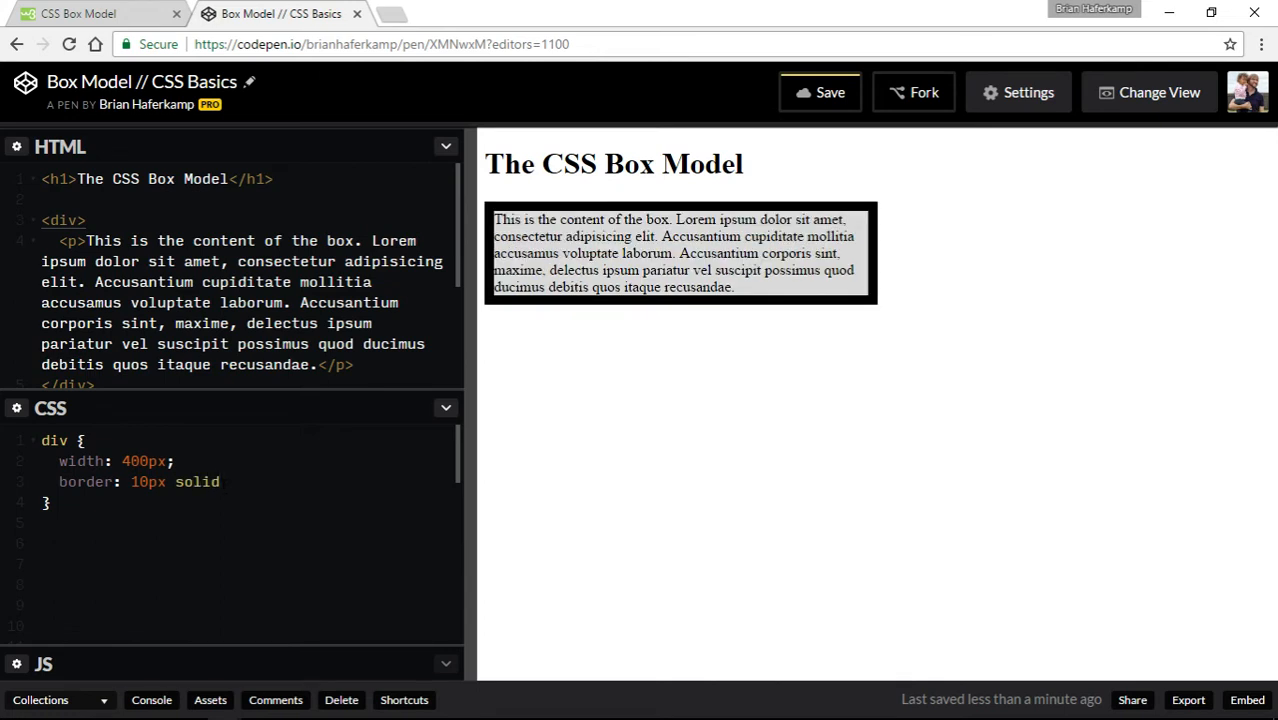
Try dotted and dashed border styles, then settle on 10px solid red
key("BackSpace")
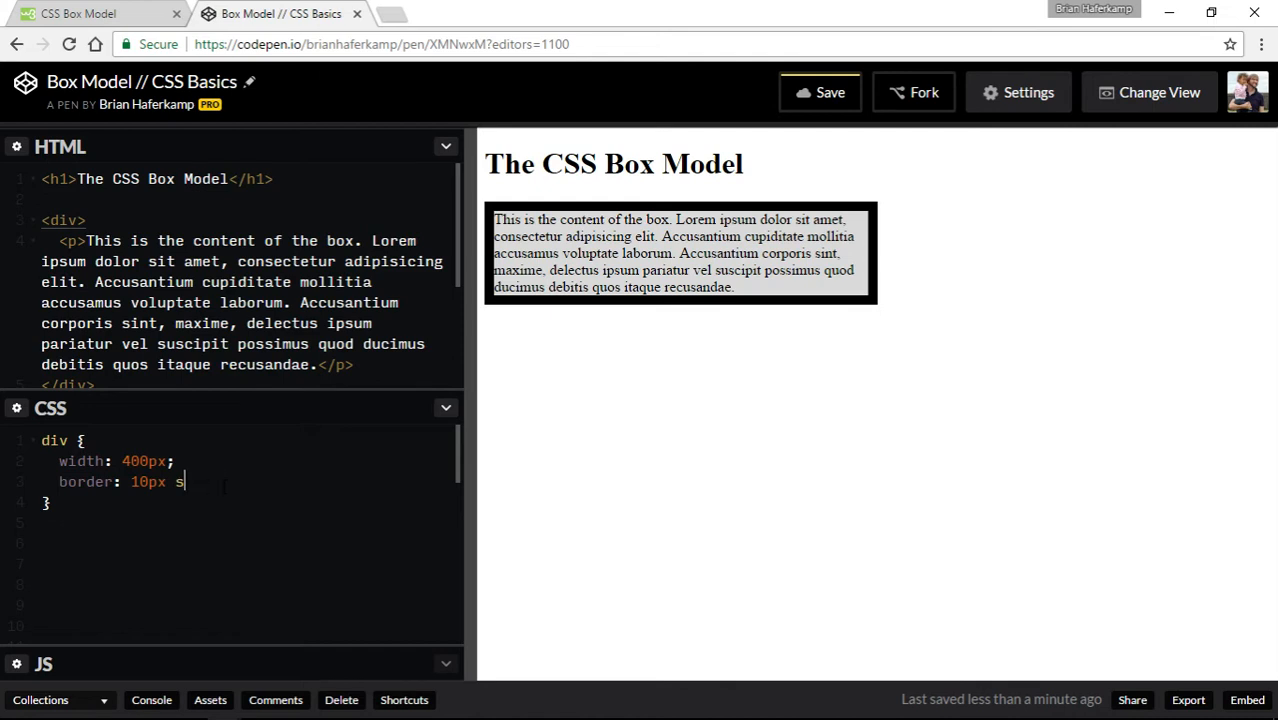
type("dotted")
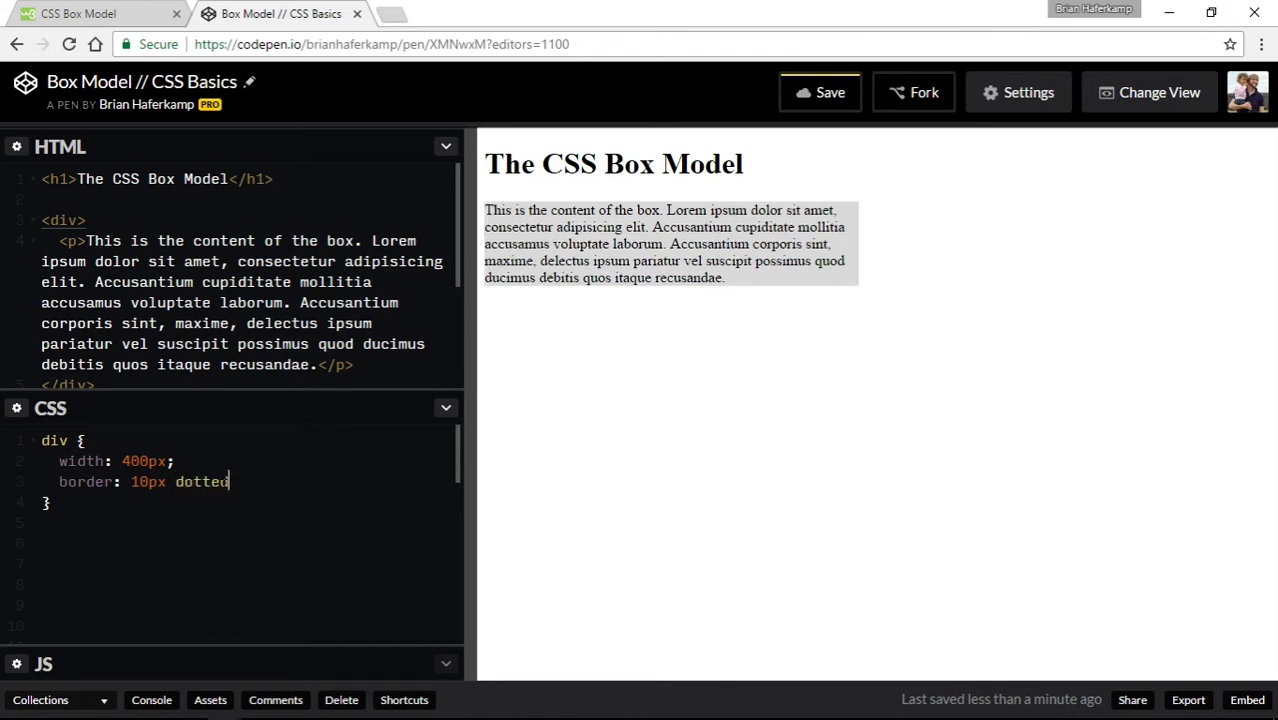
key("Backspace")
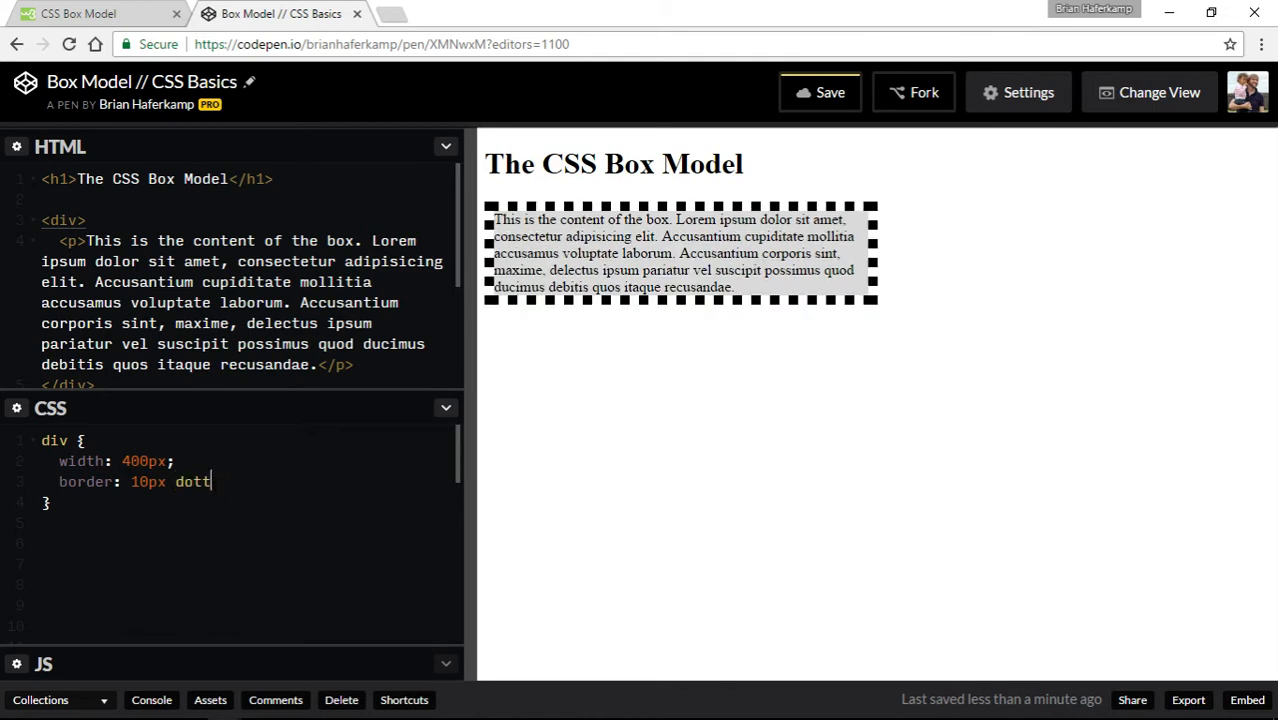
type("dashed")
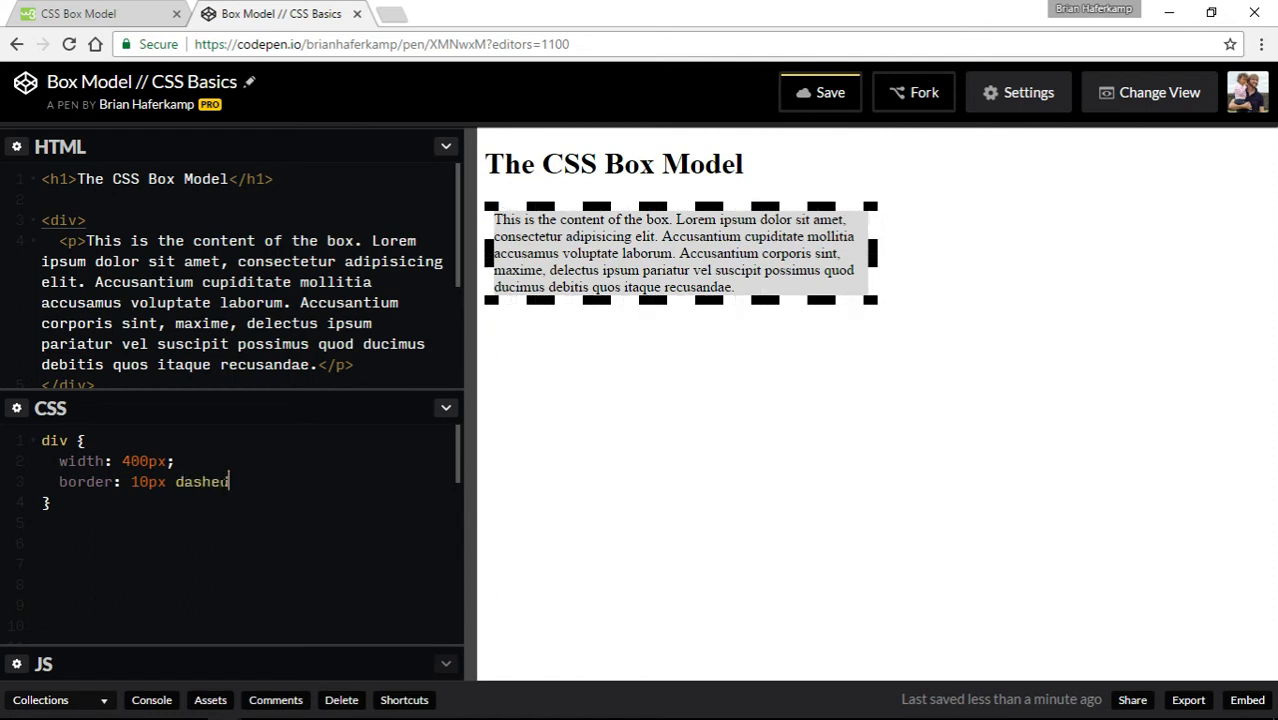
key("Backspace")
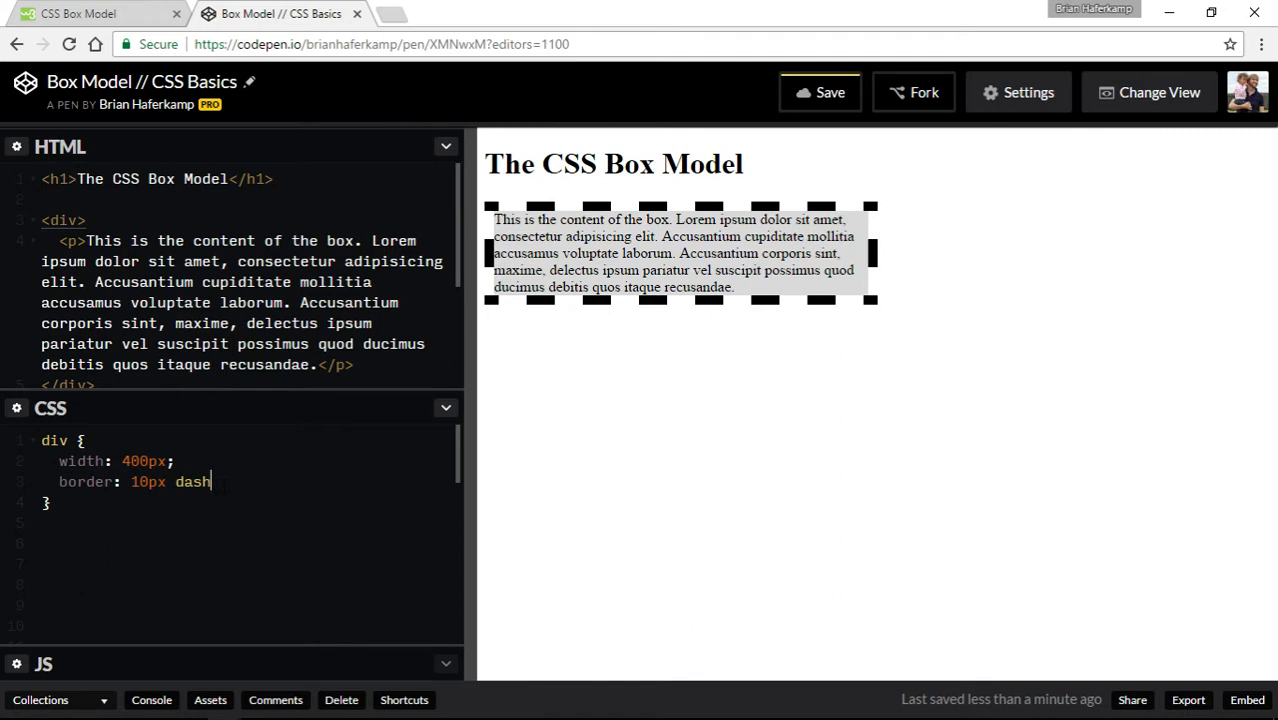
type("soli")
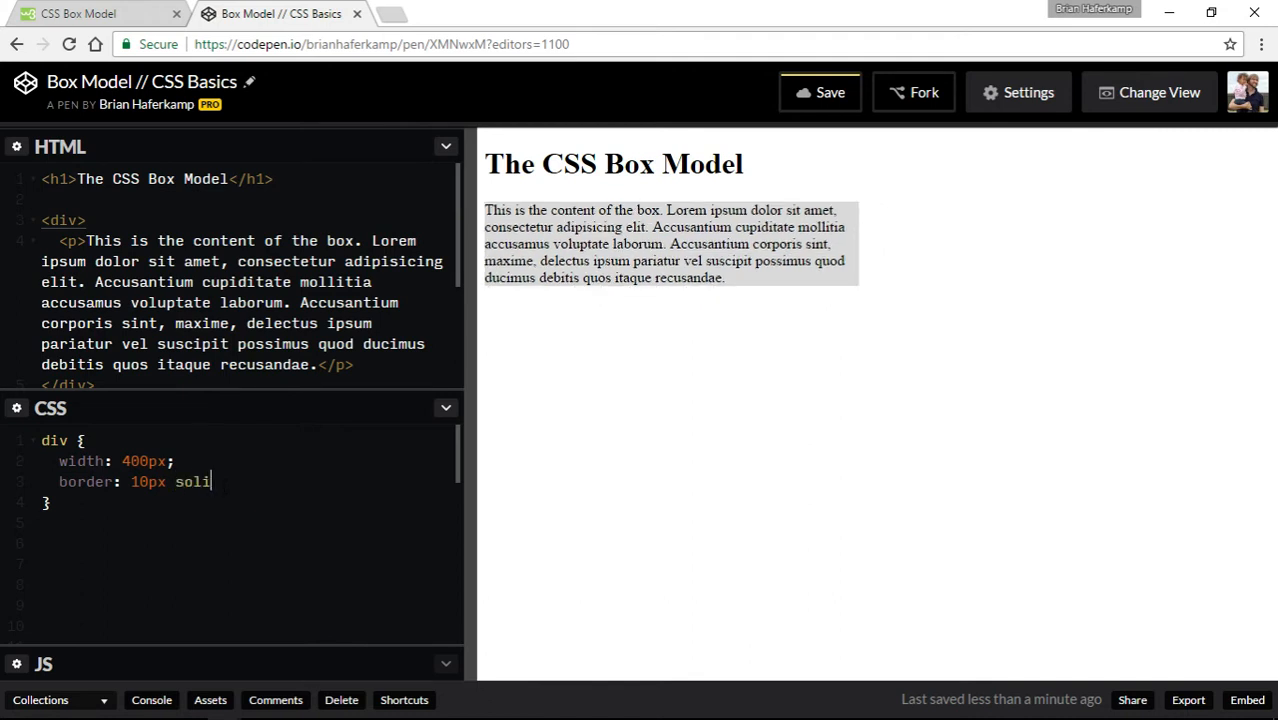
type("d")
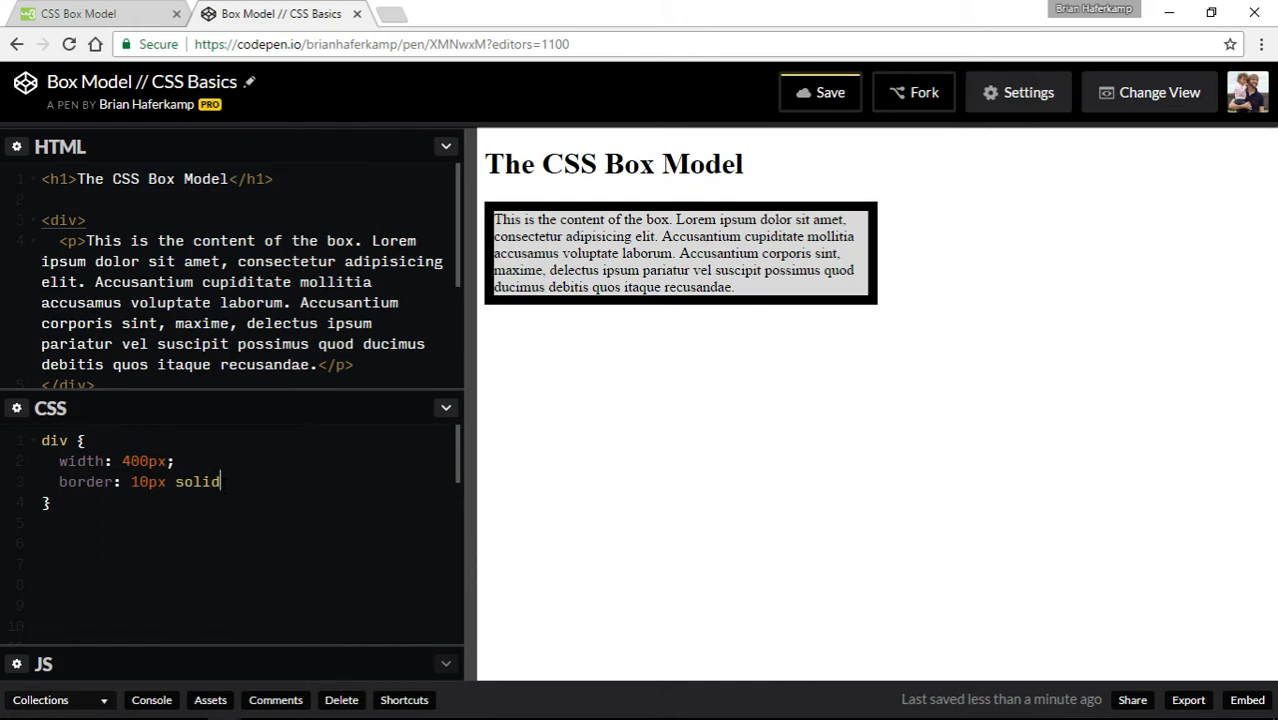
type("r")
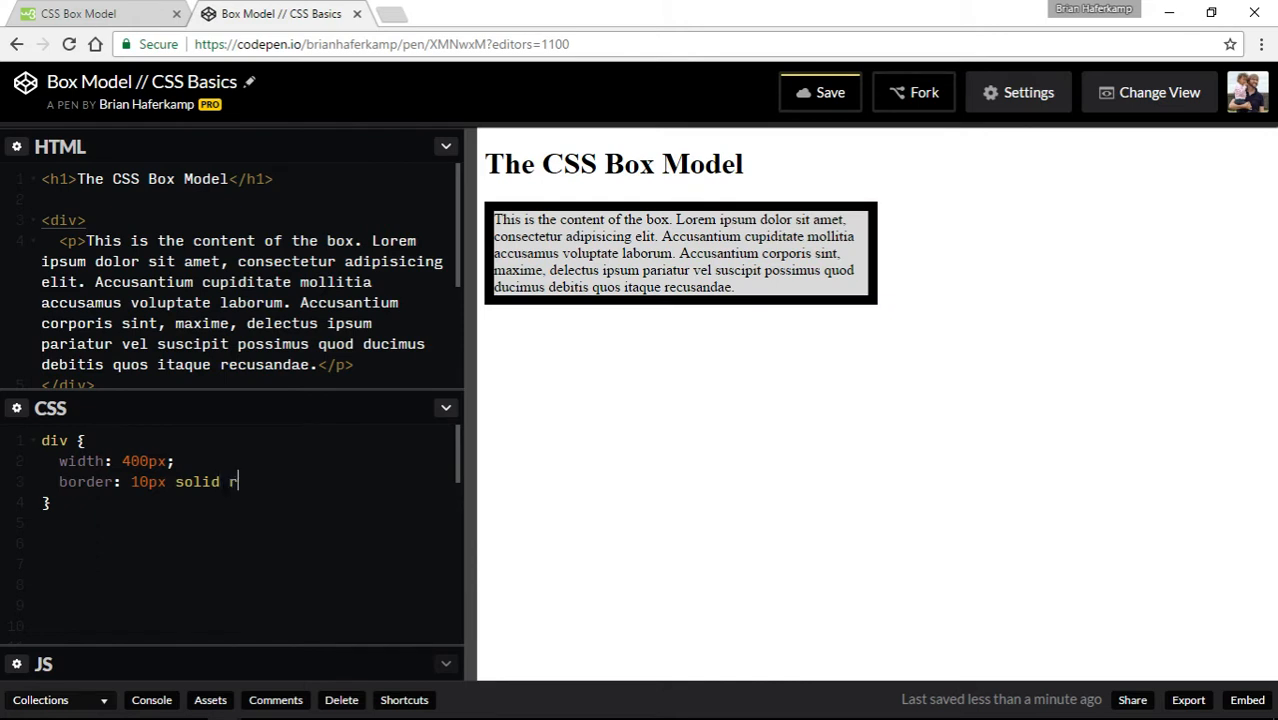
type("ed;")
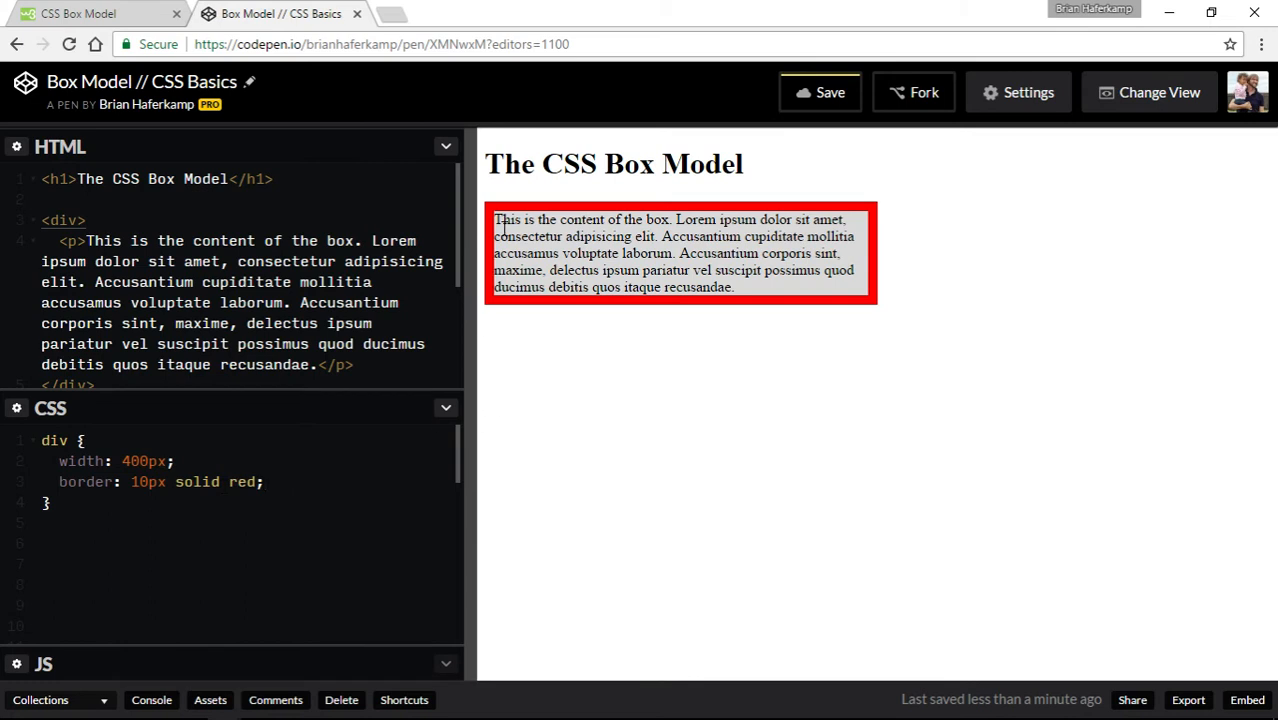
mouse_move(756, 233)
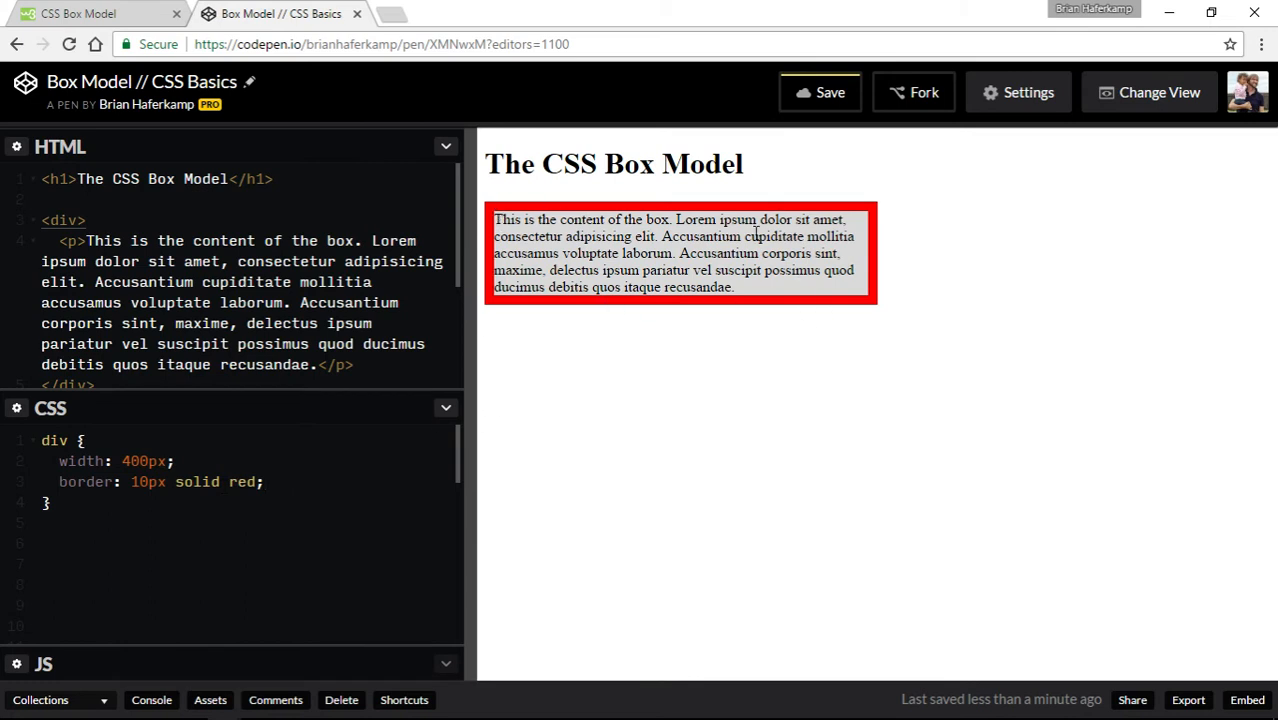
mouse_move(567, 210)
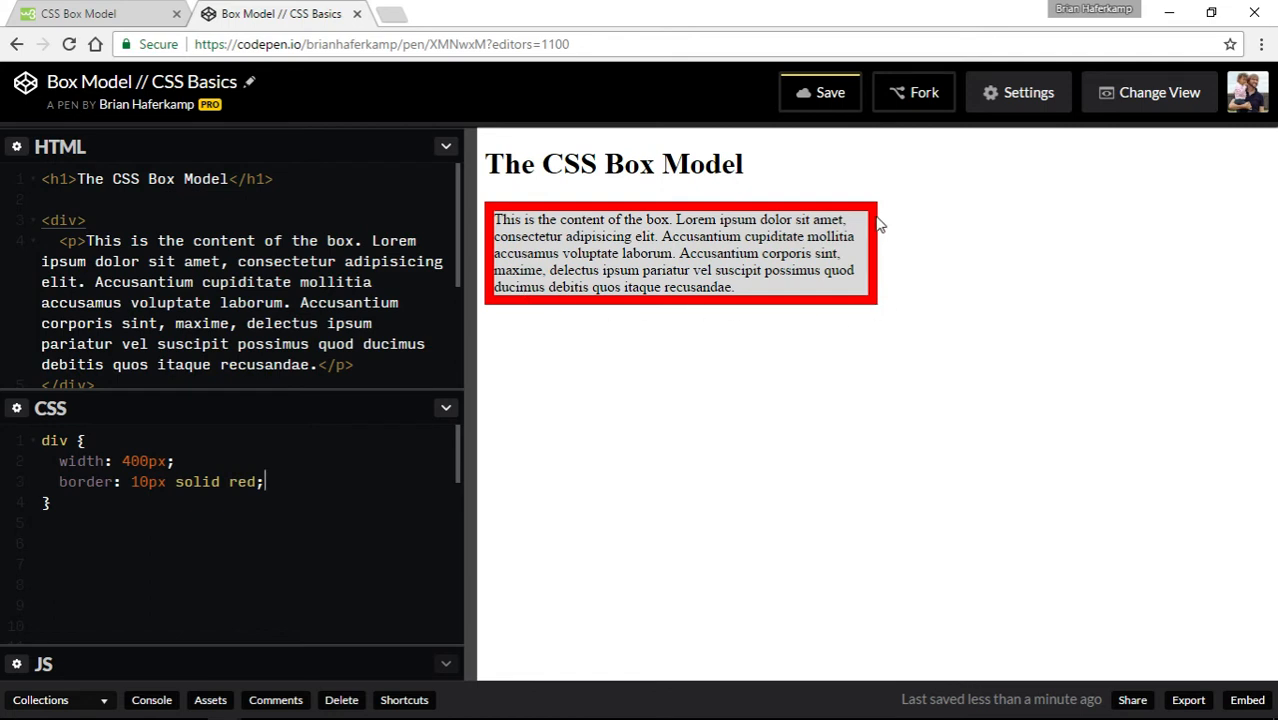
mouse_move(878, 223)
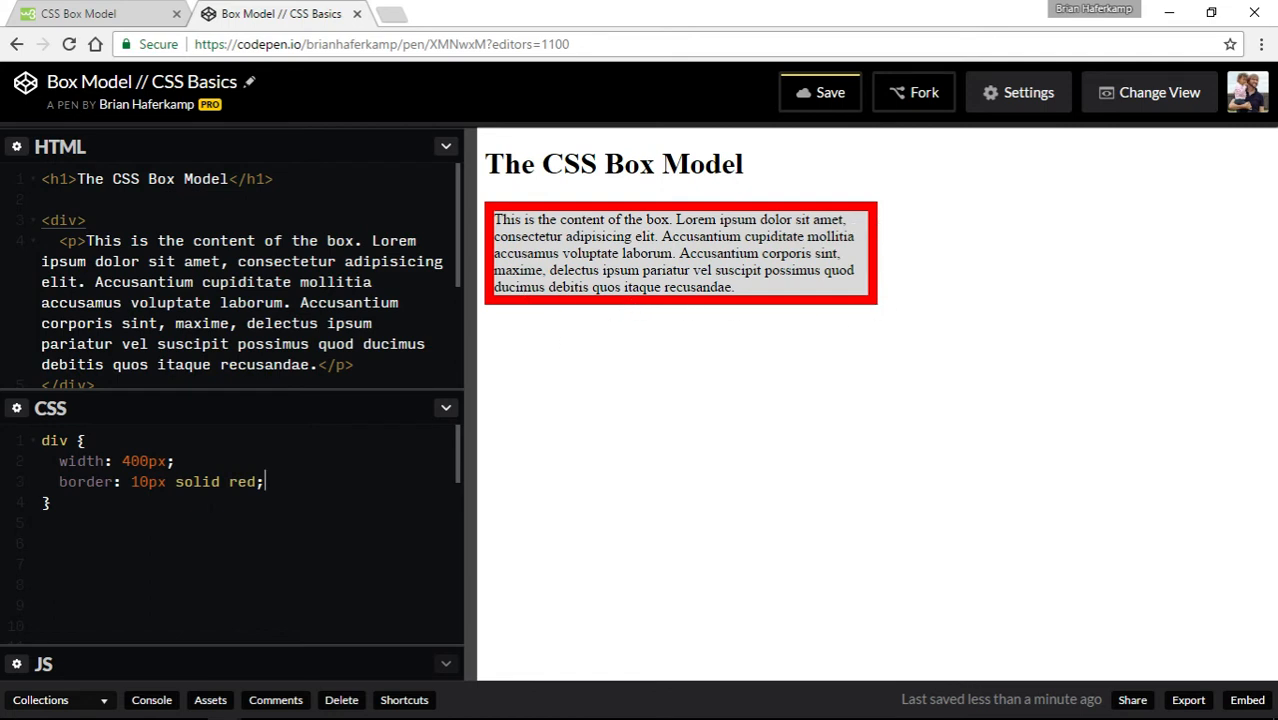
mouse_move(586, 230)
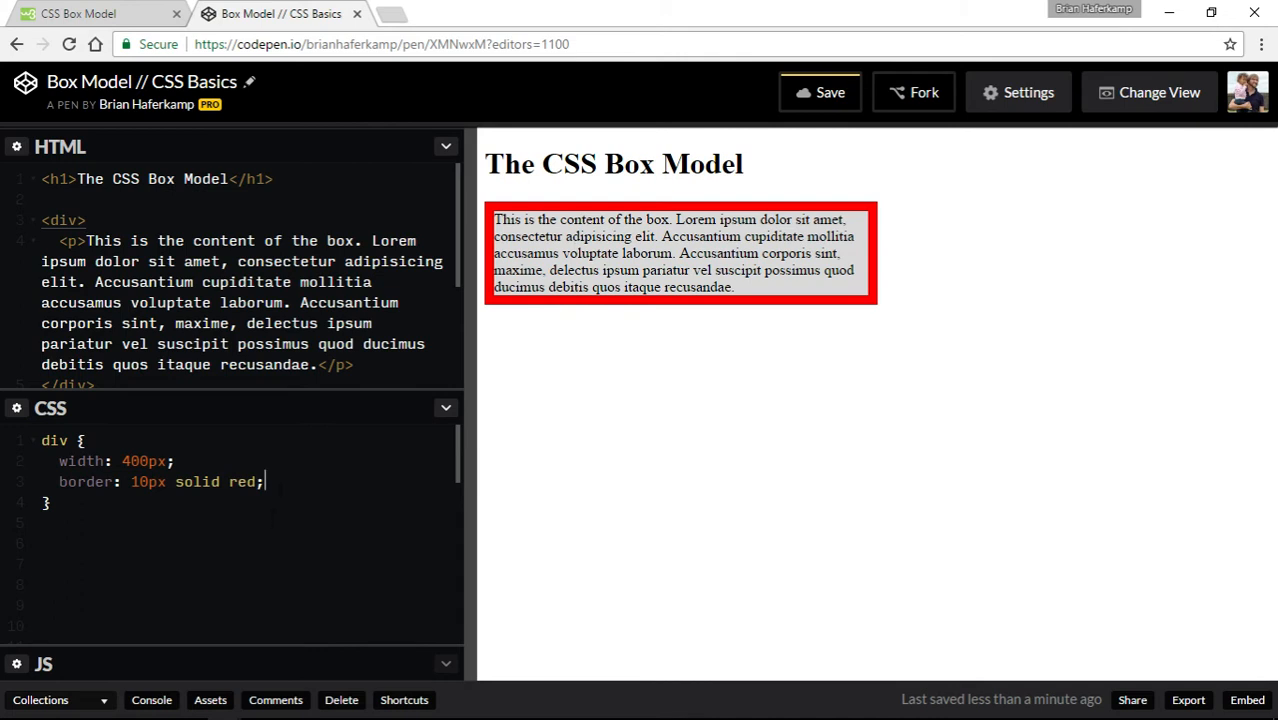
Add padding: 20px; on a new line below the border declaration
key("enter")
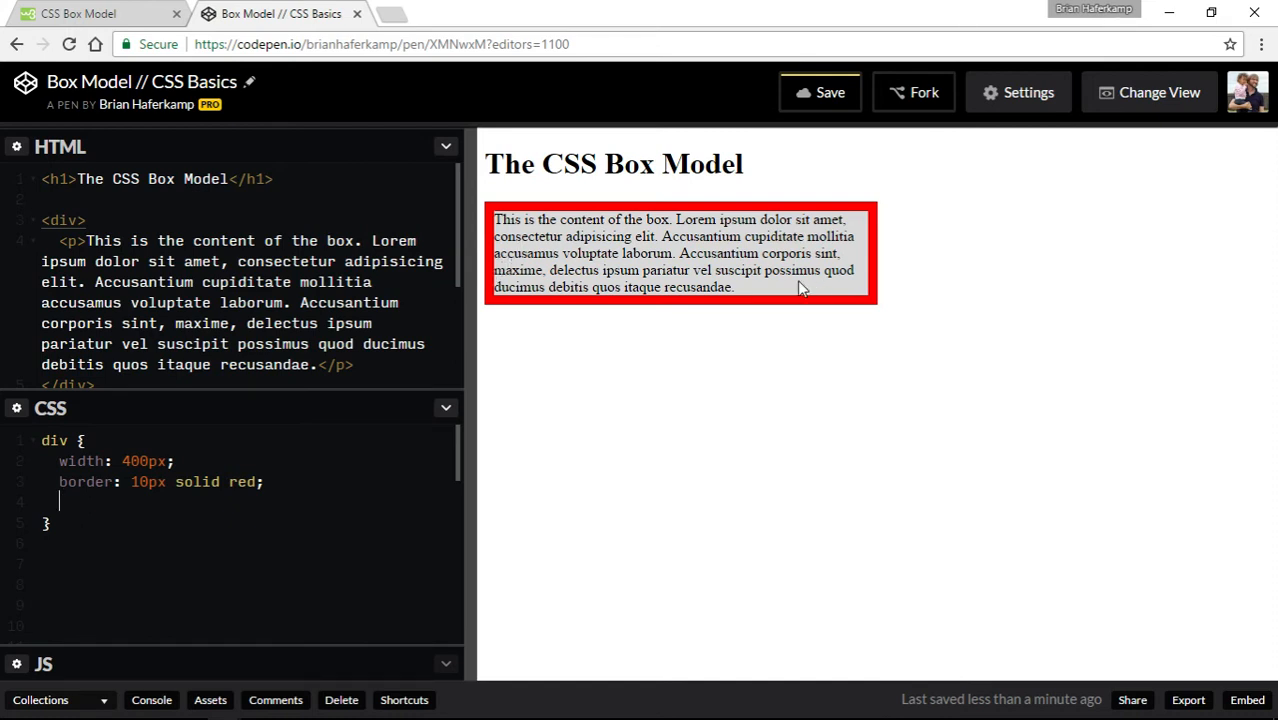
mouse_move(820, 275)
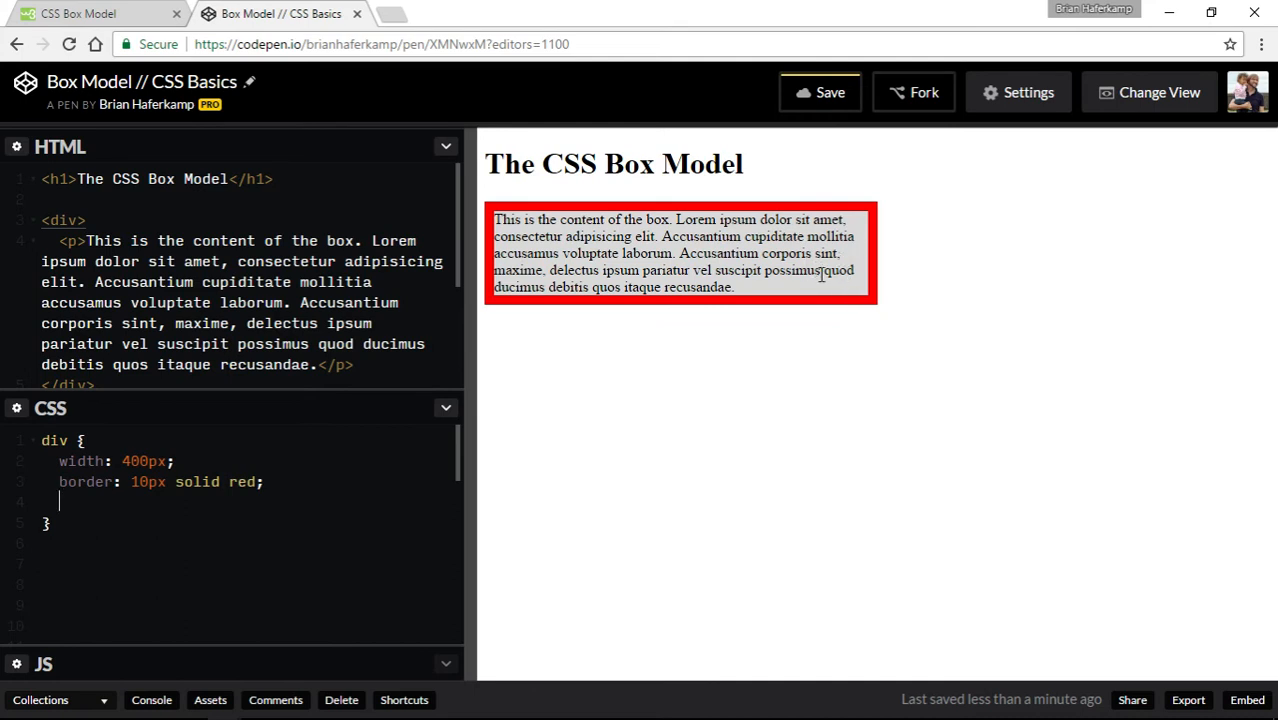
mouse_move(807, 230)
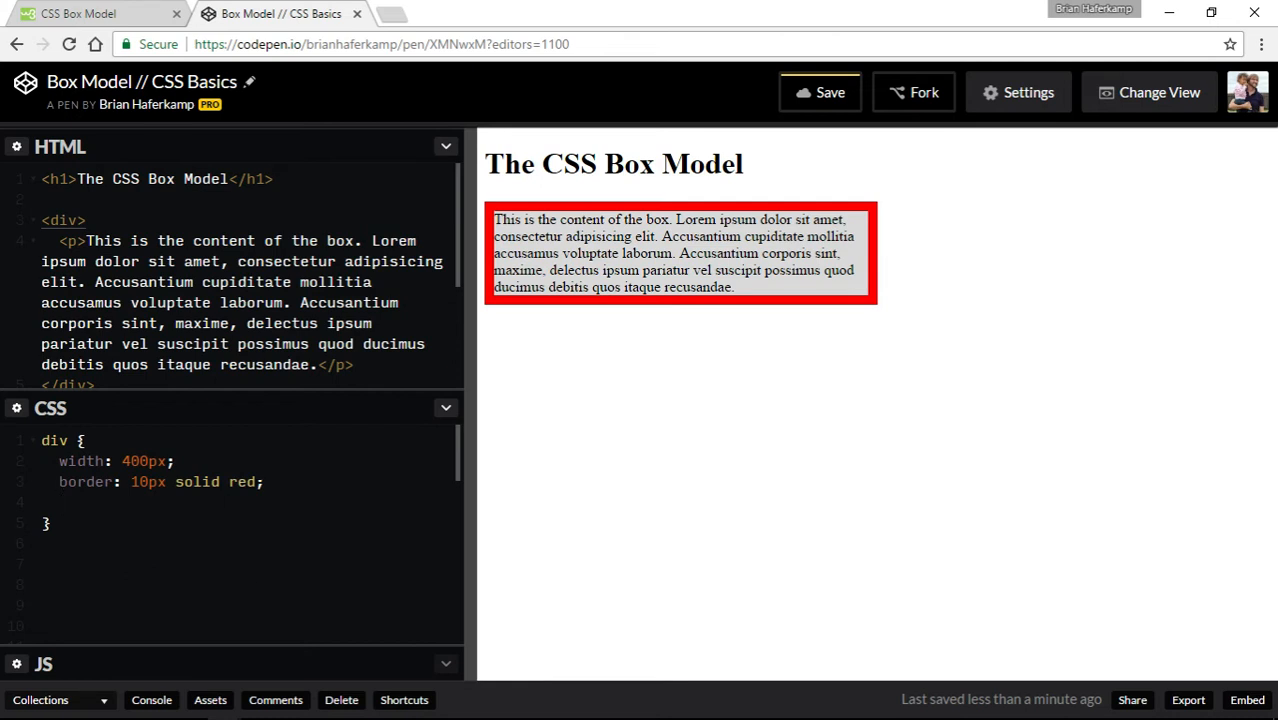
type("padding")
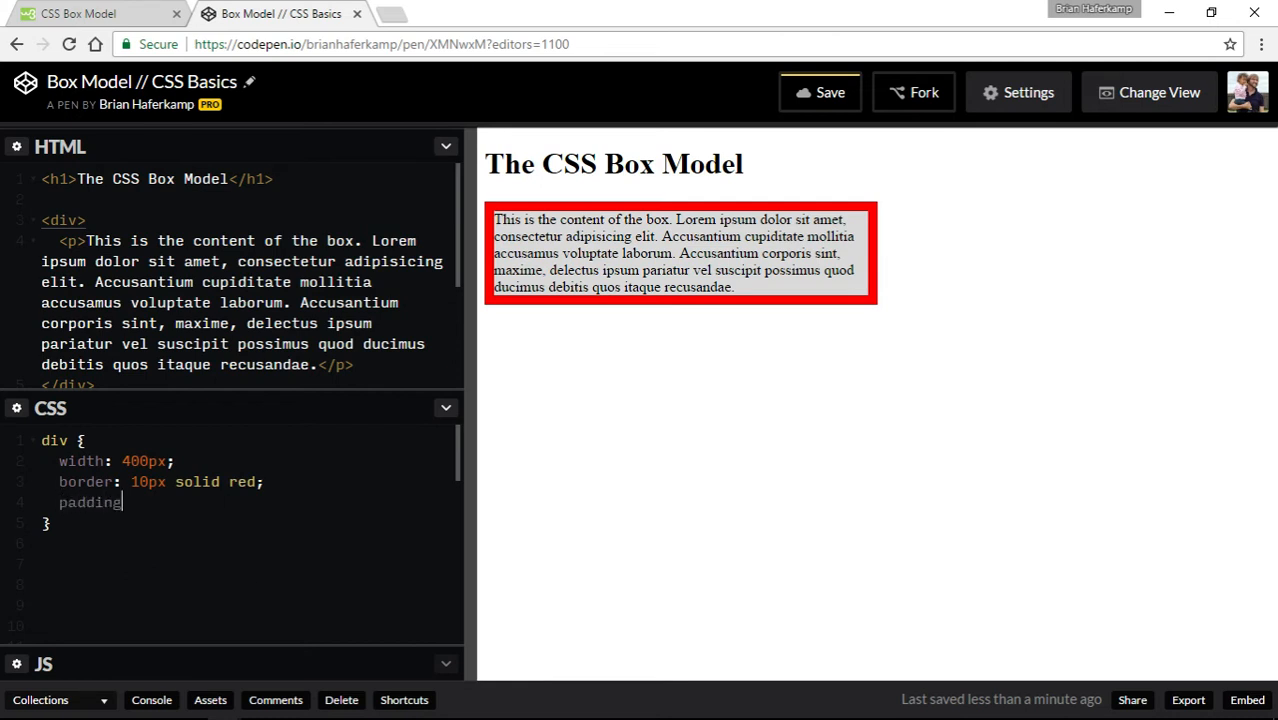
type(":")
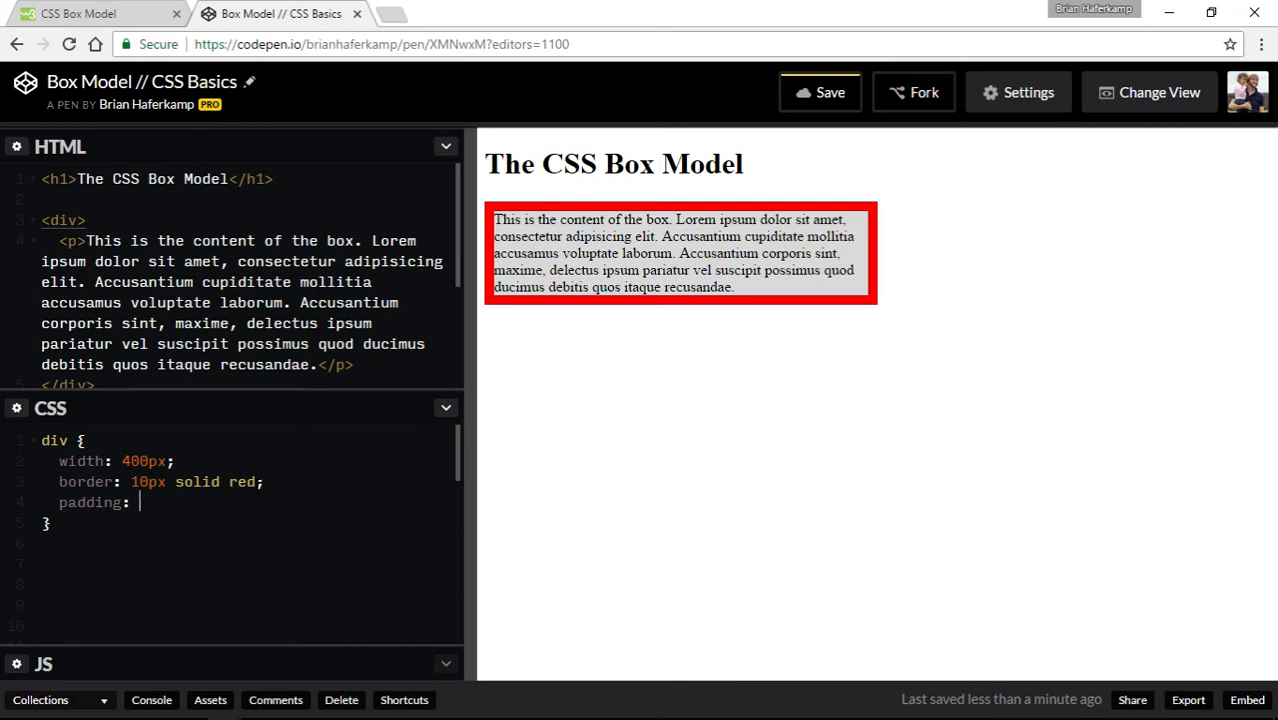
type("20px;")
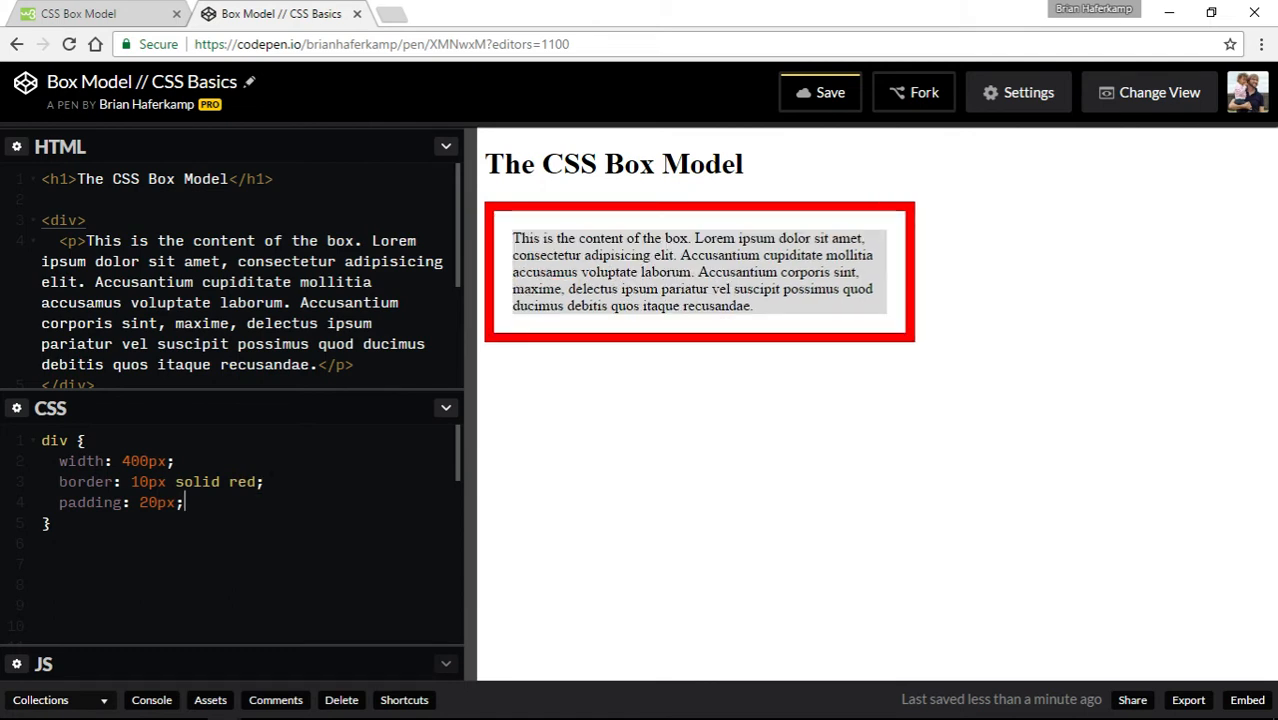
mouse_move(880, 224)
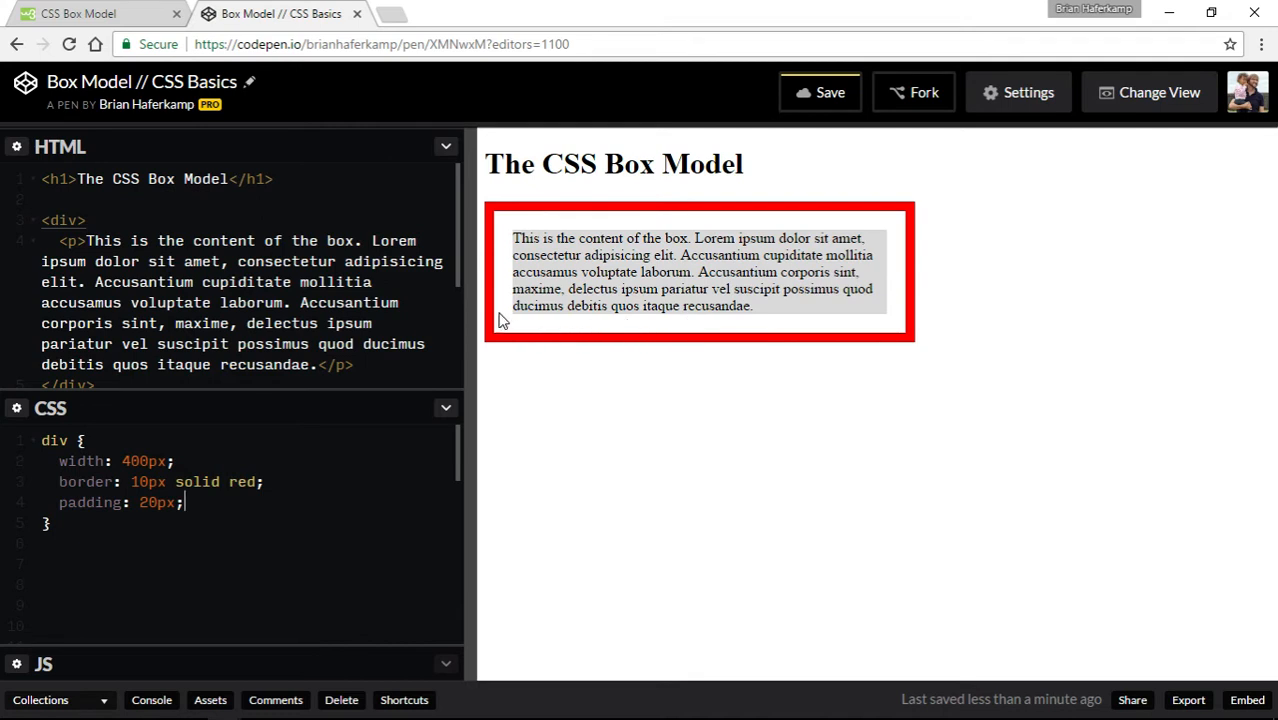
mouse_move(684, 387)
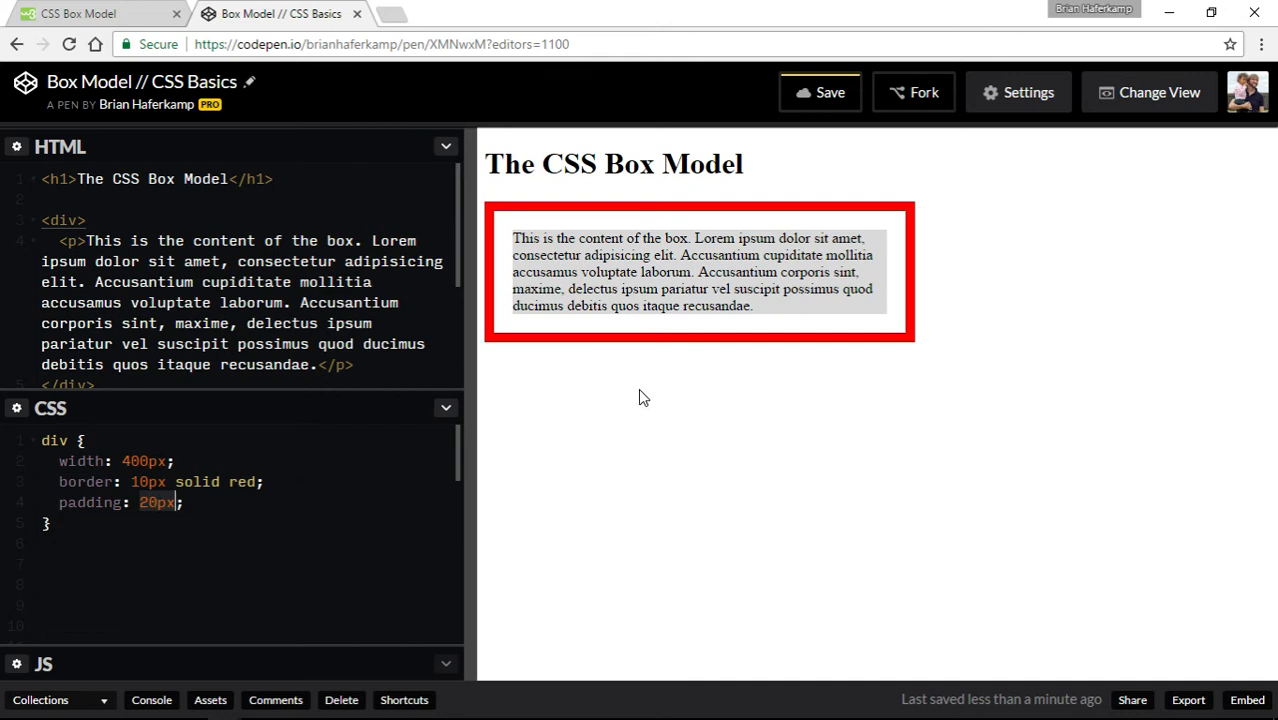
mouse_move(850, 232)
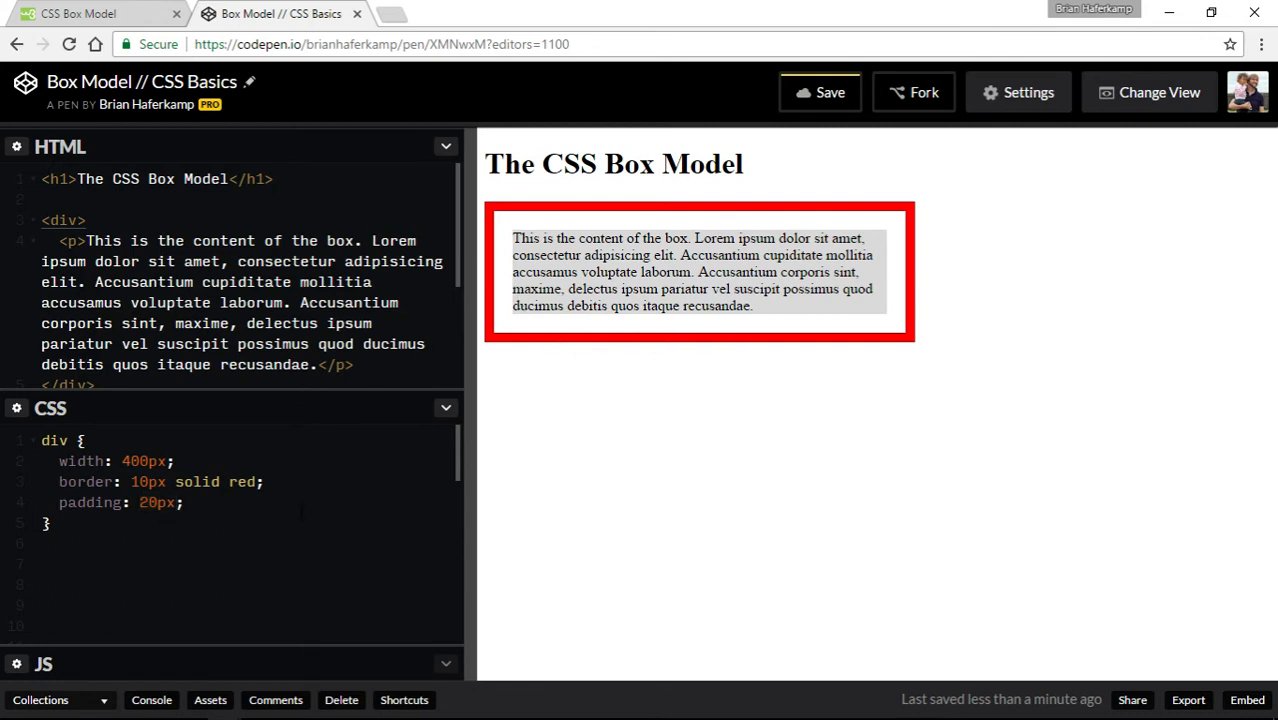
Extend the padding shorthand to four values, 20px 20px 20px 20px
type("20px")
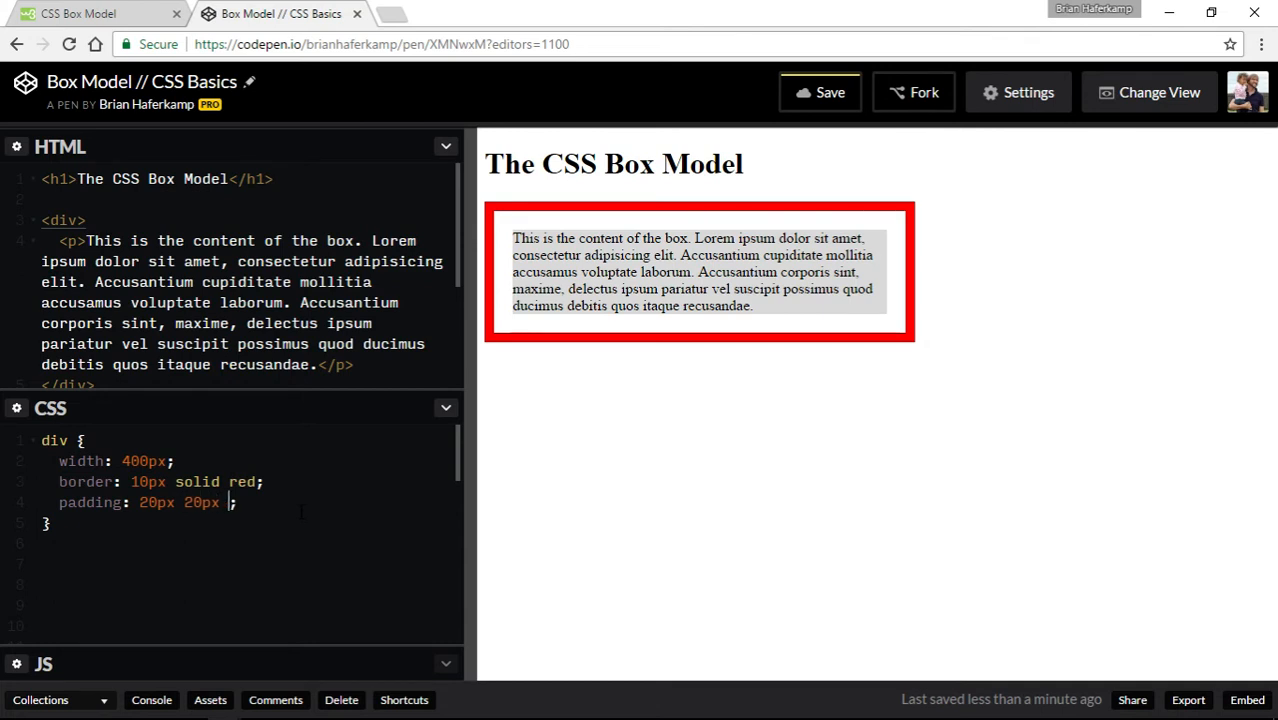
type("20px")
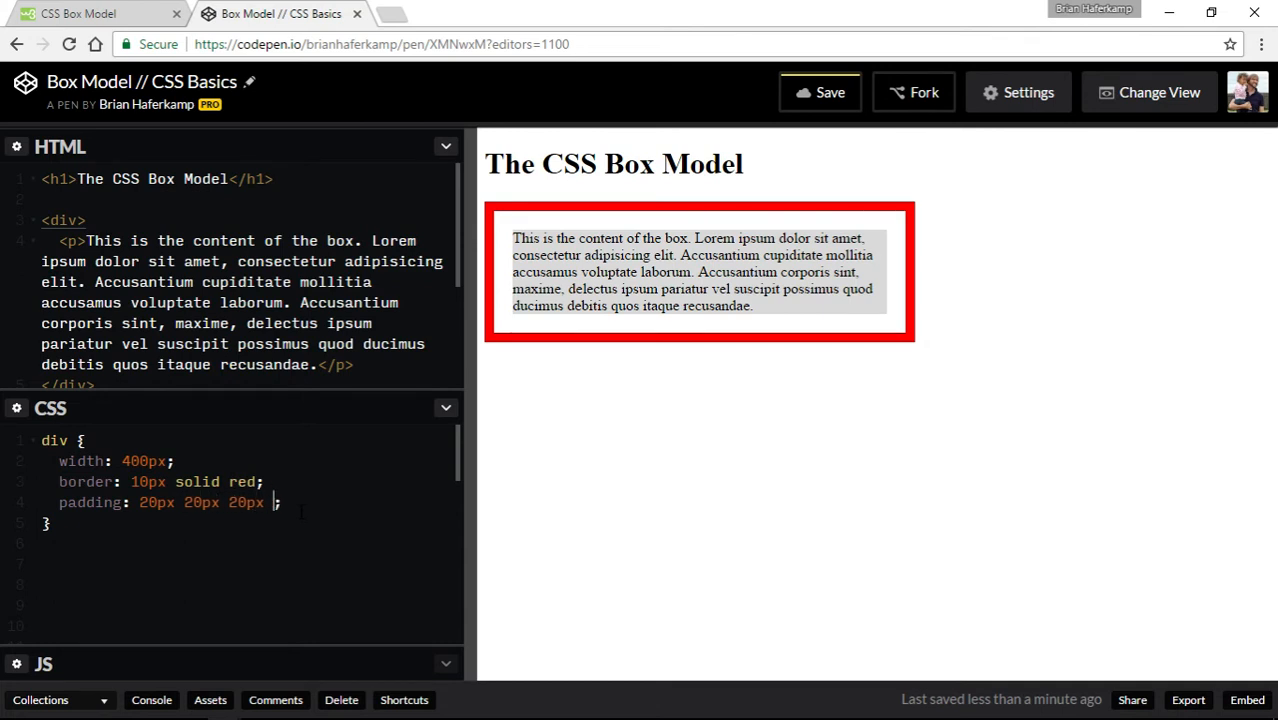
type("20px")
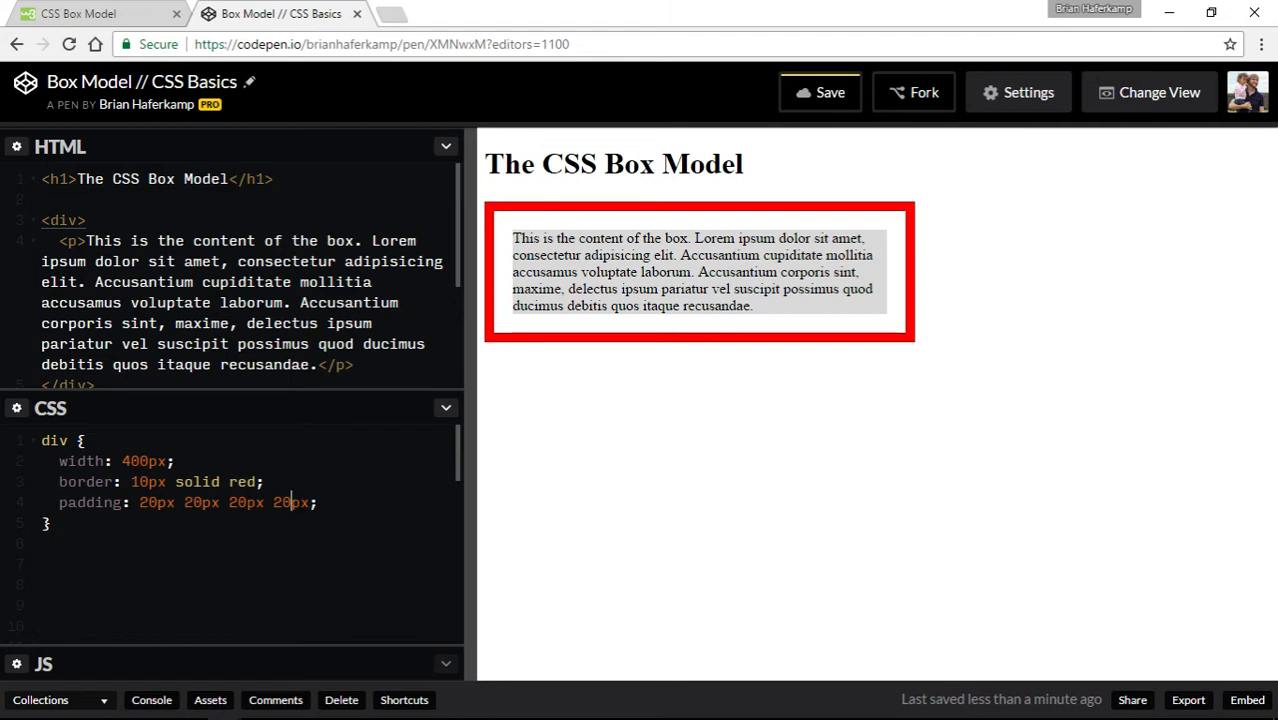
mouse_move(847, 328)
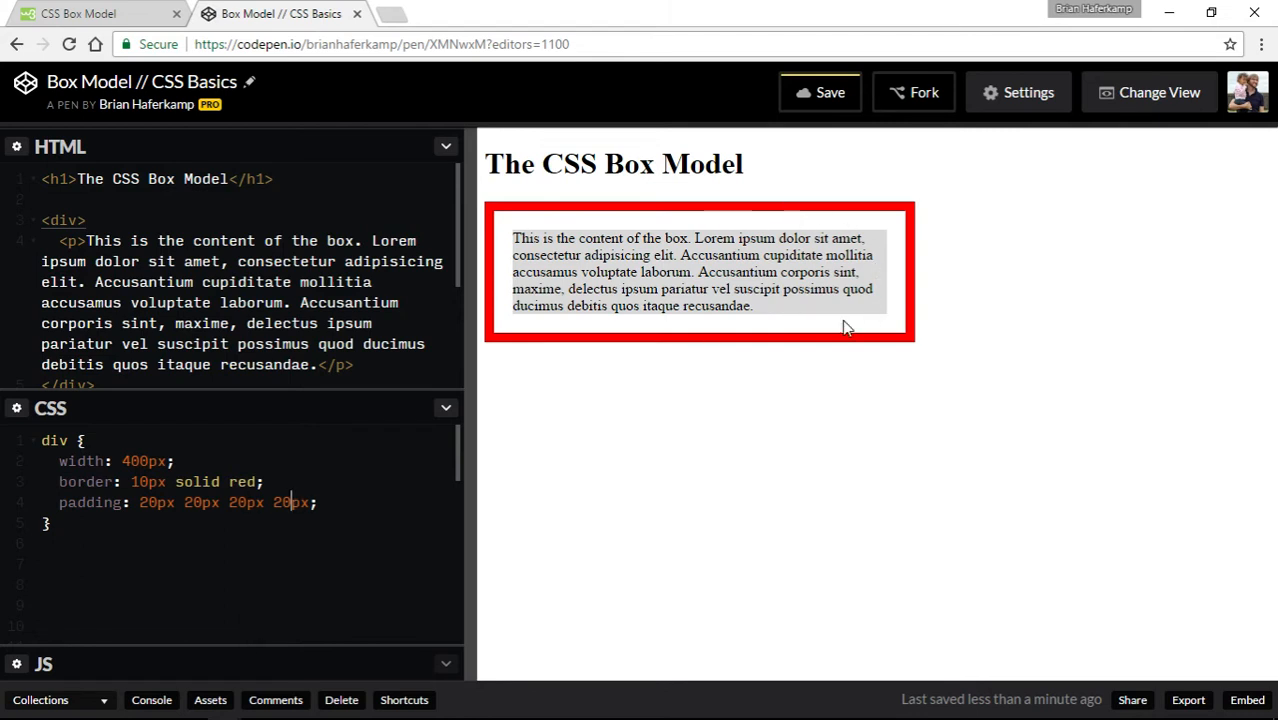
mouse_move(500, 378)
type("5")
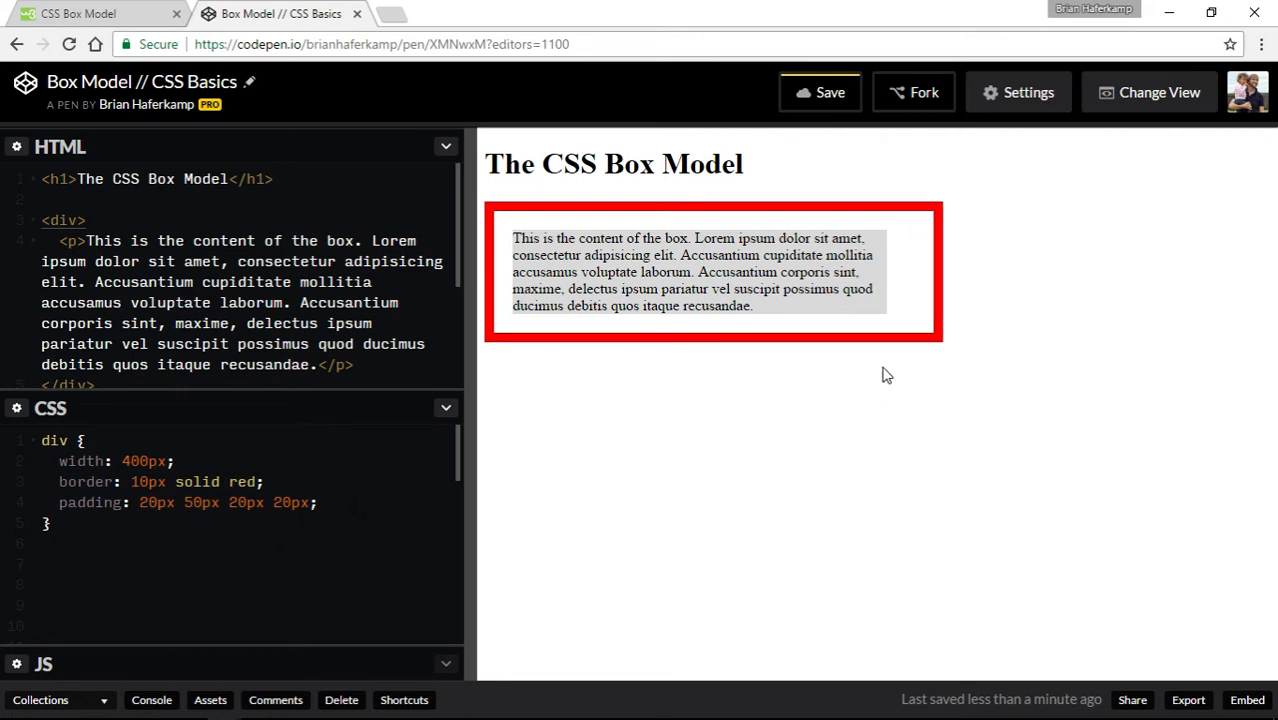
mouse_move(786, 226)
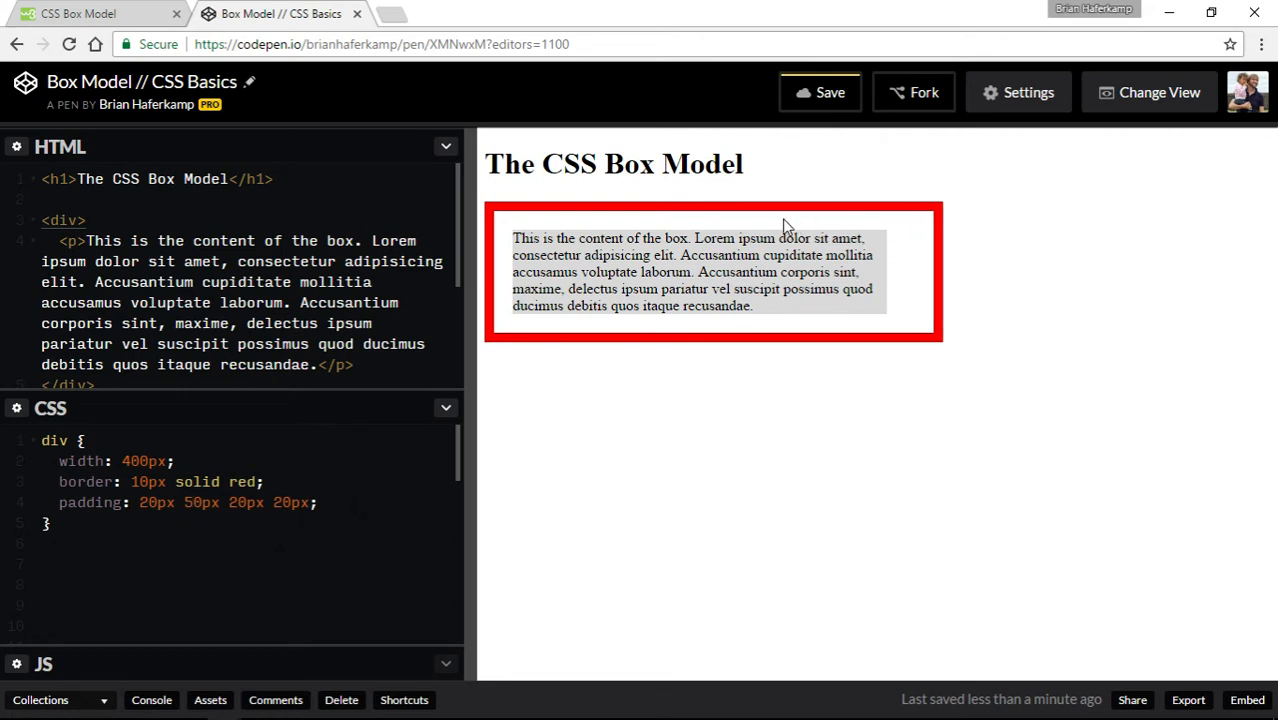
mouse_move(840, 357)
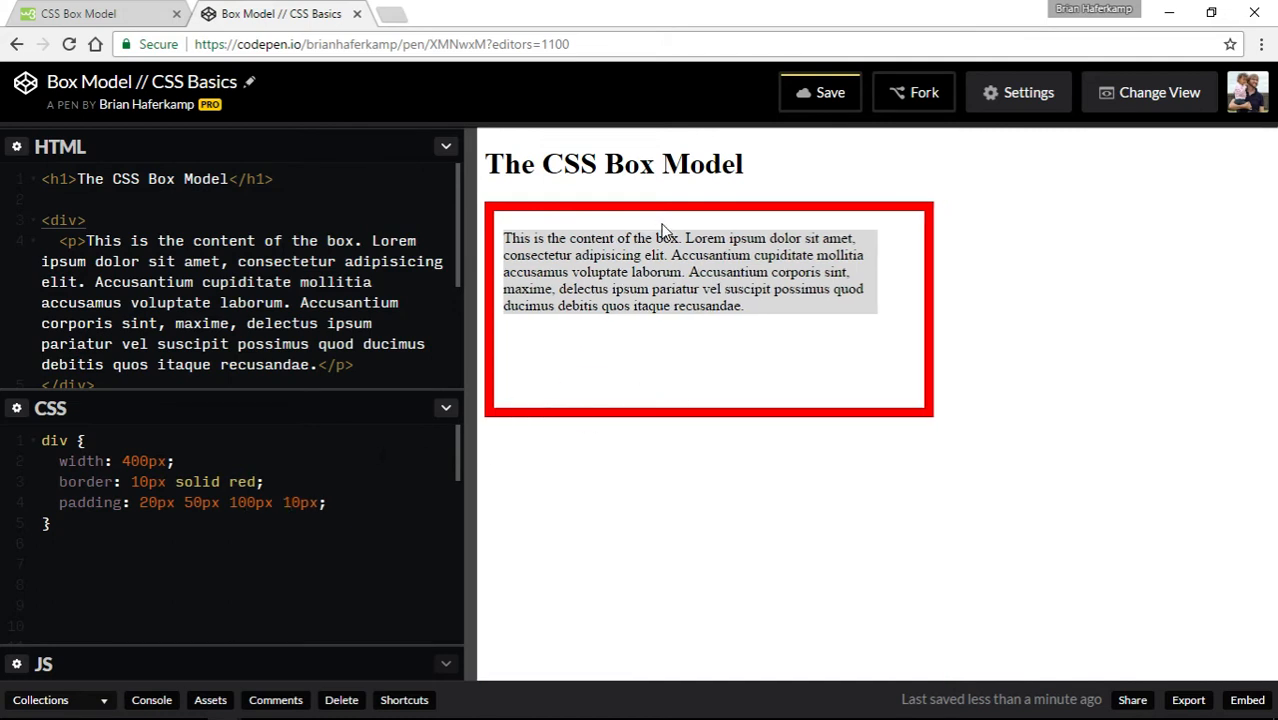
mouse_move(745, 236)
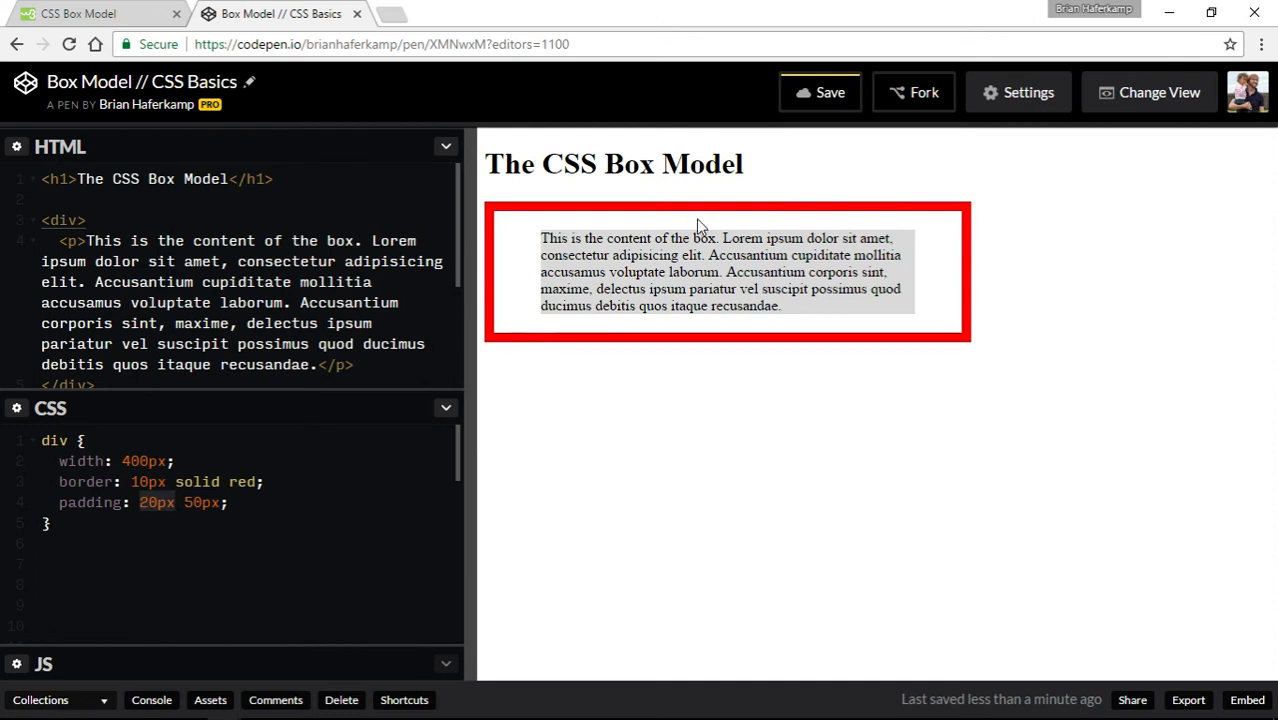
mouse_move(700, 227)
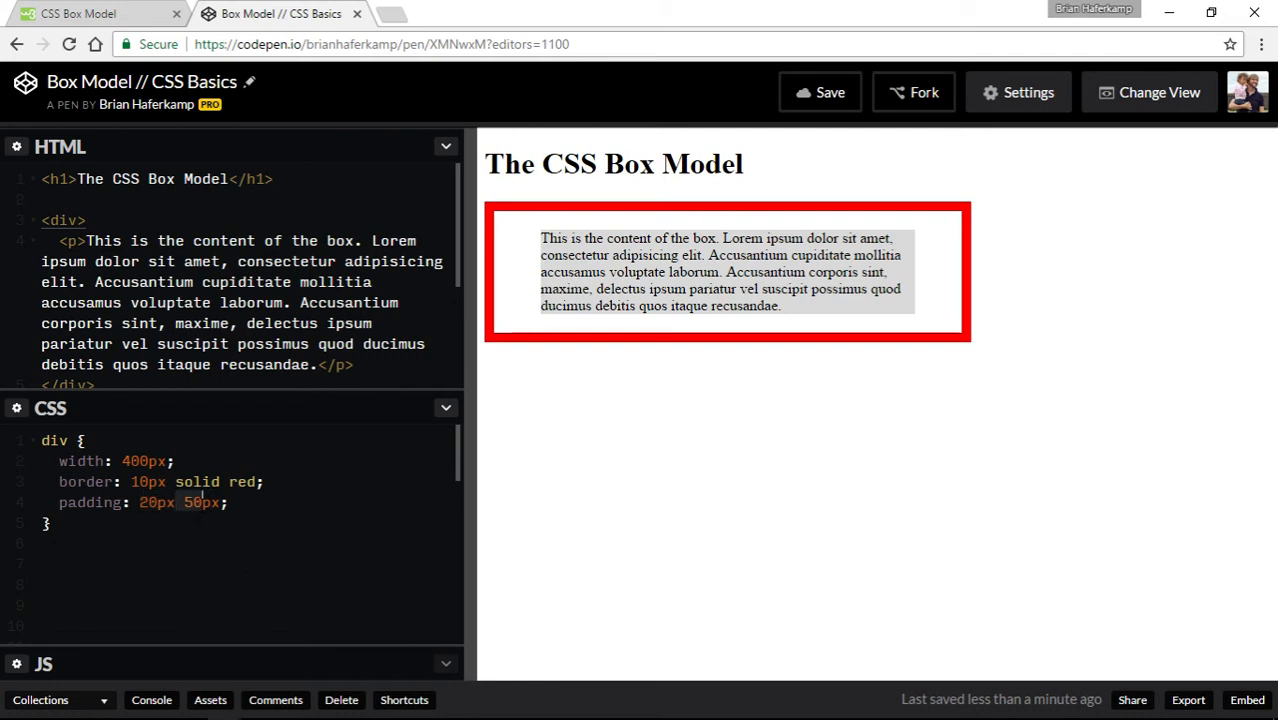
Delete the second padding value so the declaration reads padding: 20px;
key("BackSpace")
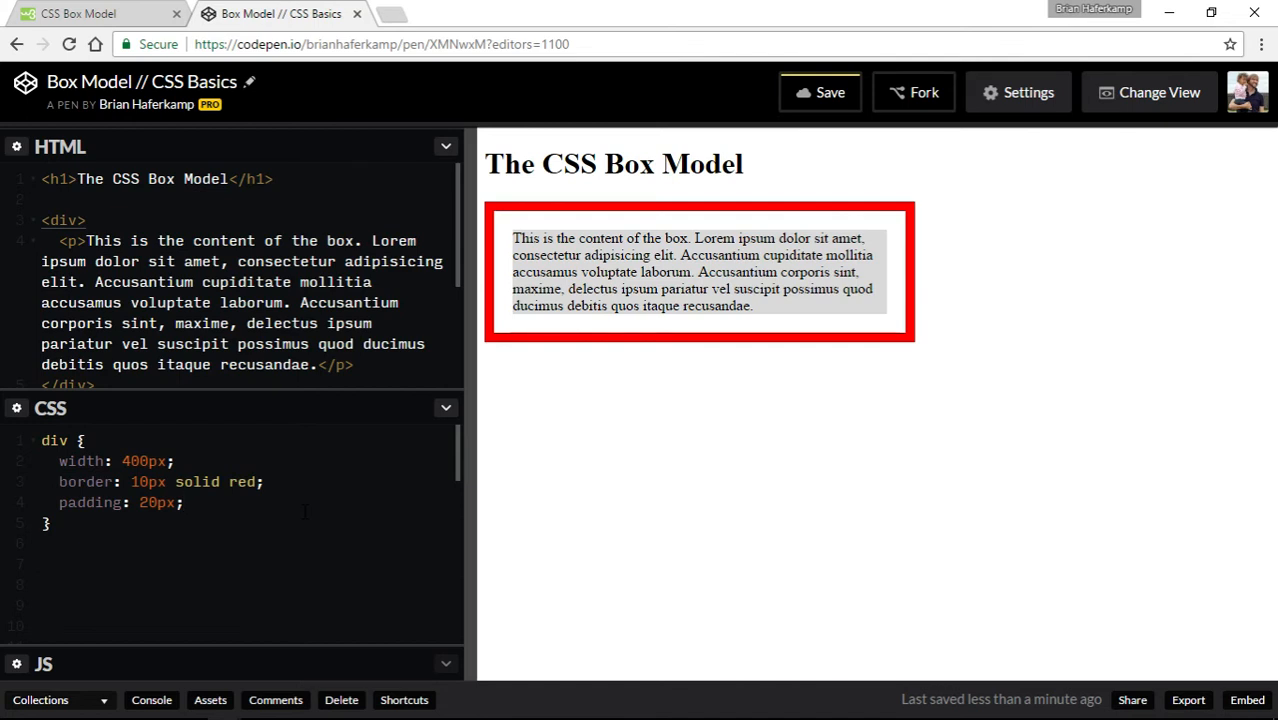
Add background: #ddd to the div rule, then change the colour to #eee
type("back")
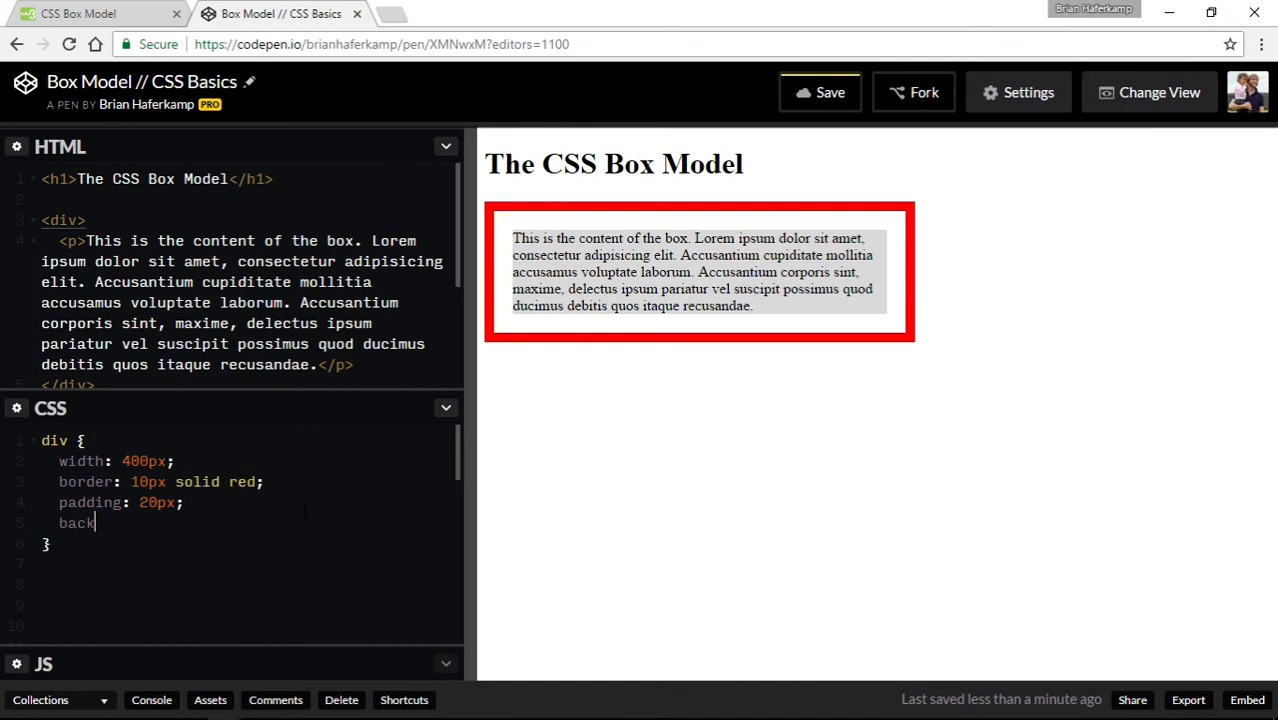
type("ground:")
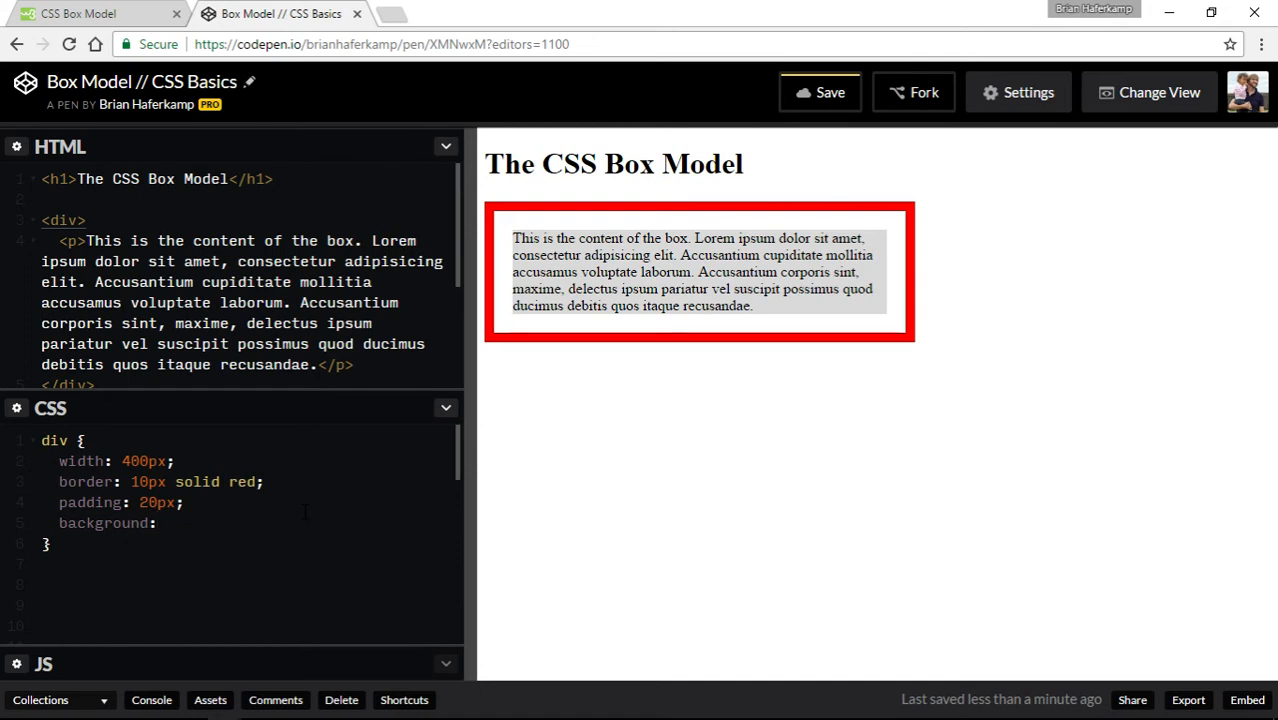
left_click(167, 523)
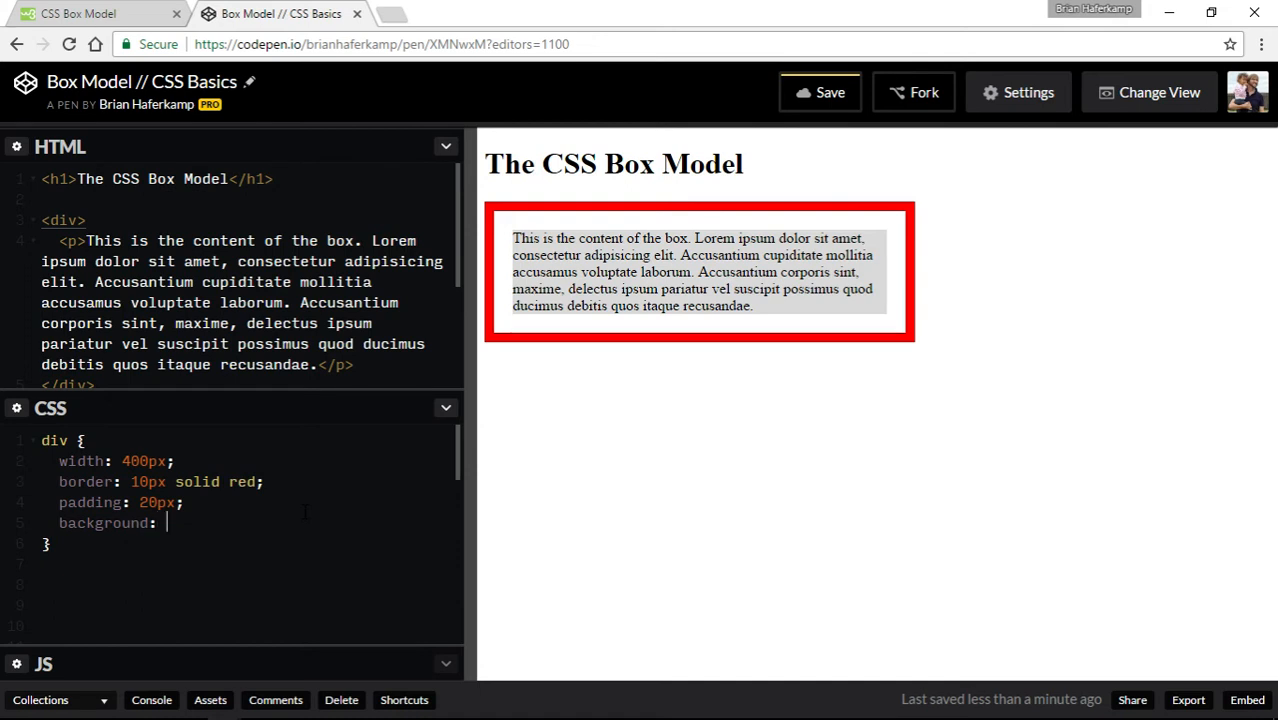
type("#ddd")
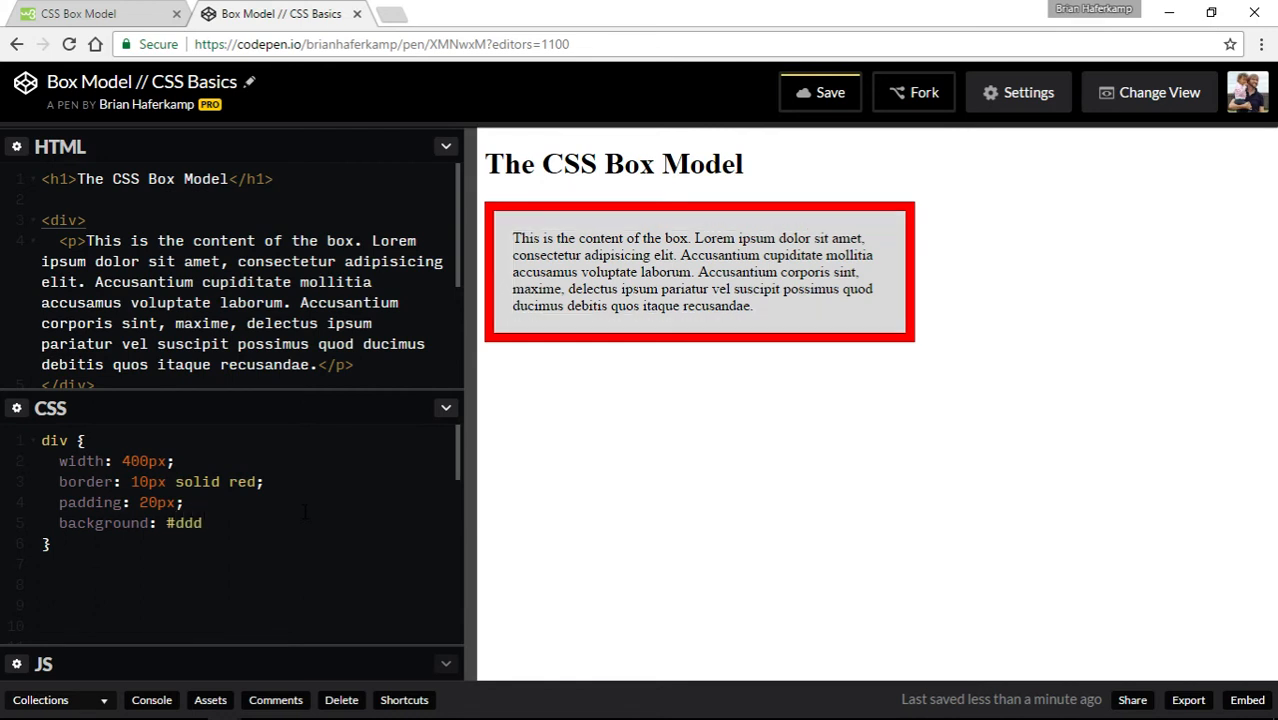
type("#e")
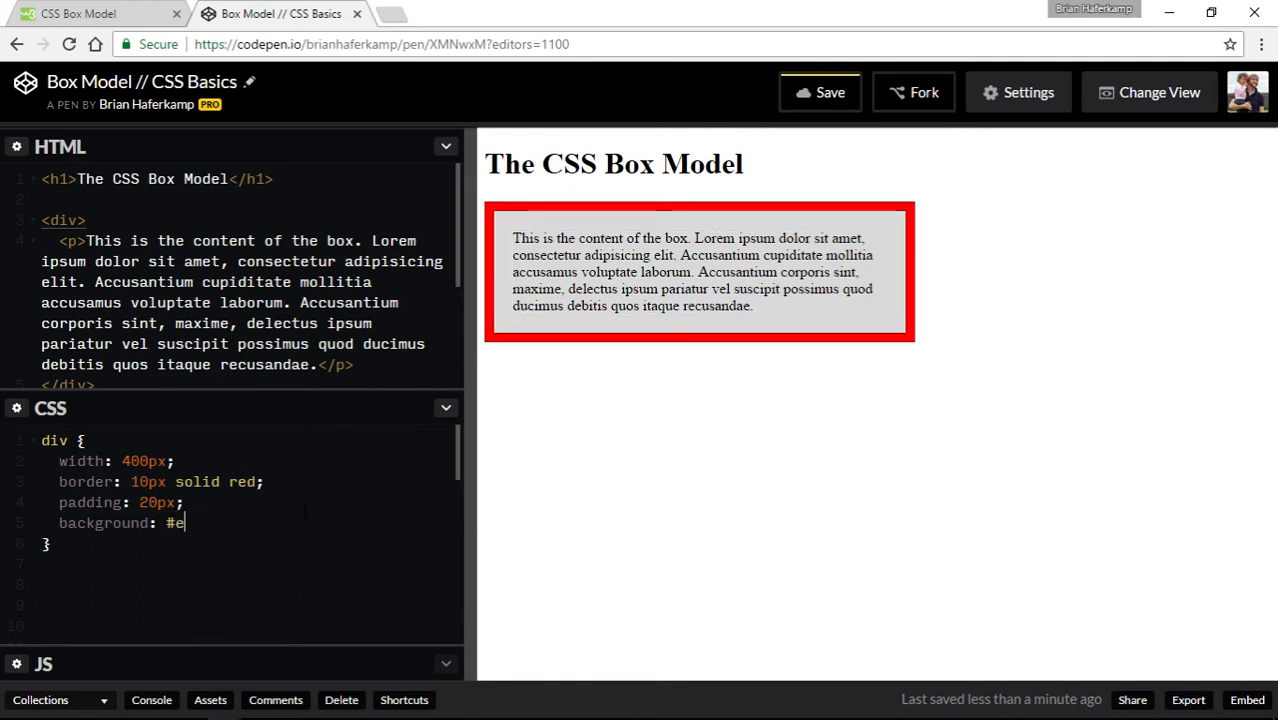
type("ee")
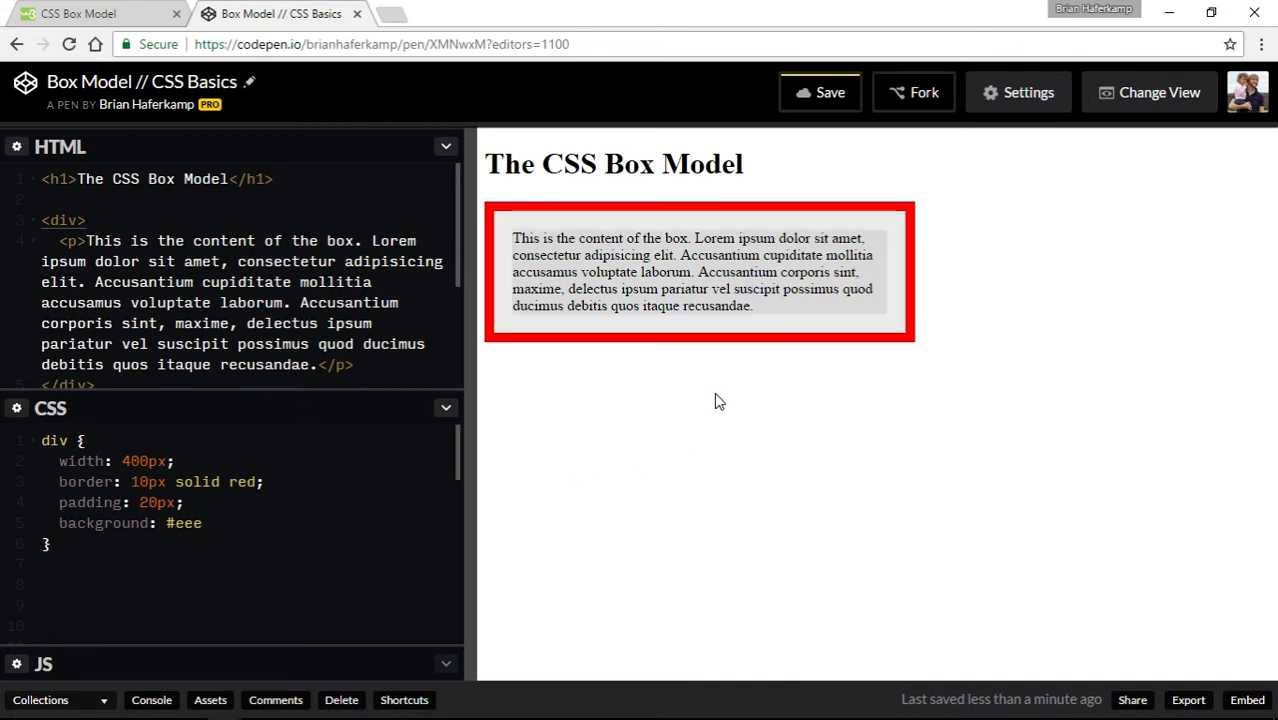
mouse_move(795, 330)
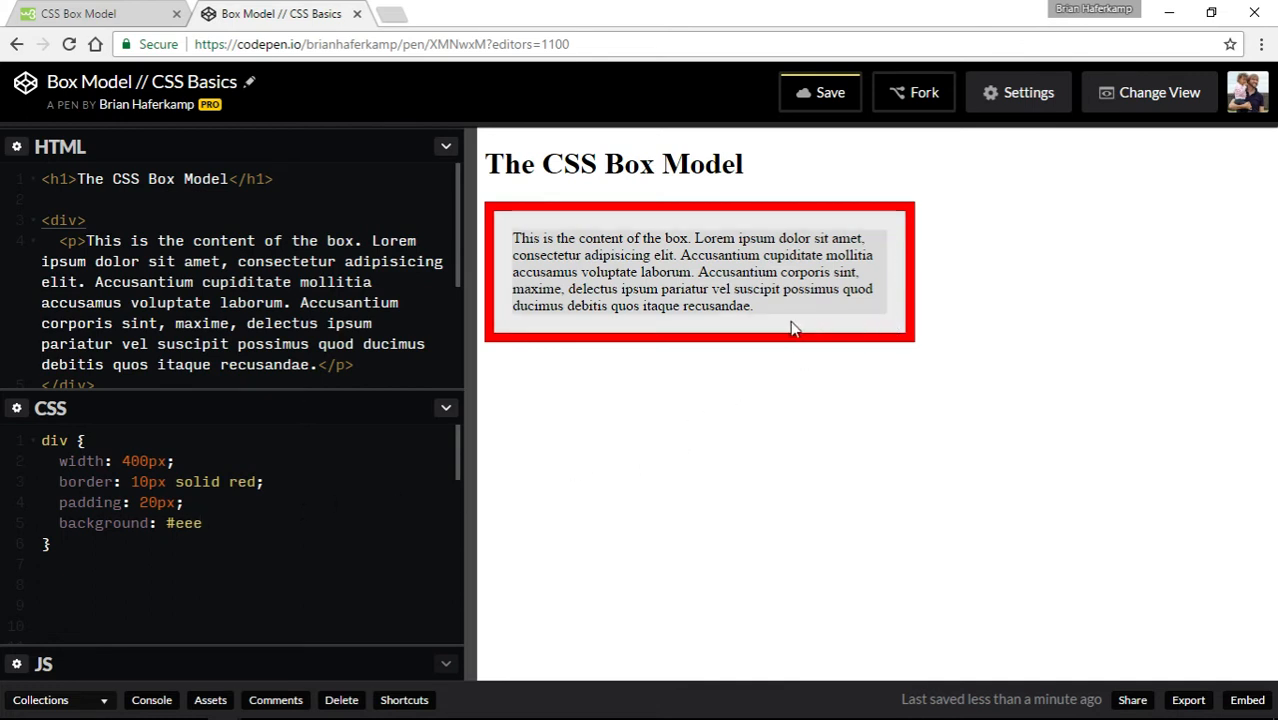
left_click(202, 523)
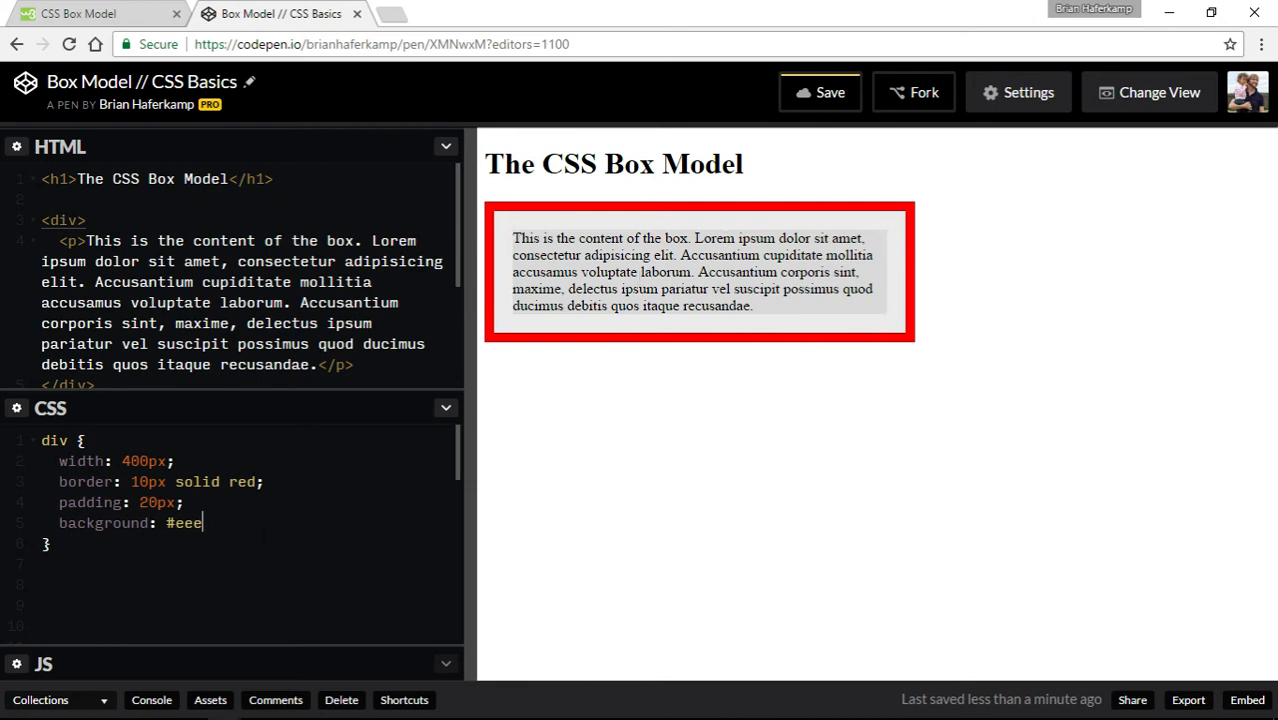
Scroll the HTML panel down to reach the paragraph tags
scroll("down", 3)
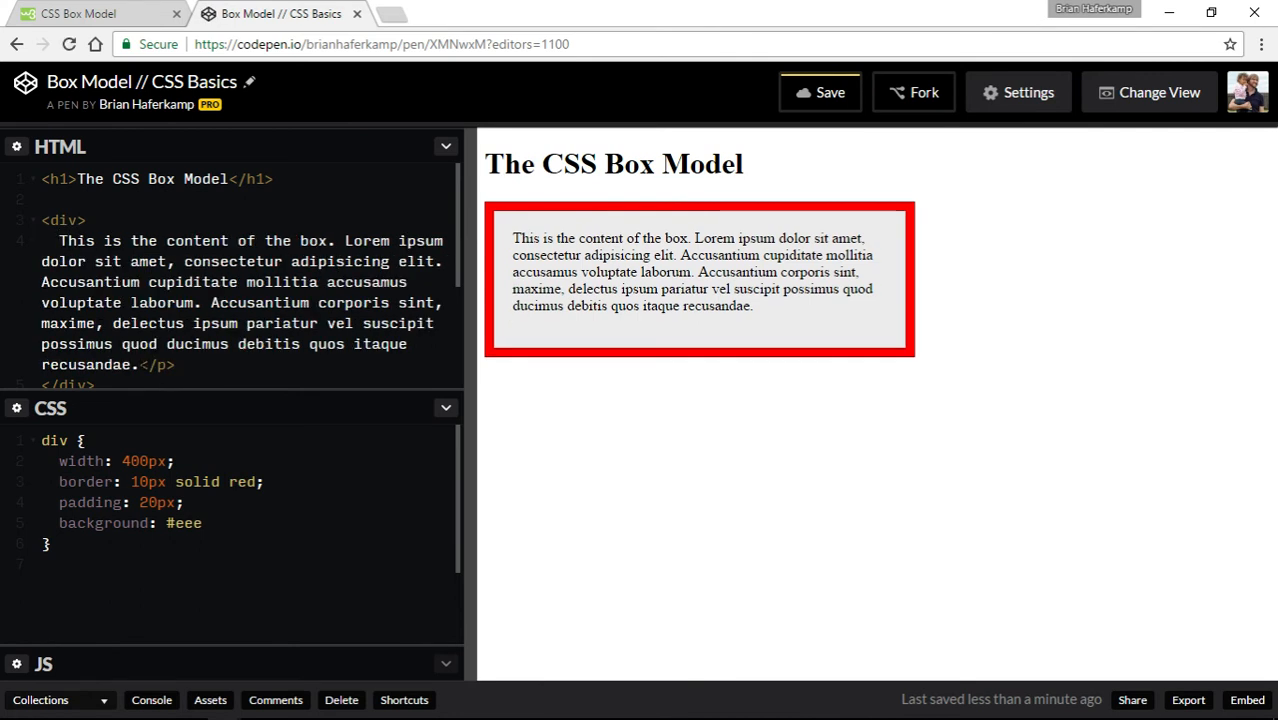
scroll("down", 3)
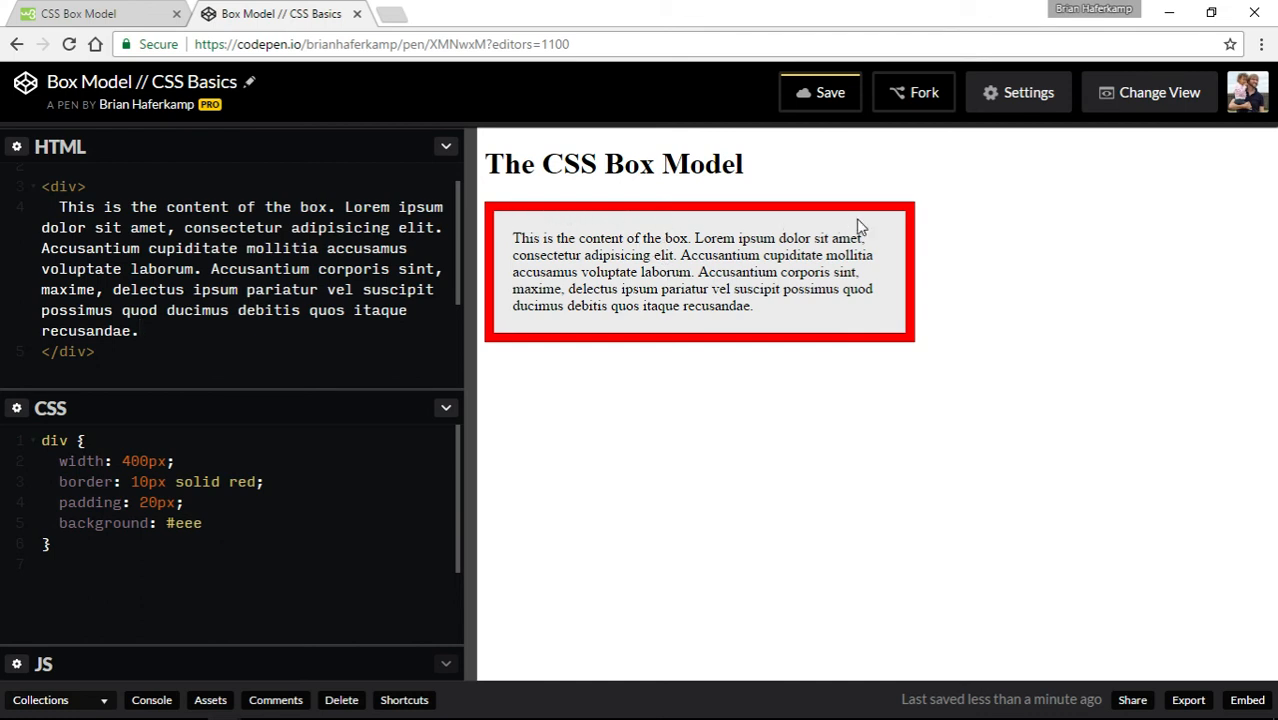
mouse_move(862, 225)
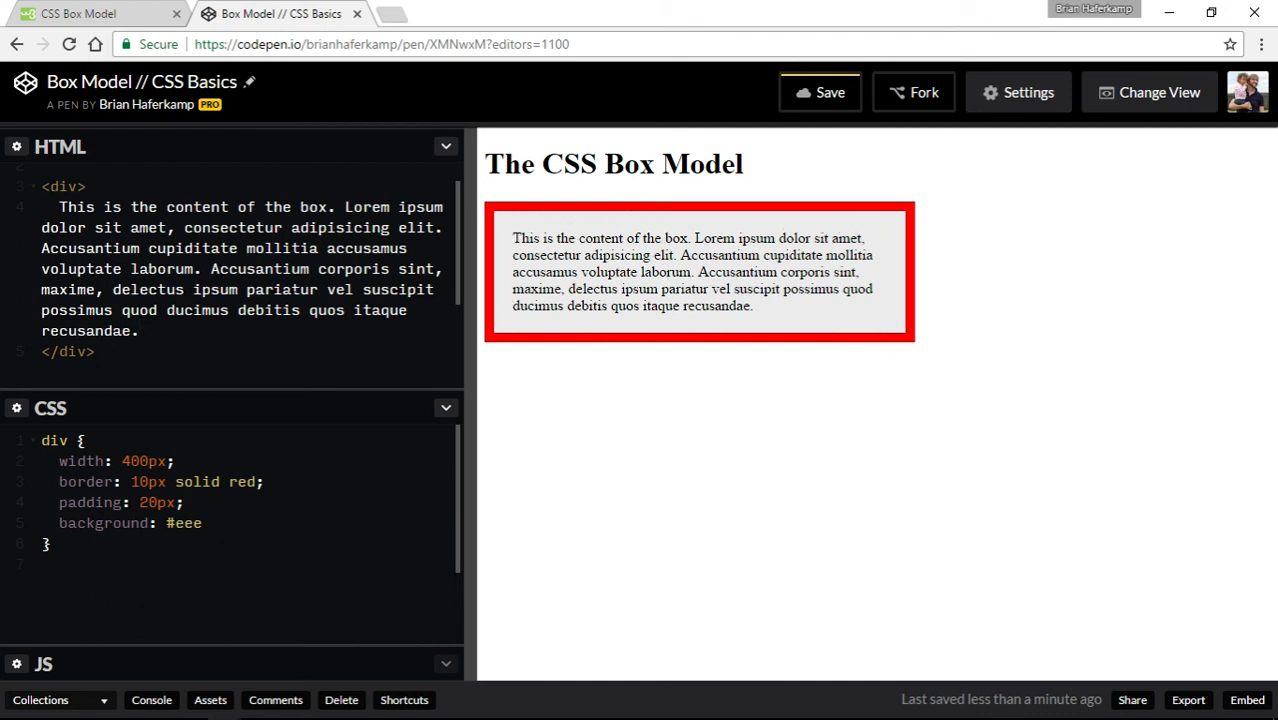
mouse_move(826, 236)
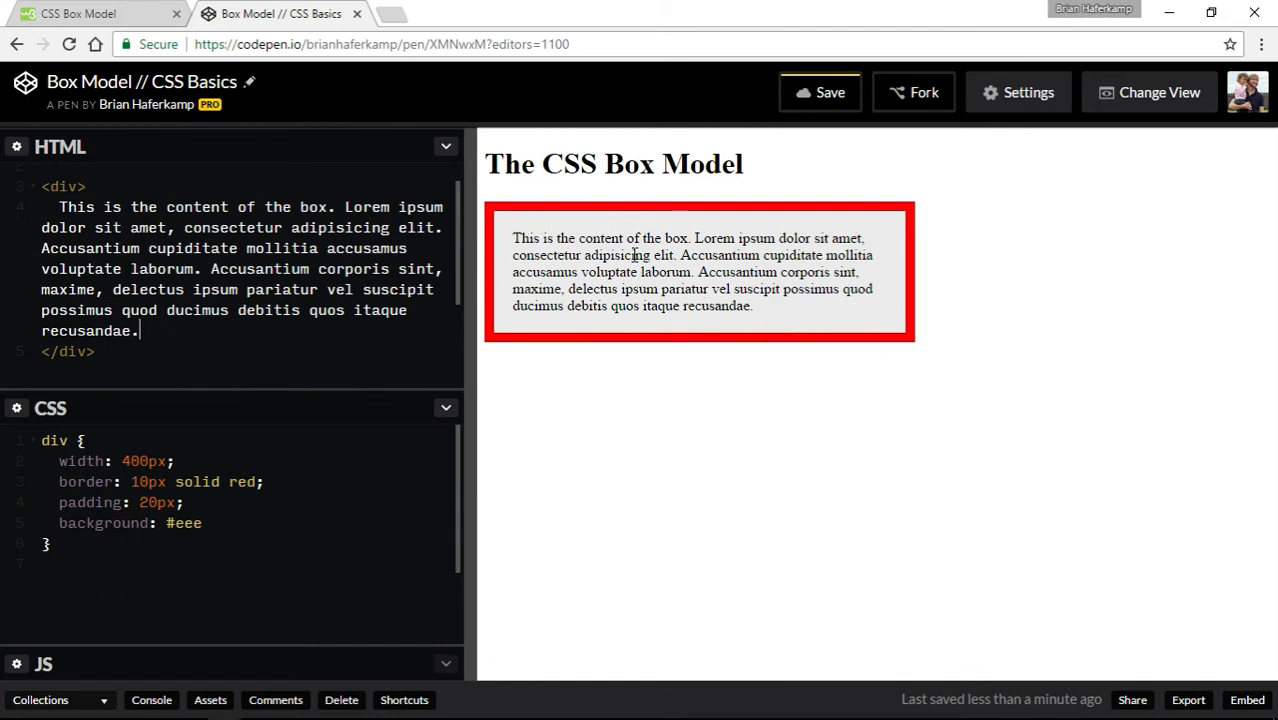
mouse_move(866, 351)
type(";")
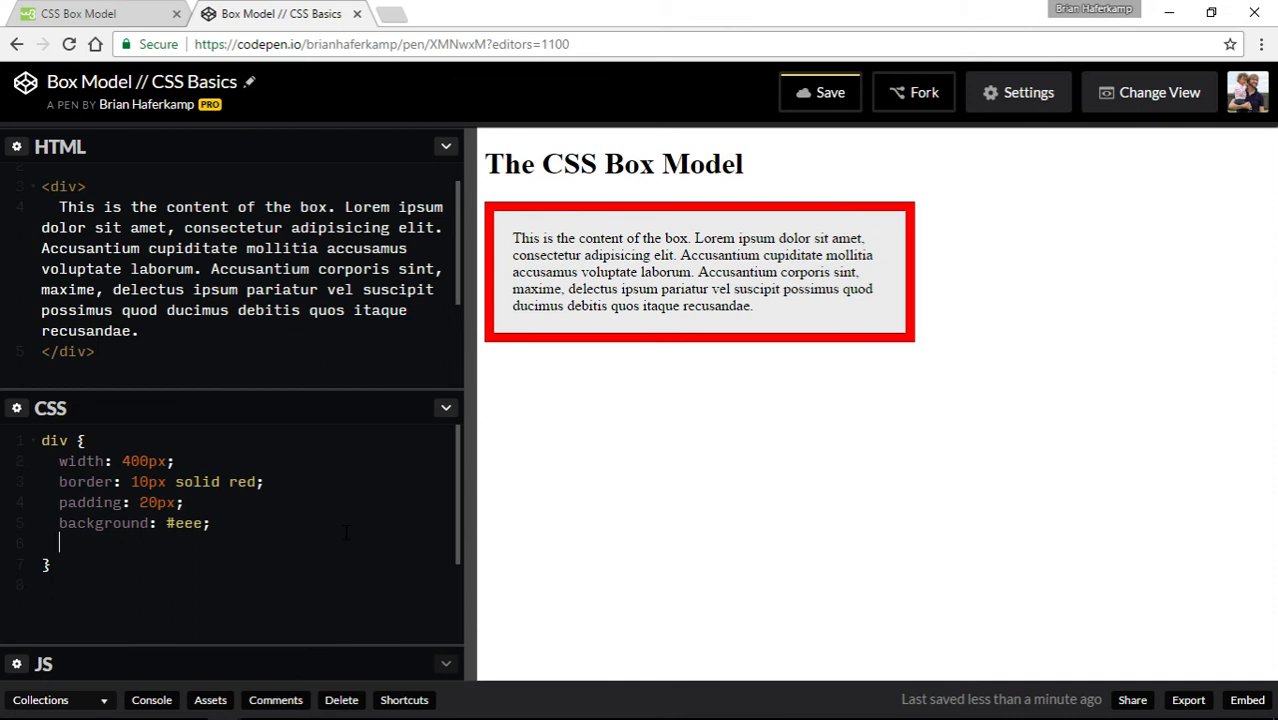
Begin a margin: declaration in the div rule, returning to the CodePen demo
type("margin:")
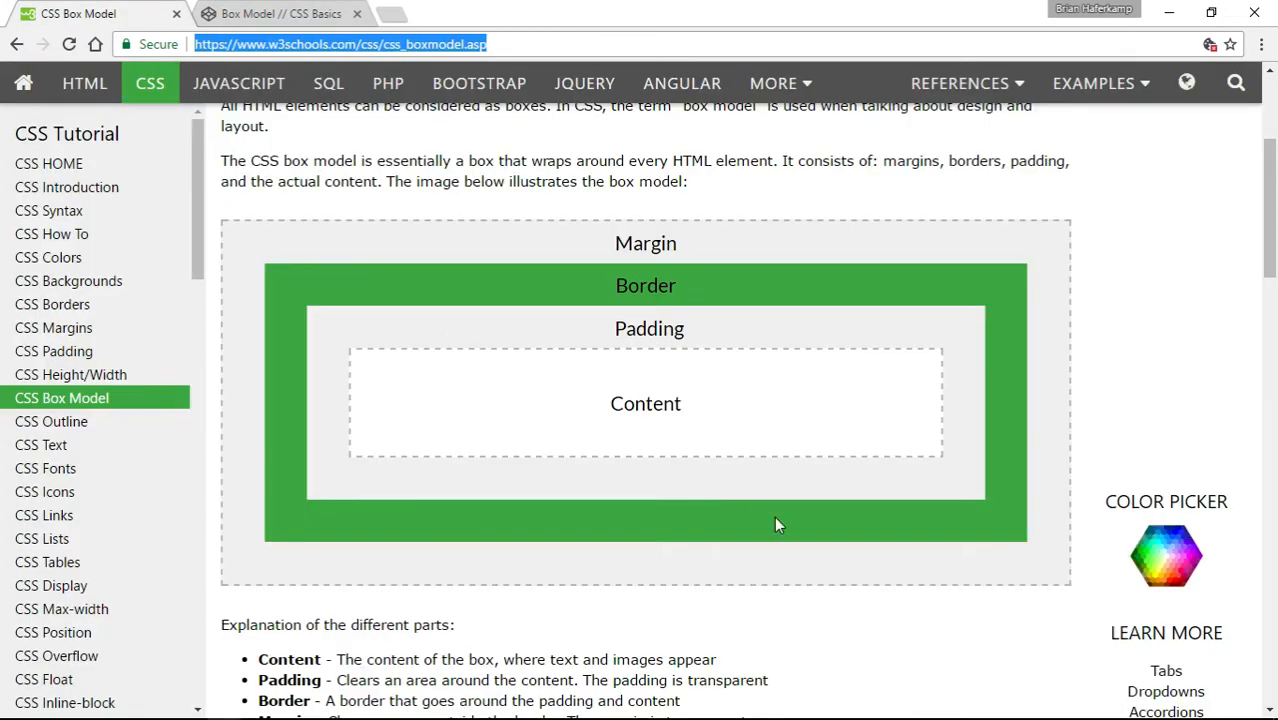
mouse_move(251, 543)
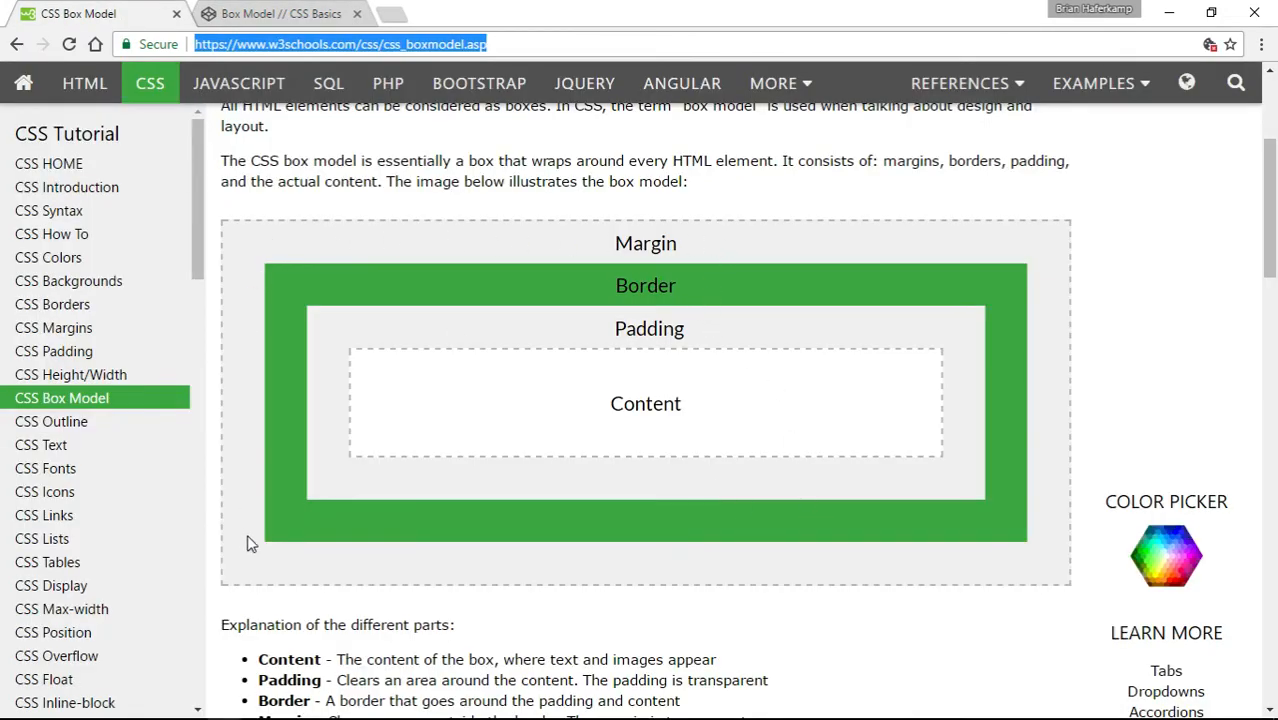
mouse_move(756, 240)
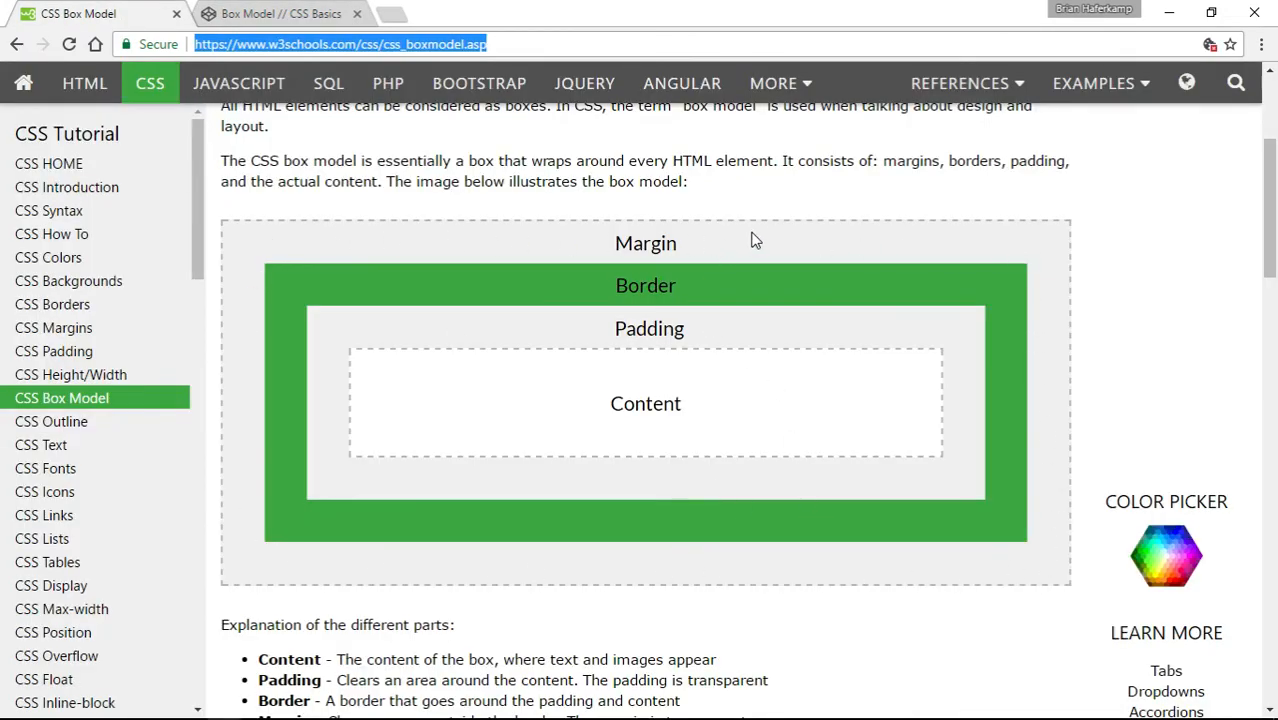
left_click(280, 13)
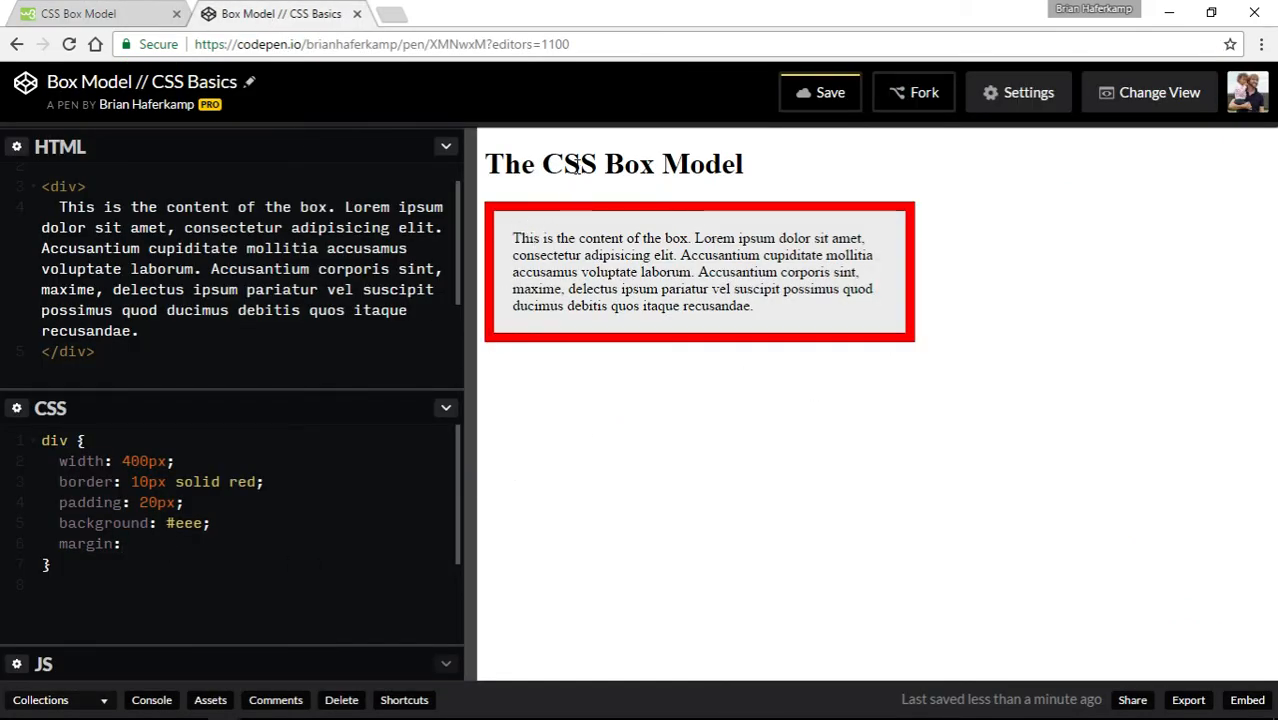
Widen the preview pane and complete the declaration as margin: 50px;
left_click(120, 543)
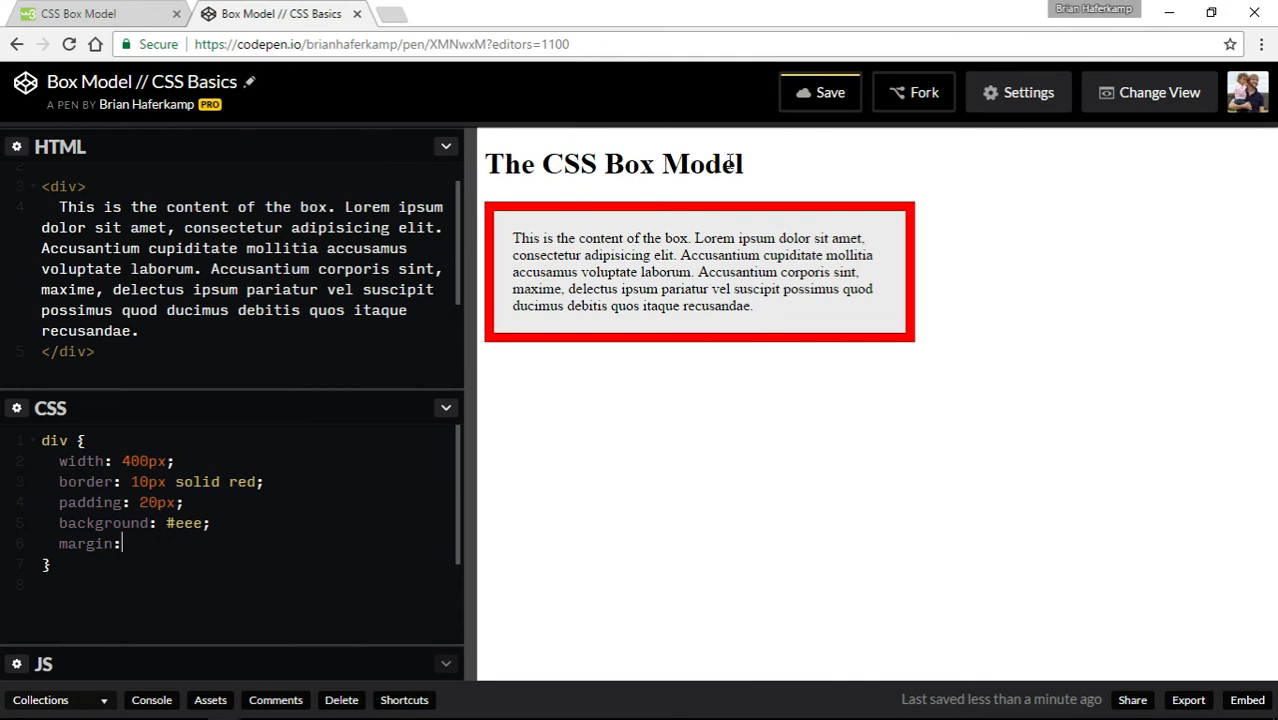
mouse_move(584, 321)
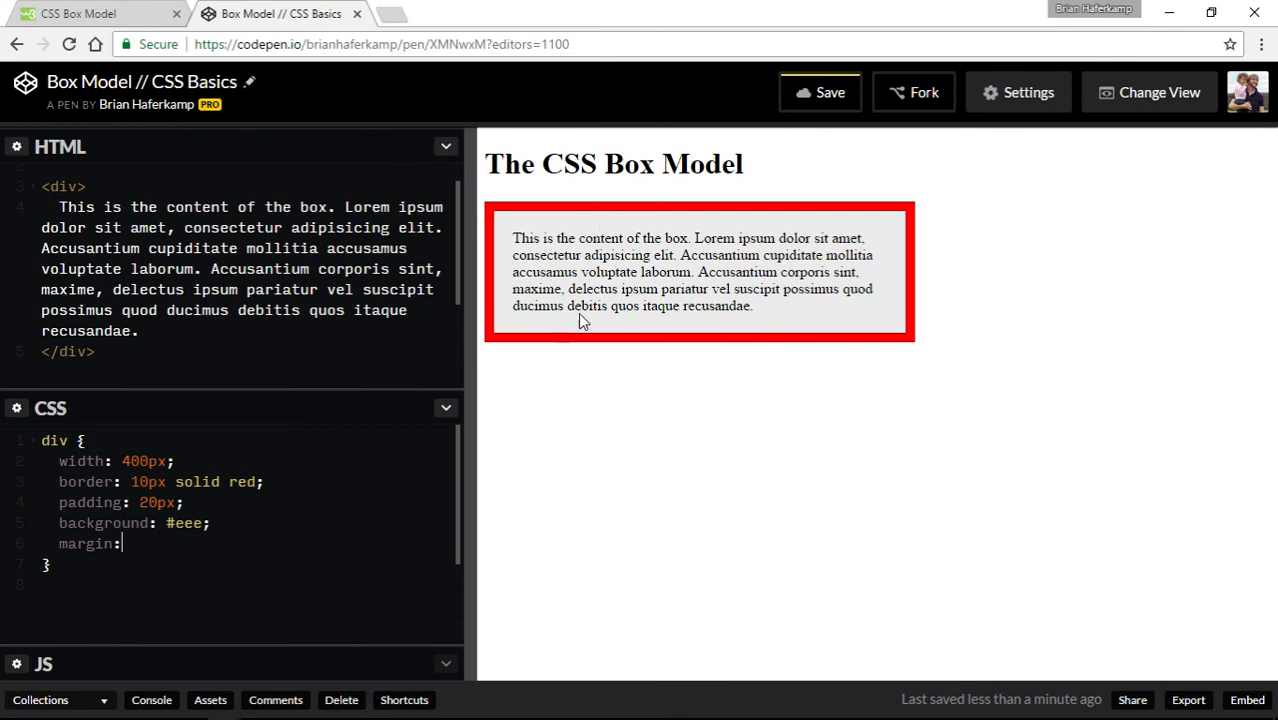
mouse_move(481, 280)
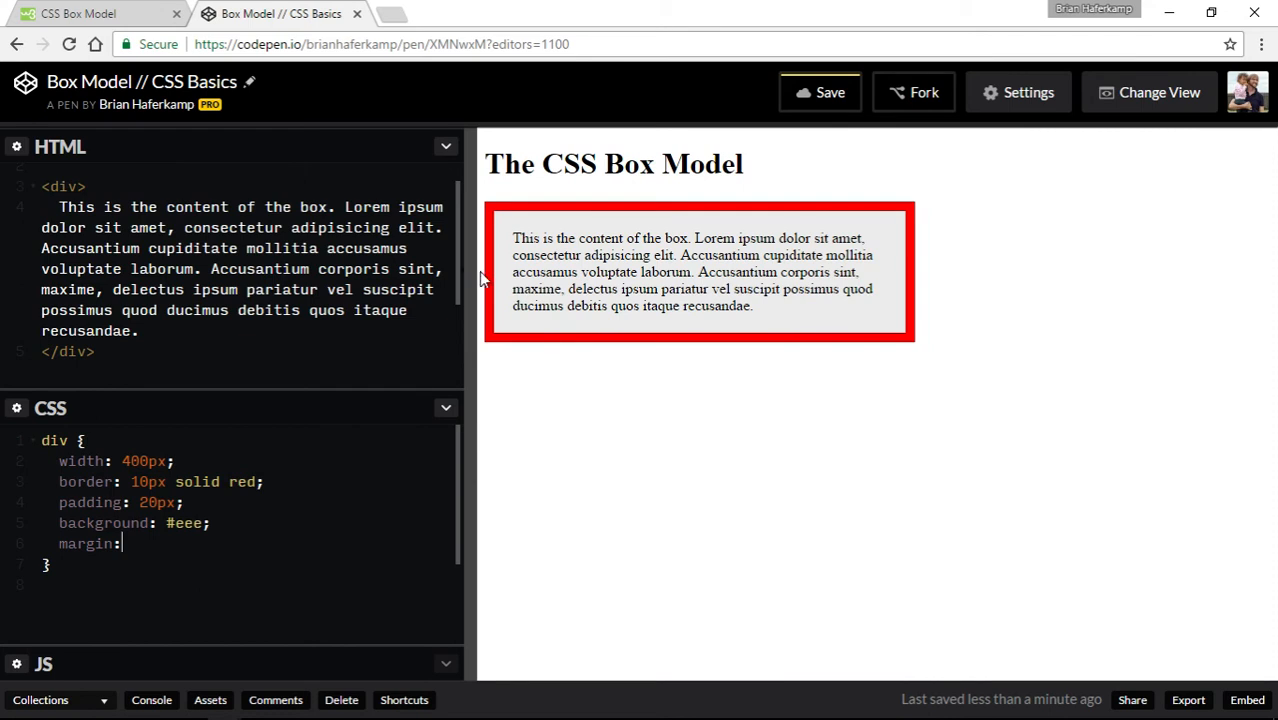
mouse_move(479, 252)
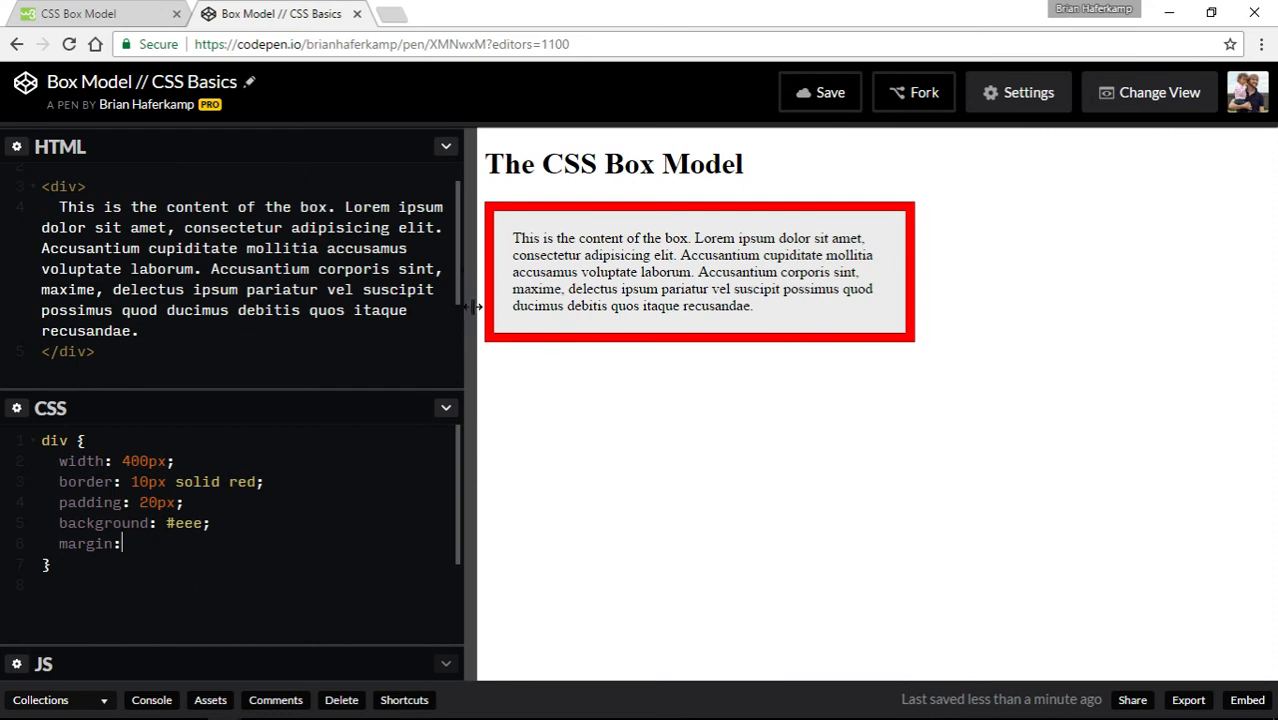
left_click_drag(478, 300, 418, 300)
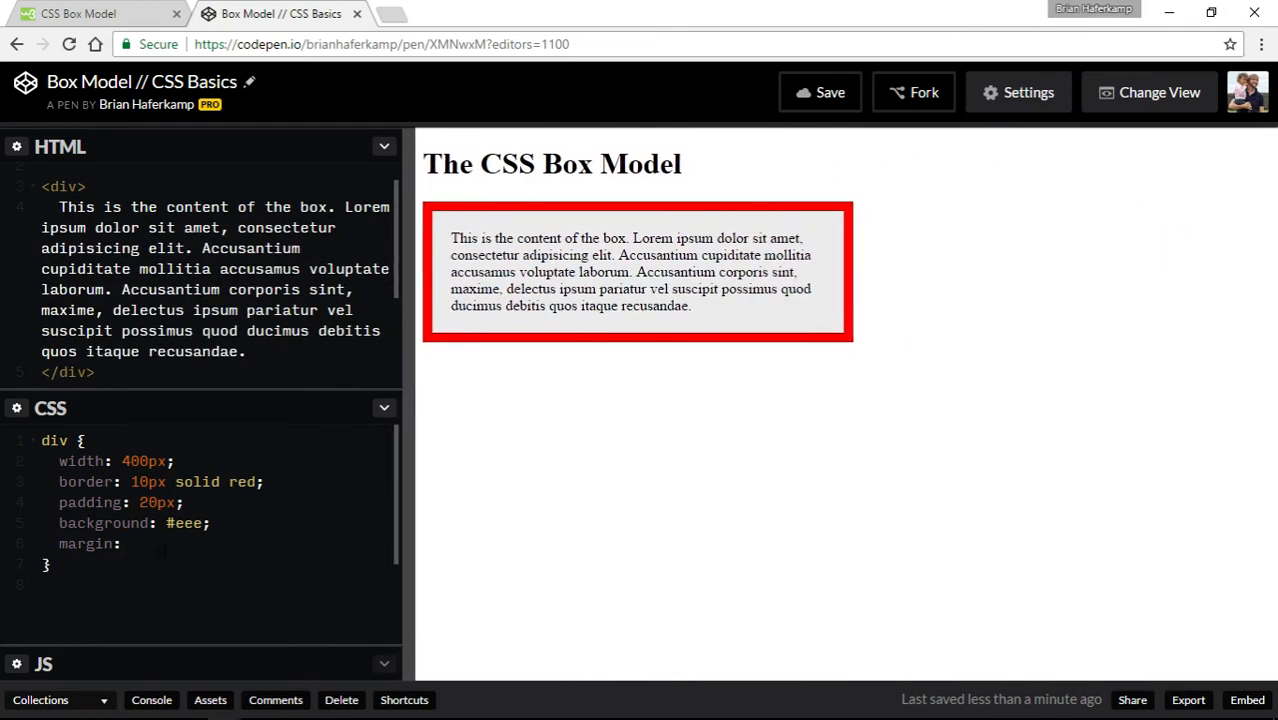
type("50px")
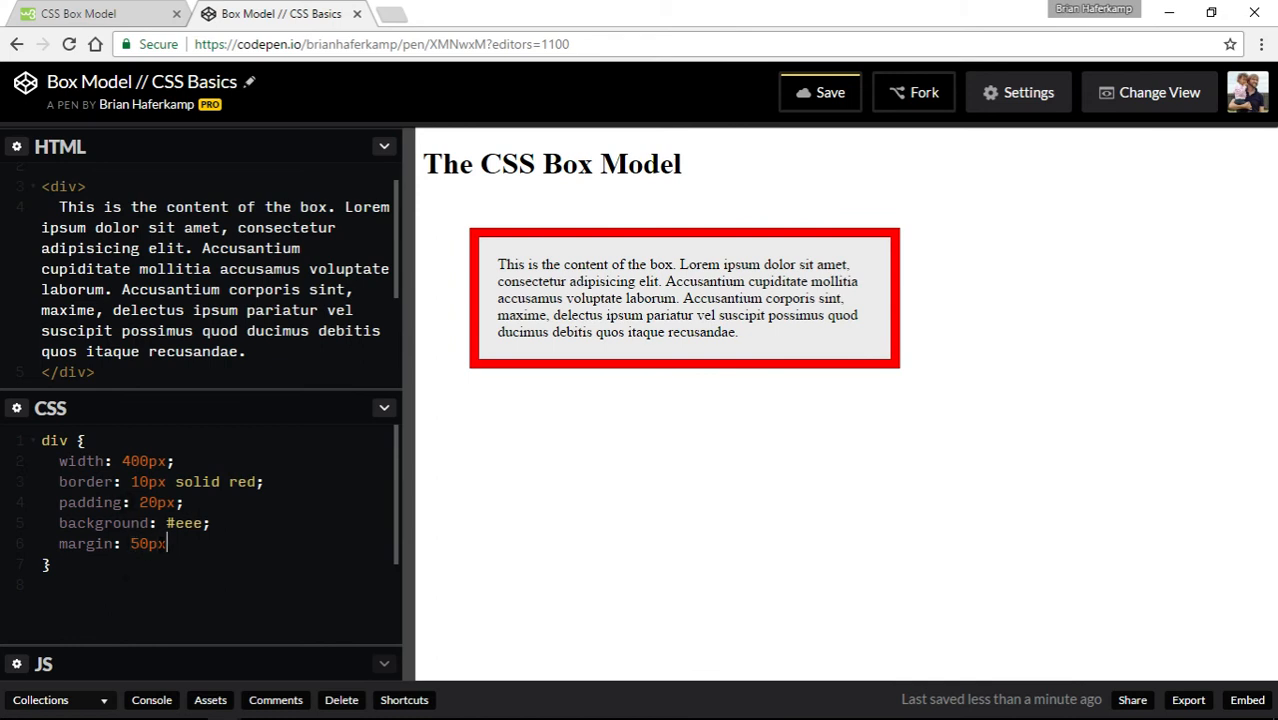
type(";")
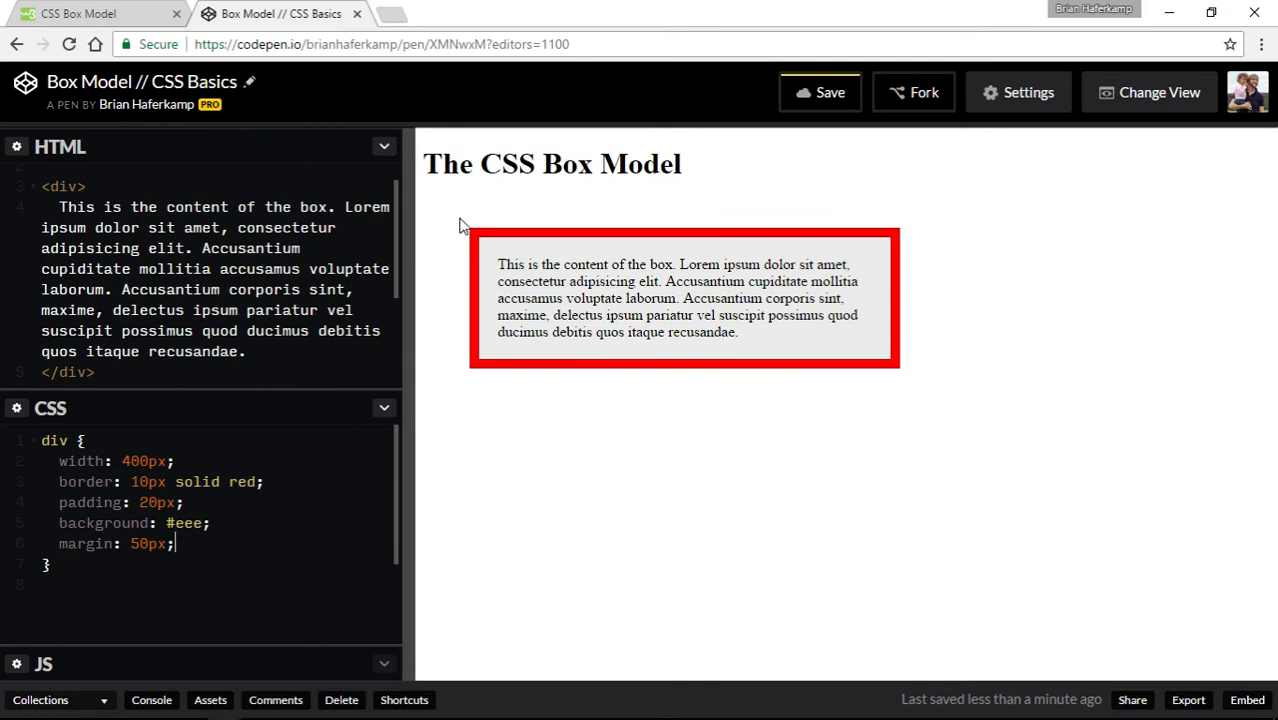
mouse_move(862, 406)
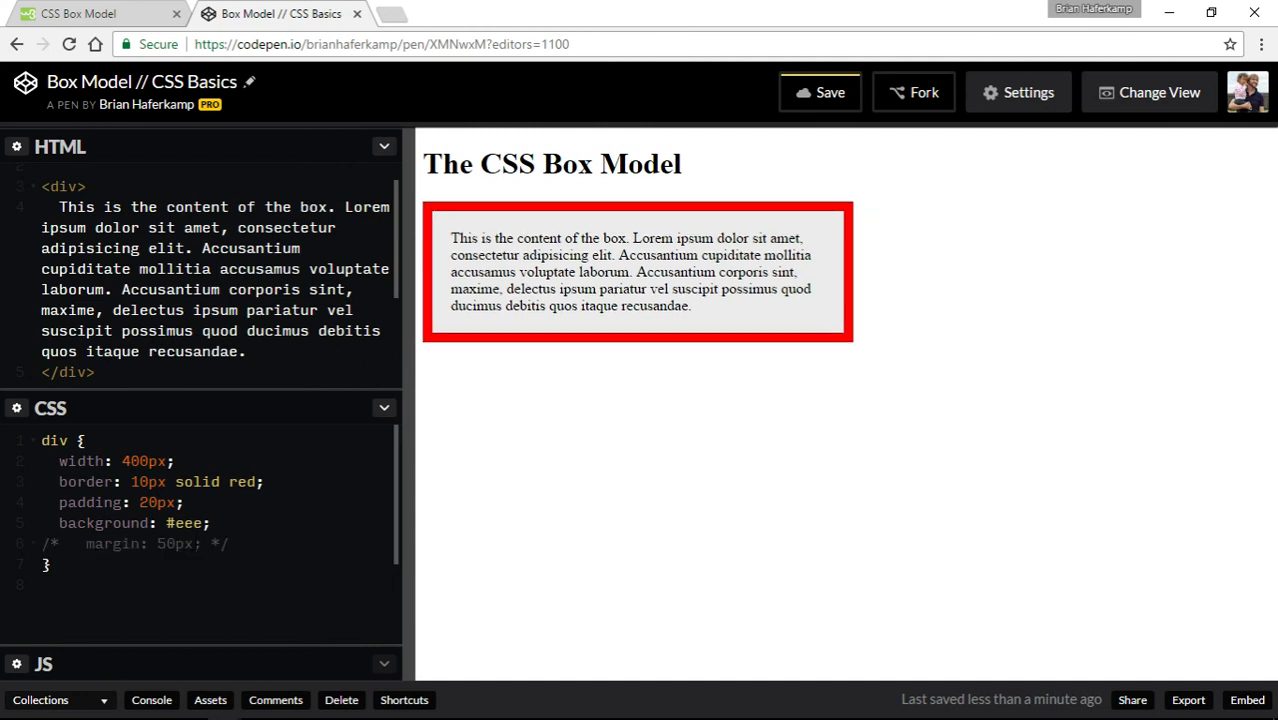
mouse_move(505, 194)
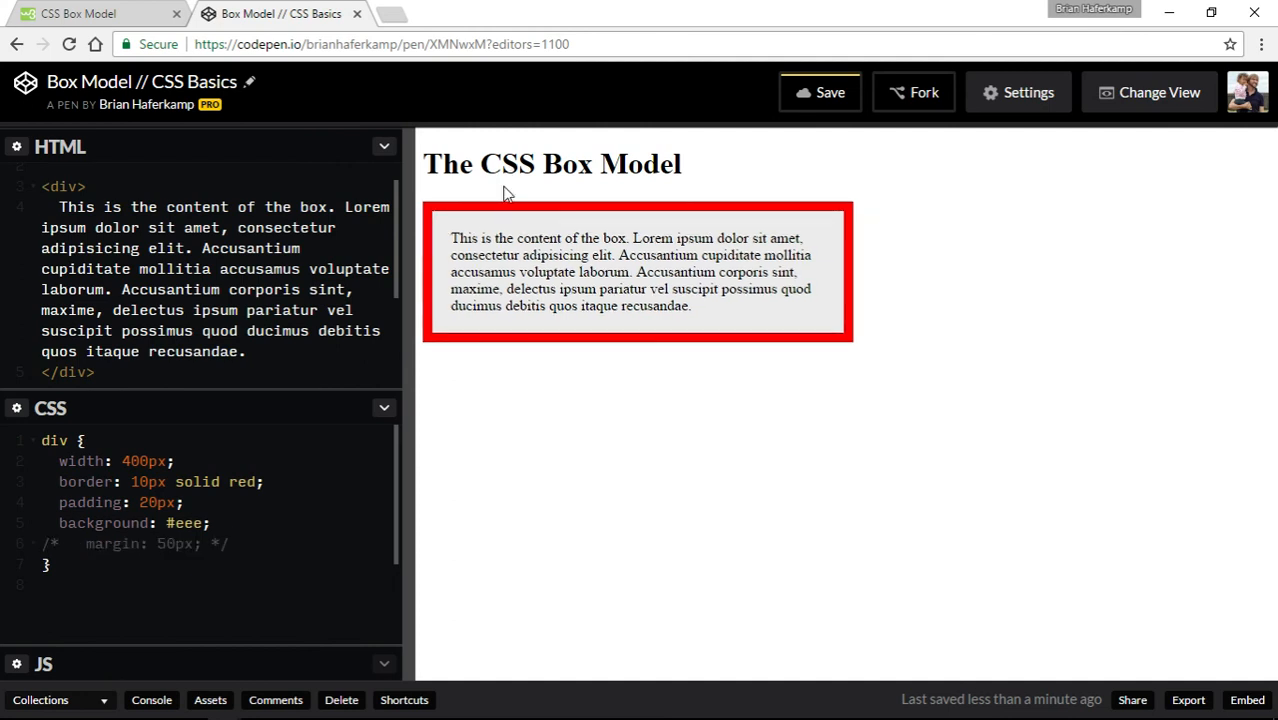
mouse_move(412, 277)
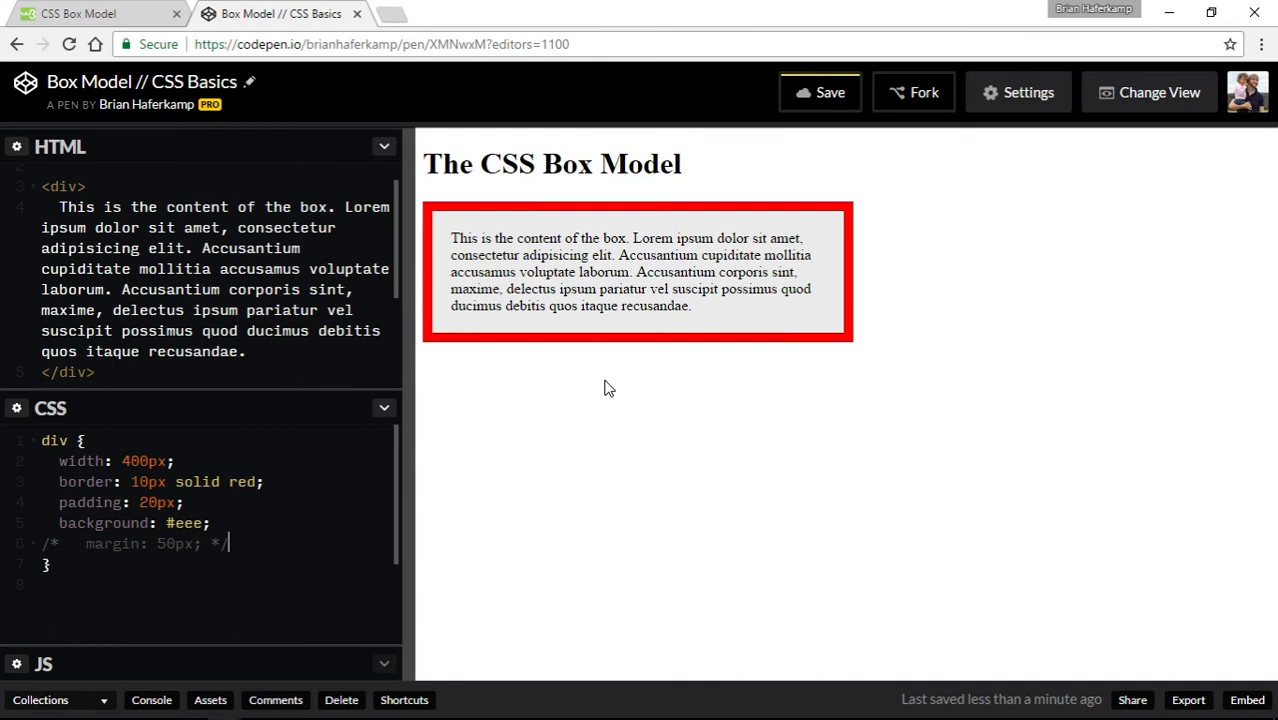
mouse_move(611, 399)
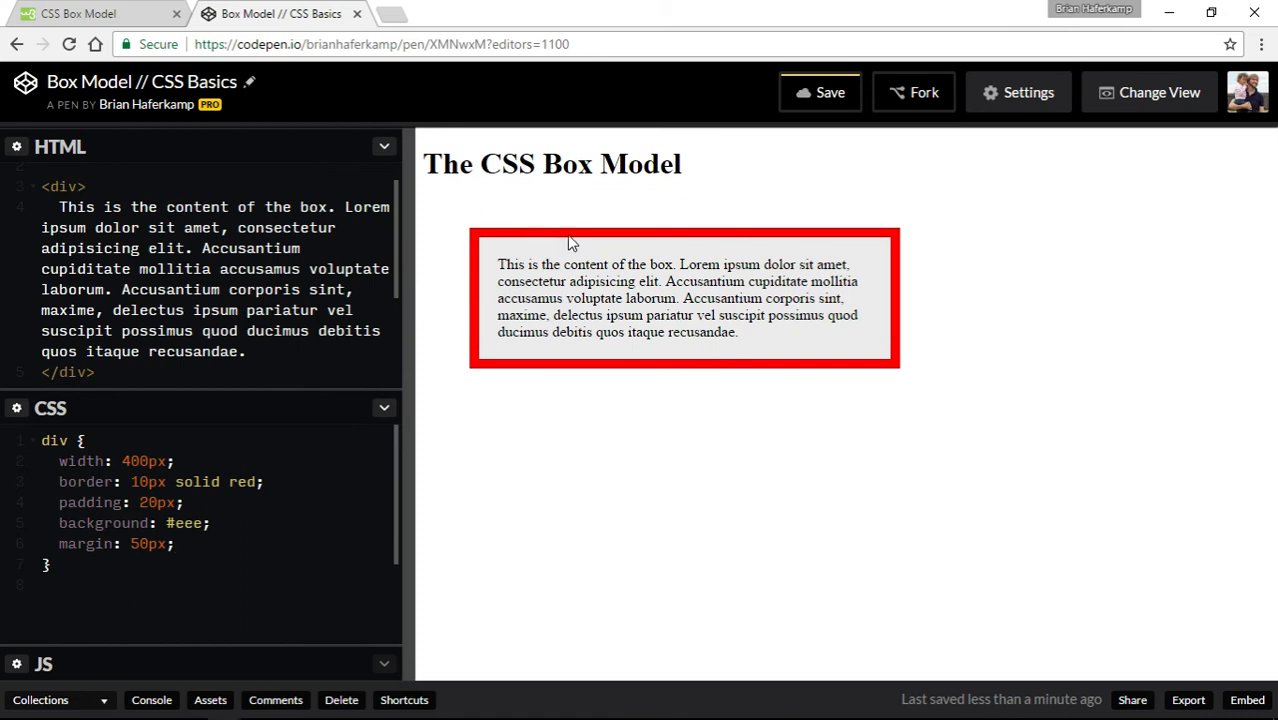
mouse_move(621, 425)
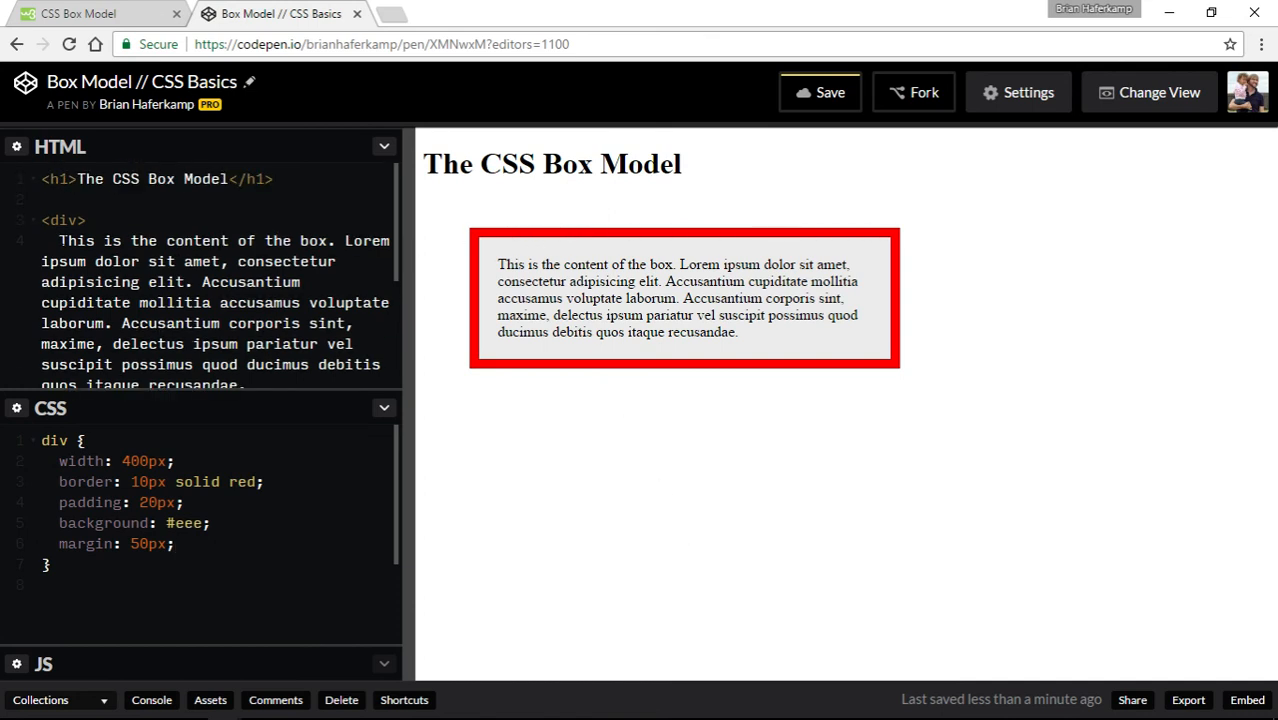
mouse_move(840, 191)
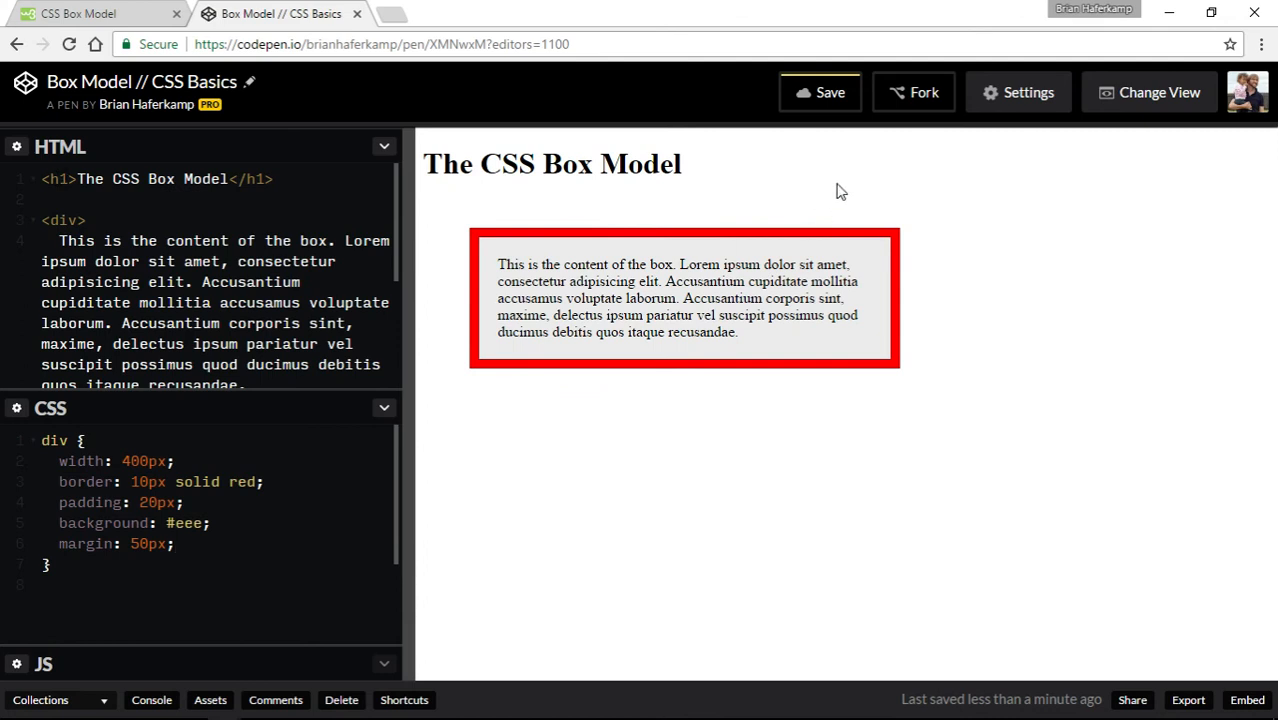
left_click(819, 92)
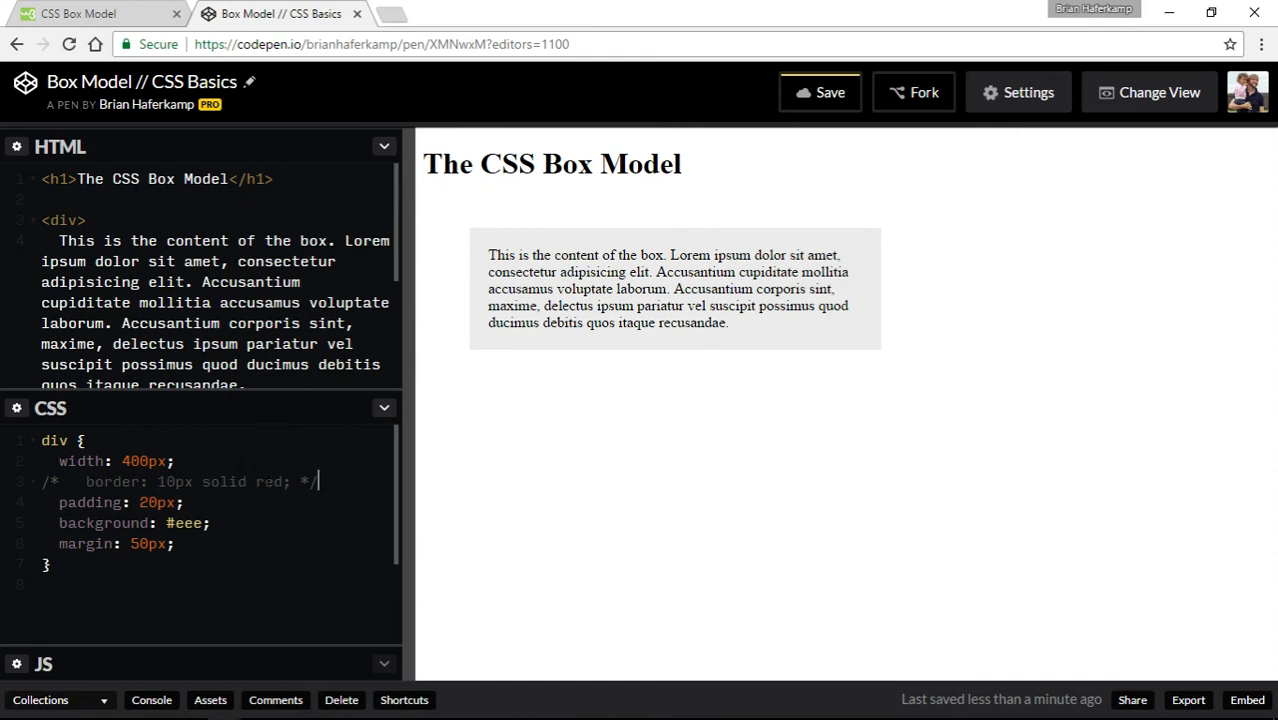
mouse_move(532, 385)
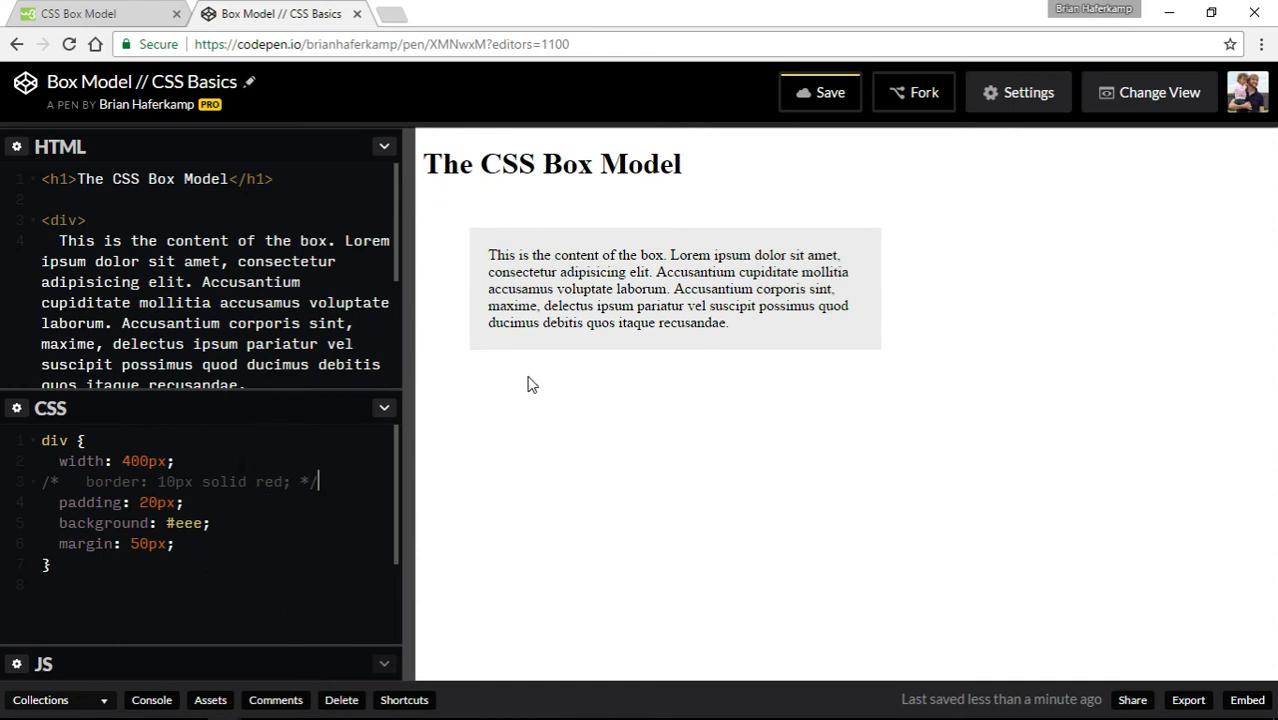
mouse_move(490, 198)
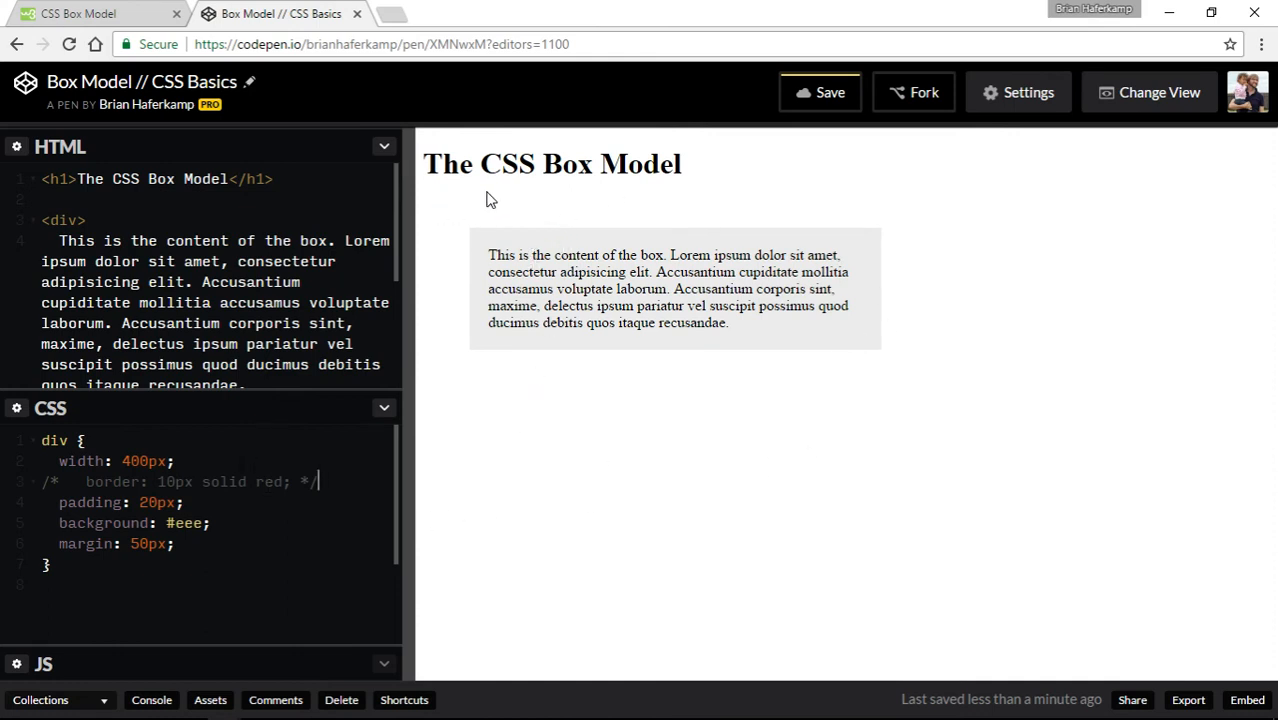
Comment out the div's border, background and margin declarations, leaving width and padding active
left_click(174, 543)
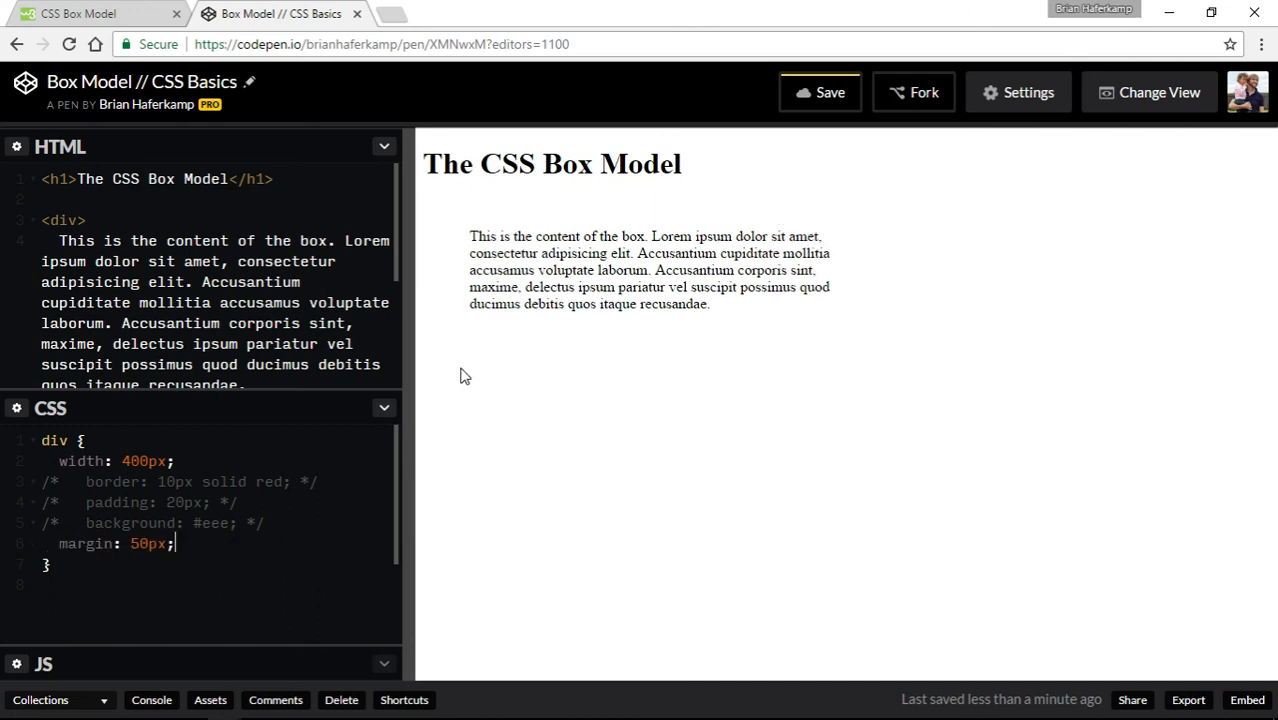
mouse_move(458, 294)
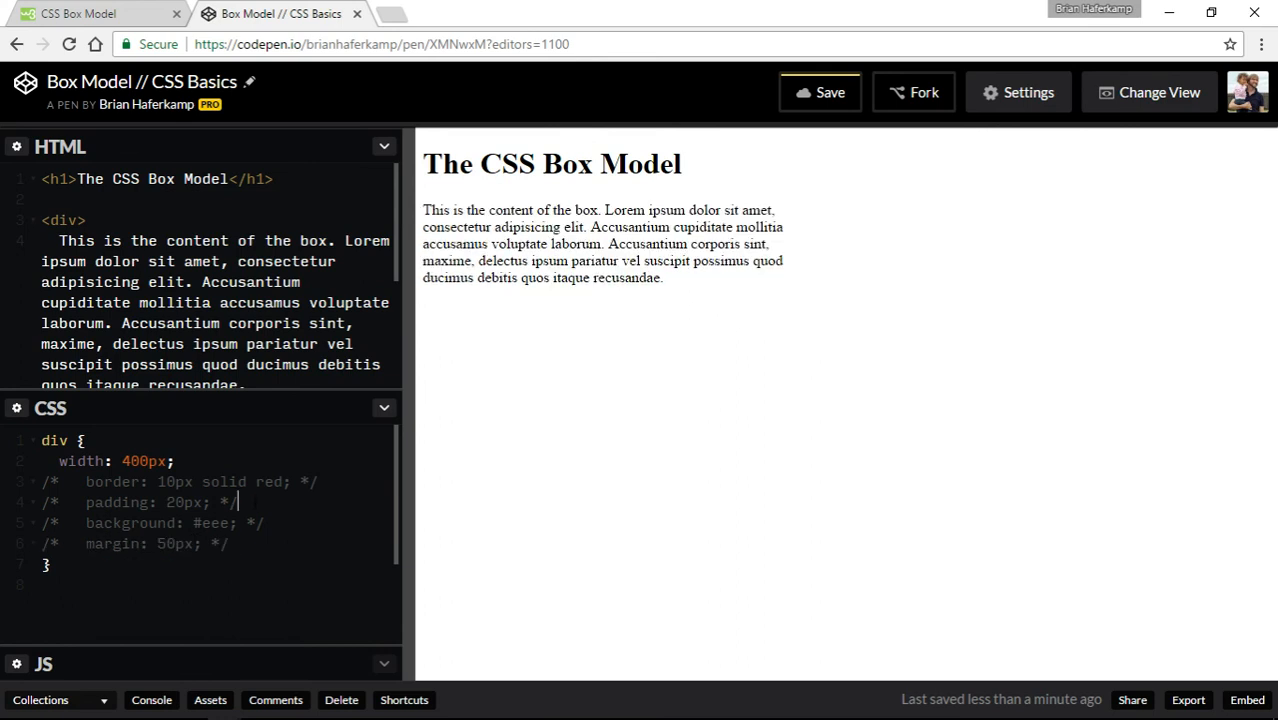
left_click(150, 502)
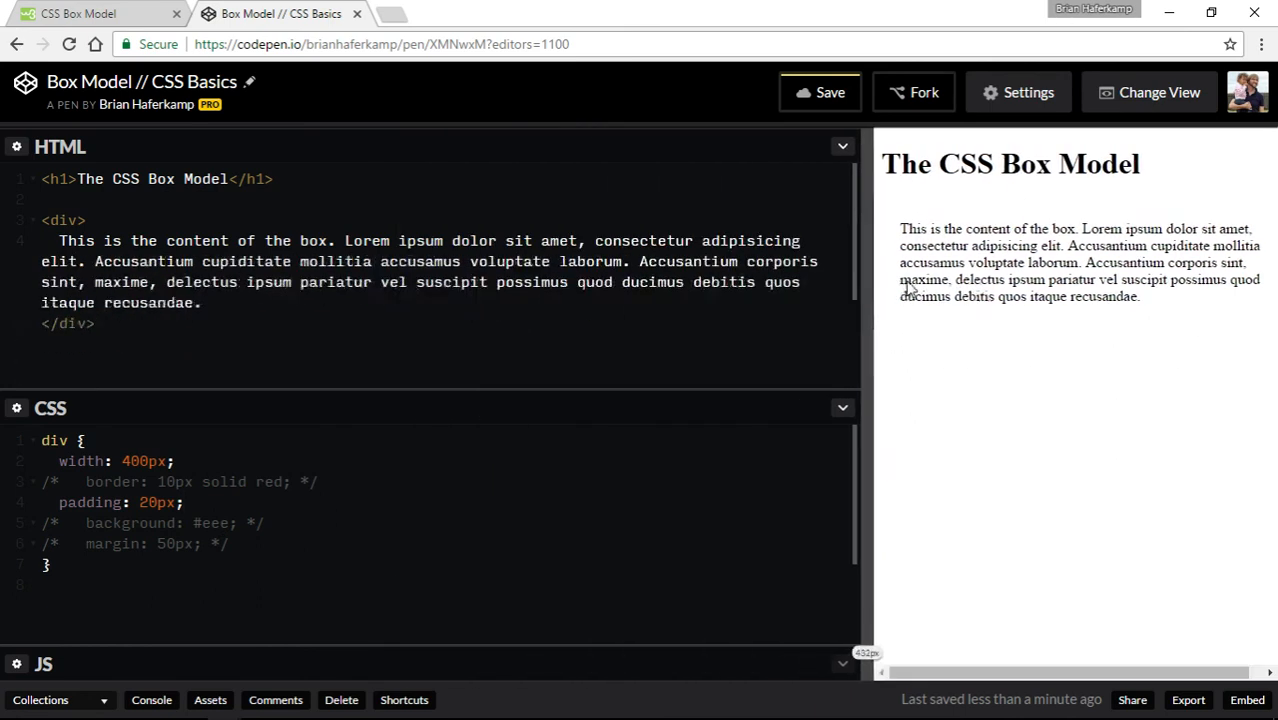
left_click_drag(867, 400, 345, 400)
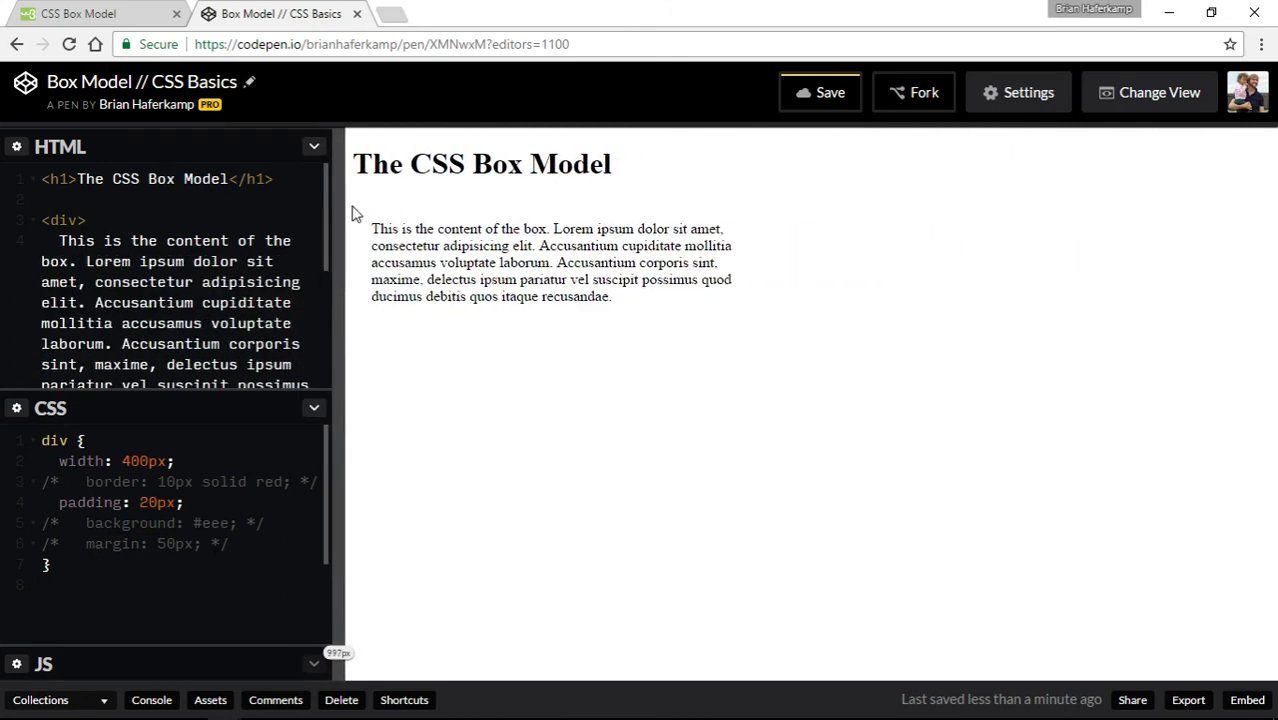
mouse_move(627, 221)
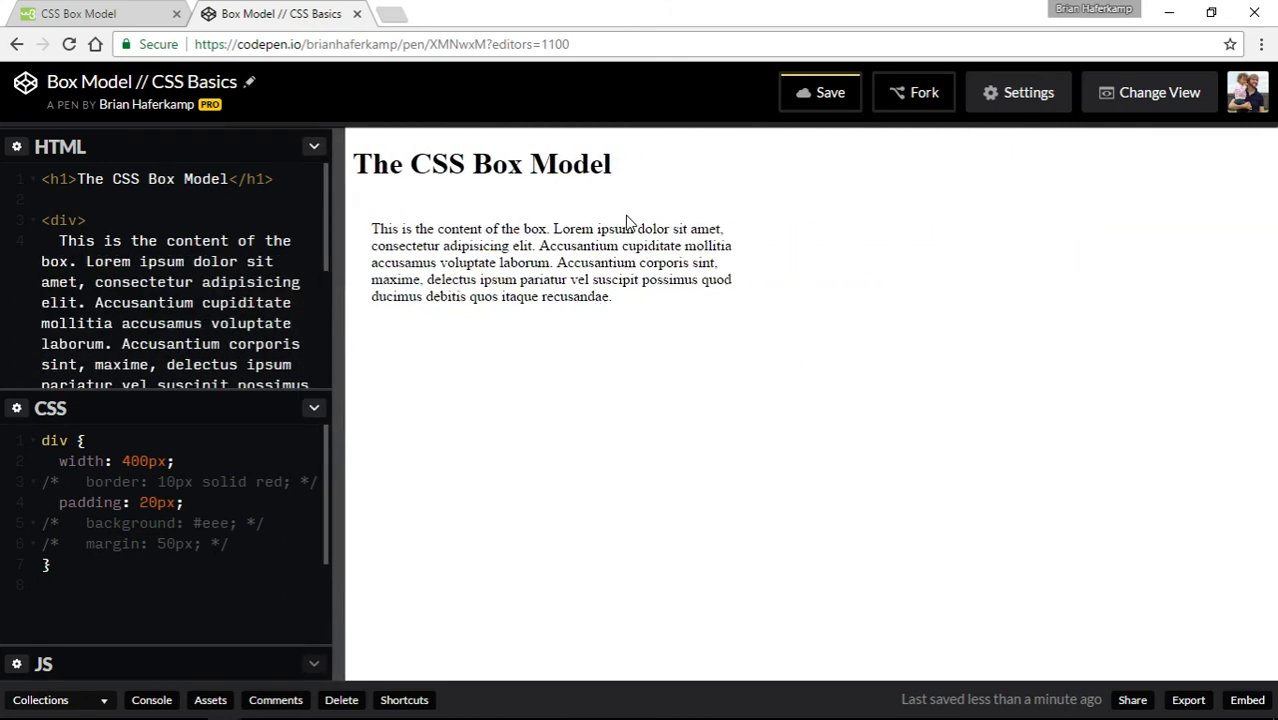
mouse_move(755, 318)
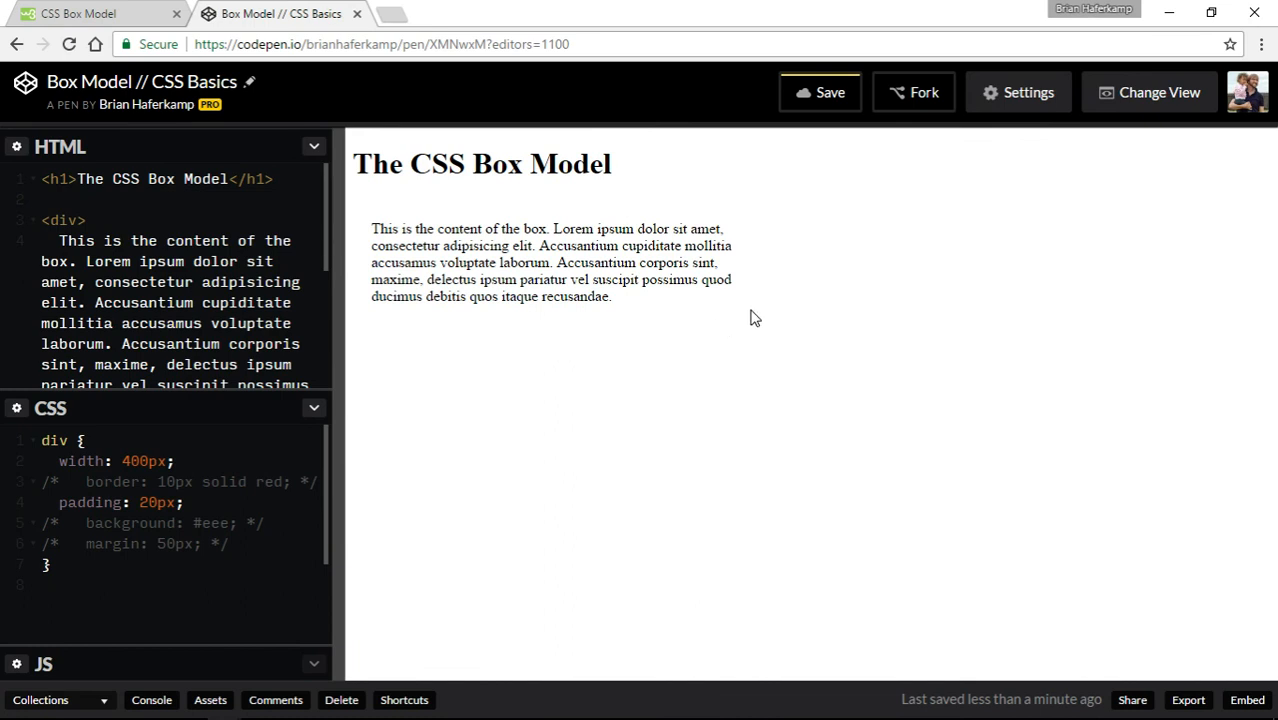
mouse_move(527, 208)
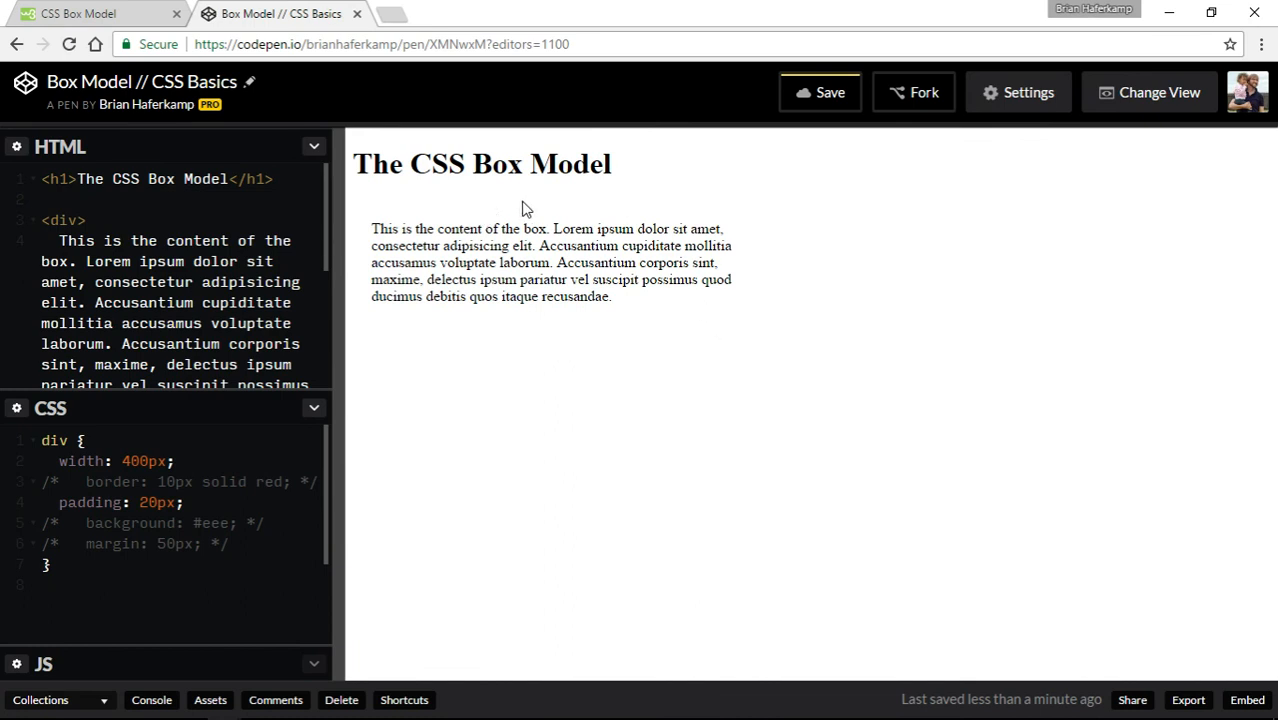
mouse_move(547, 318)
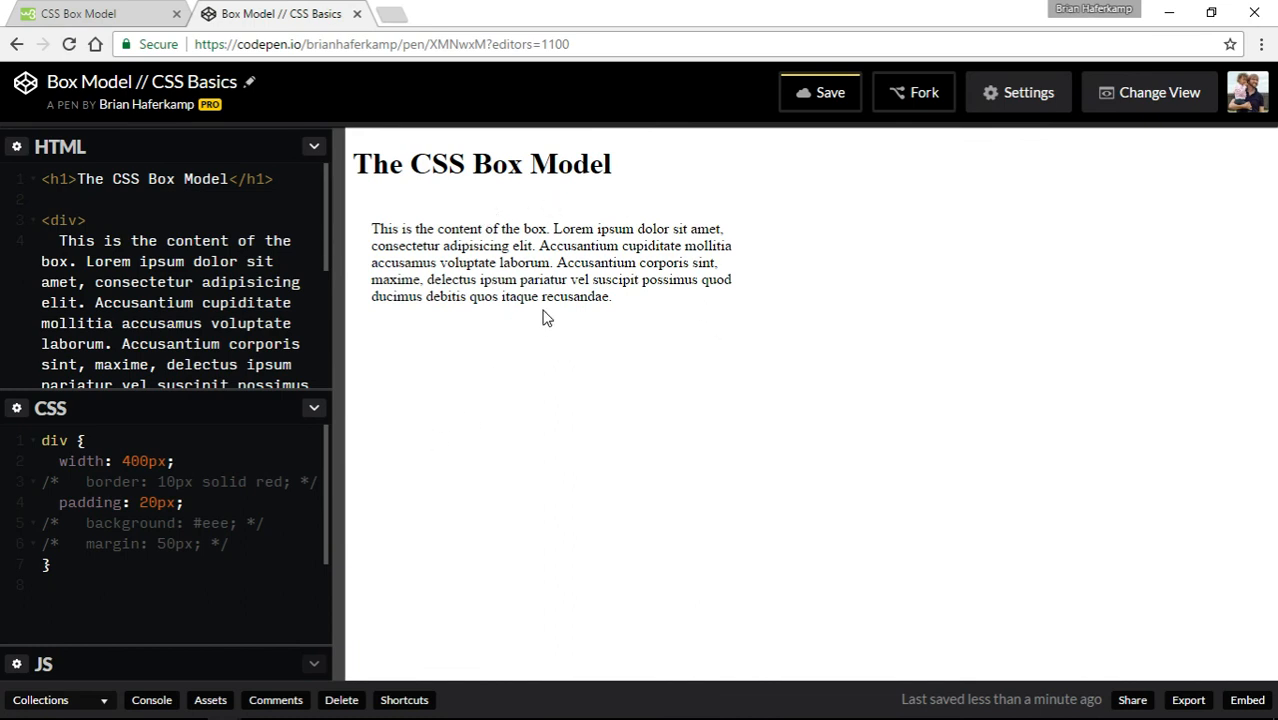
mouse_move(358, 545)
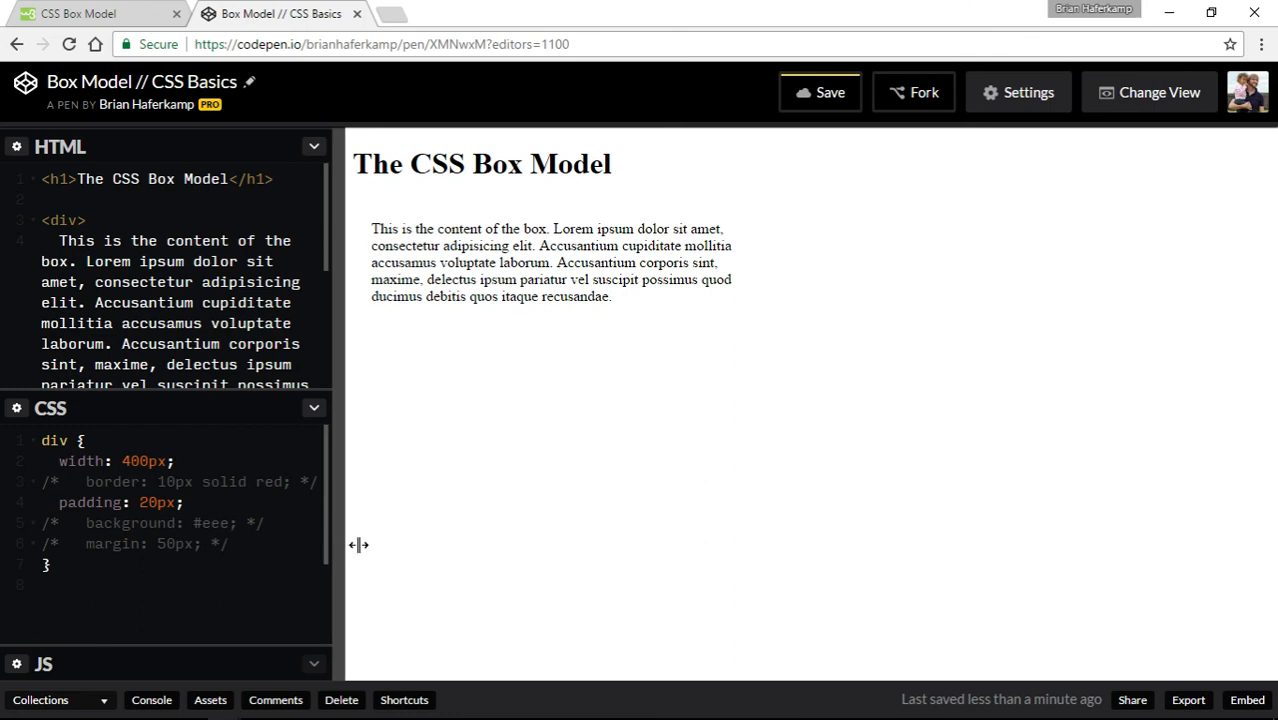
left_click_drag(358, 544, 405, 544)
type("-10")
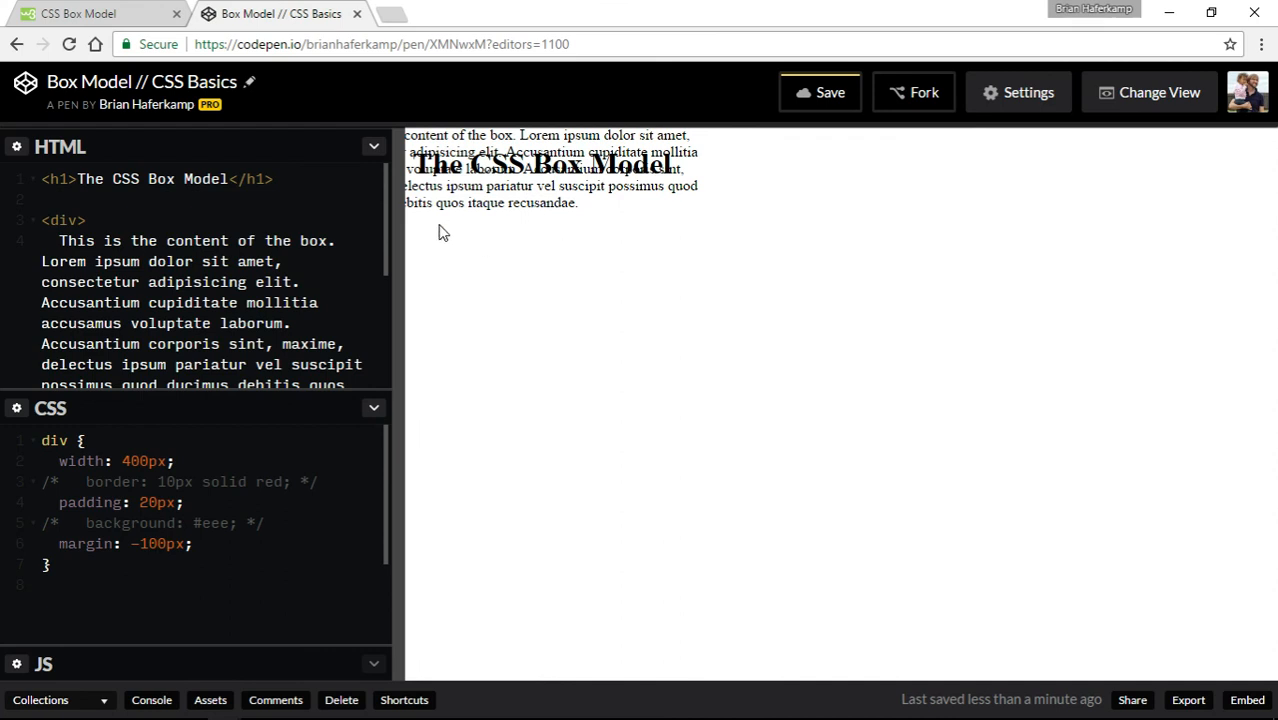
mouse_move(474, 224)
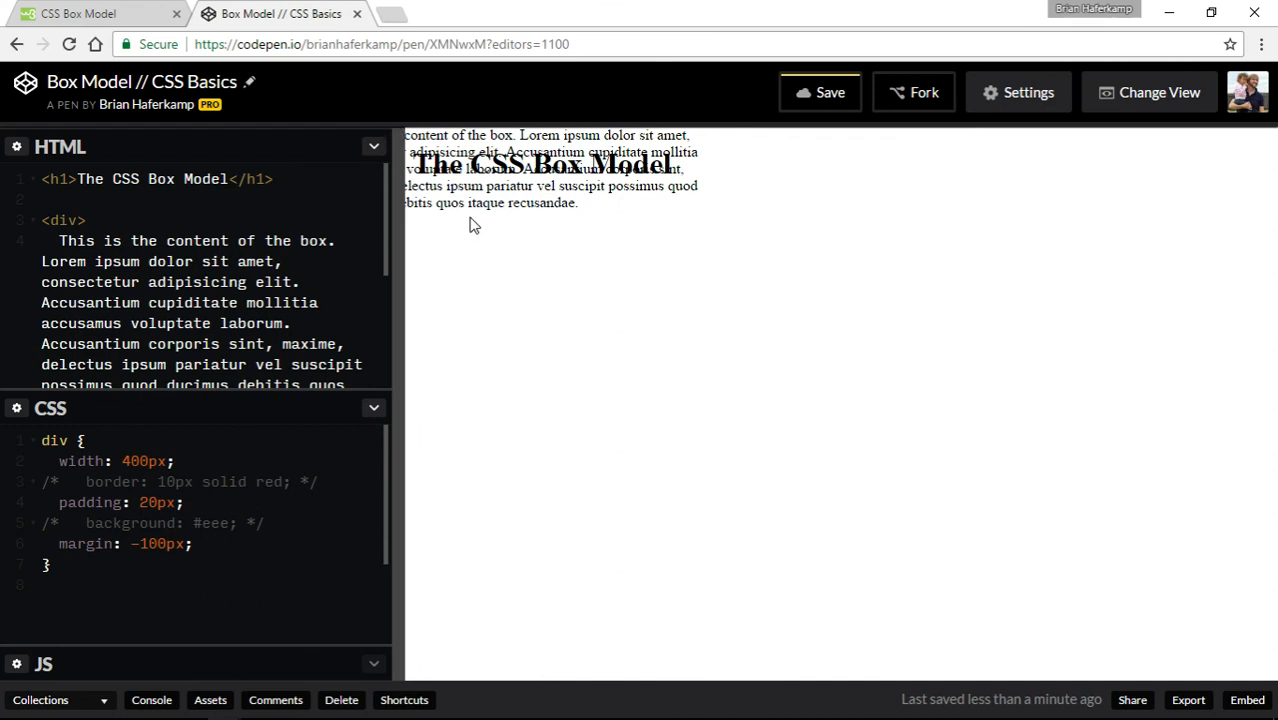
mouse_move(519, 231)
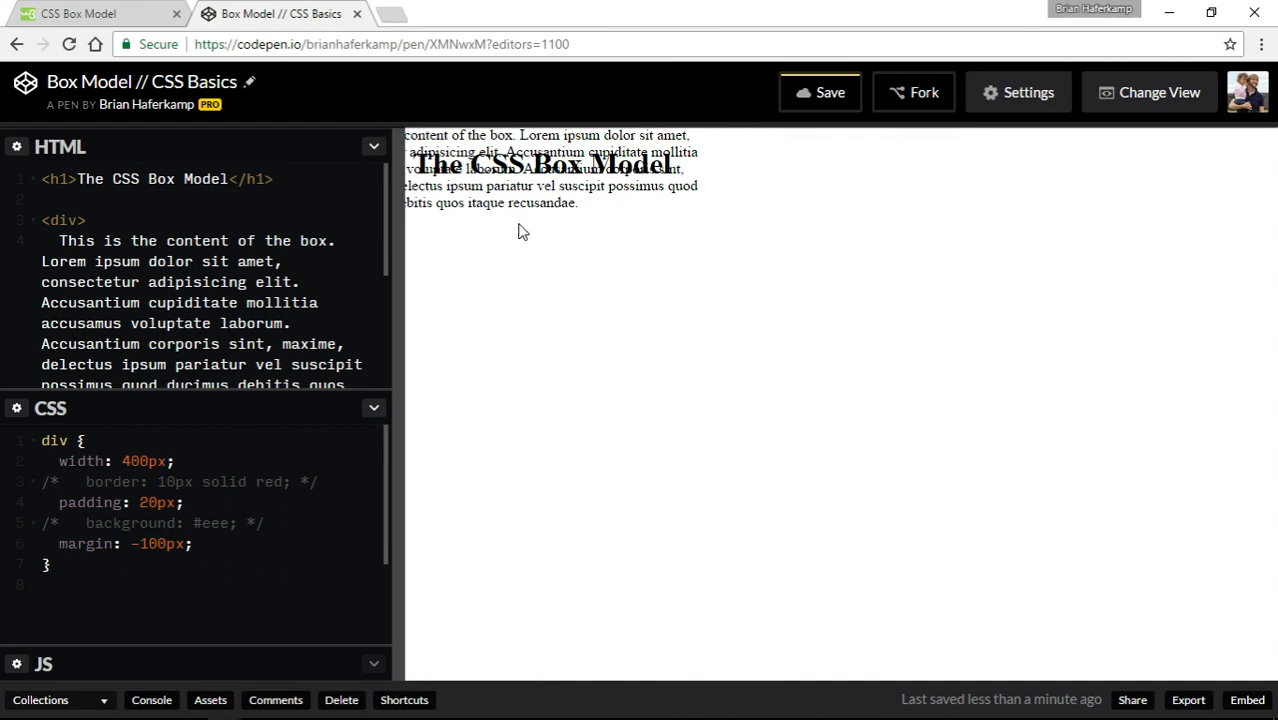